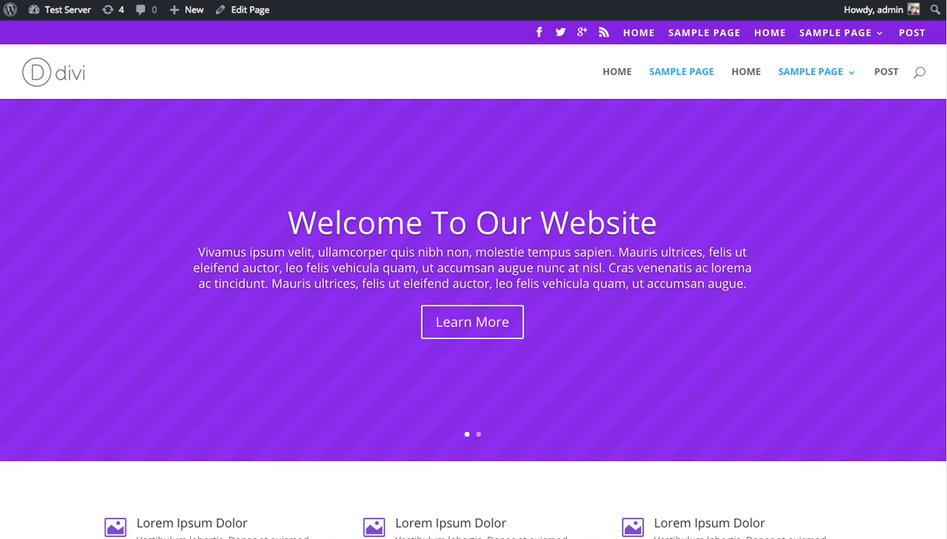
{"action": "mouse_move", "coordinate": [672, 216]}
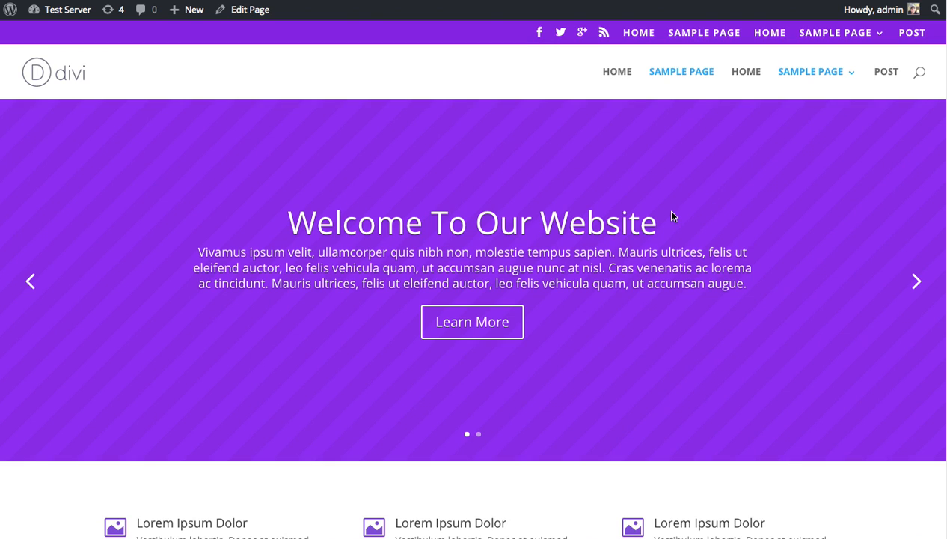
{"action": "mouse_move", "coordinate": [550, 213]}
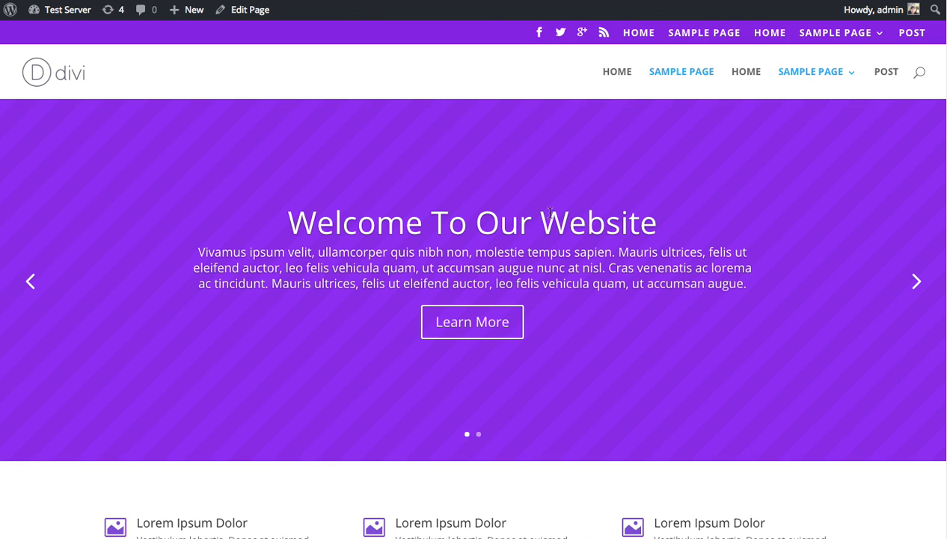
Review the homepage's slider and blurbs, then start editing the page from the admin bar
{"action": "scroll", "scroll_direction": "down", "scroll_amount": 3}
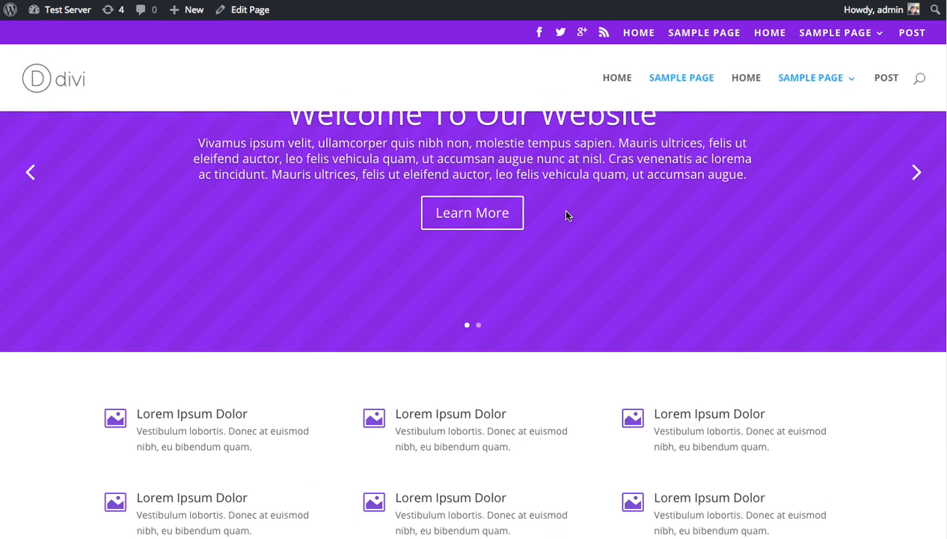
{"action": "left_click", "coordinate": [249, 9]}
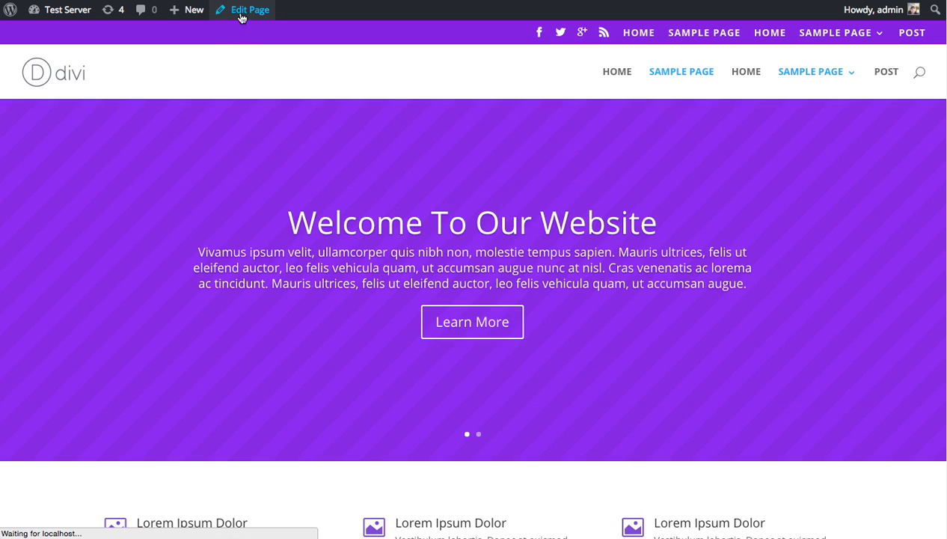
Load the Sample Page editor and bring the Divi Builder blurb rows into view
{"action": "left_click", "coordinate": [249, 10]}
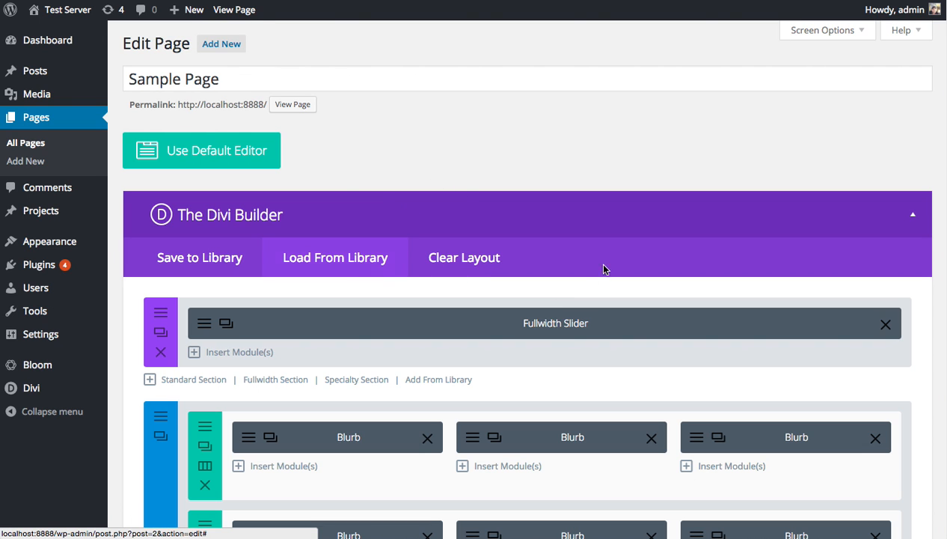
{"action": "scroll", "scroll_direction": "down", "scroll_amount": 3}
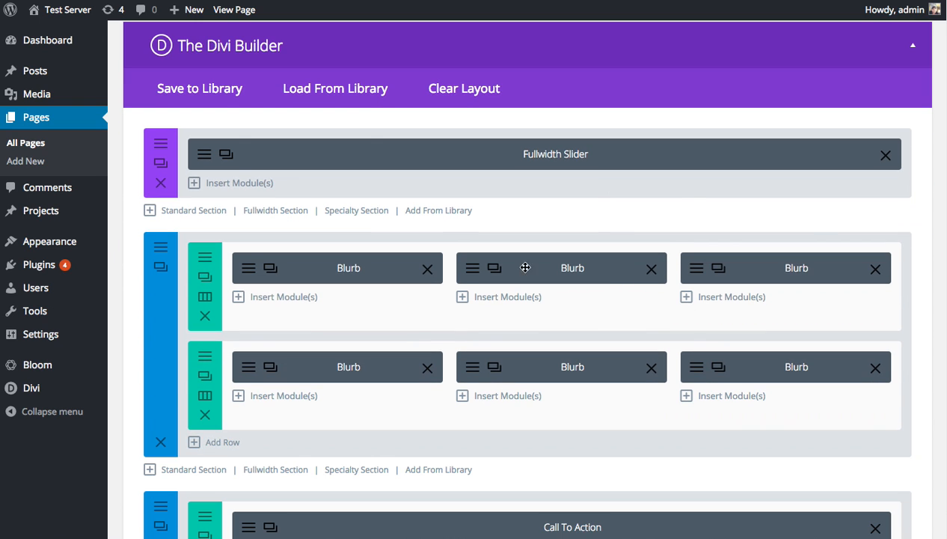
{"action": "mouse_move", "coordinate": [476, 277]}
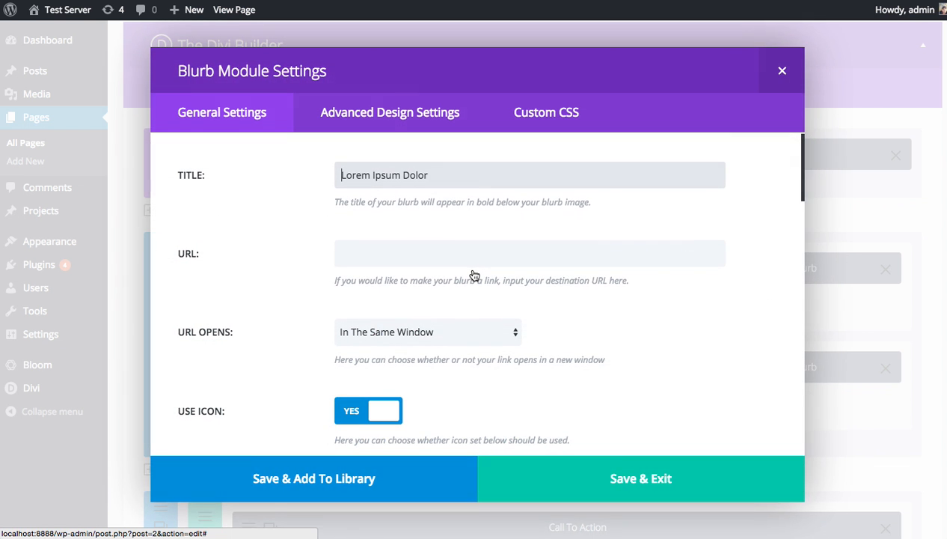
{"action": "mouse_move", "coordinate": [354, 164]}
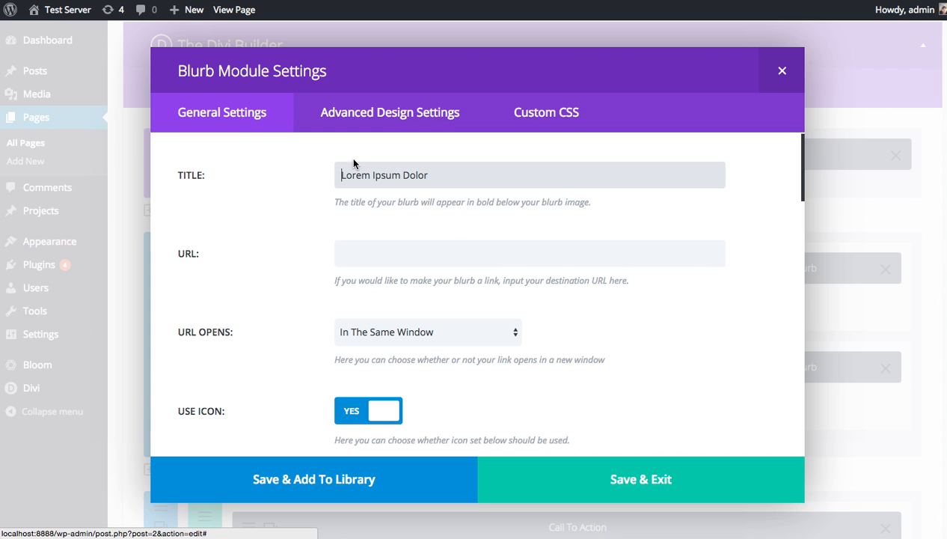
{"action": "mouse_move", "coordinate": [390, 113]}
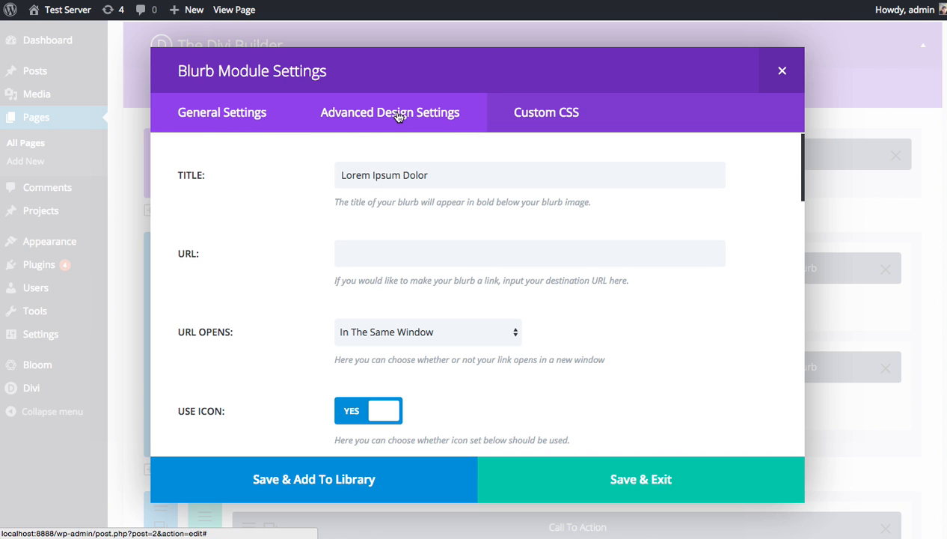
Glance at the blurb's Advanced Design and Custom CSS settings, returning to General Settings
{"action": "left_click", "coordinate": [546, 112]}
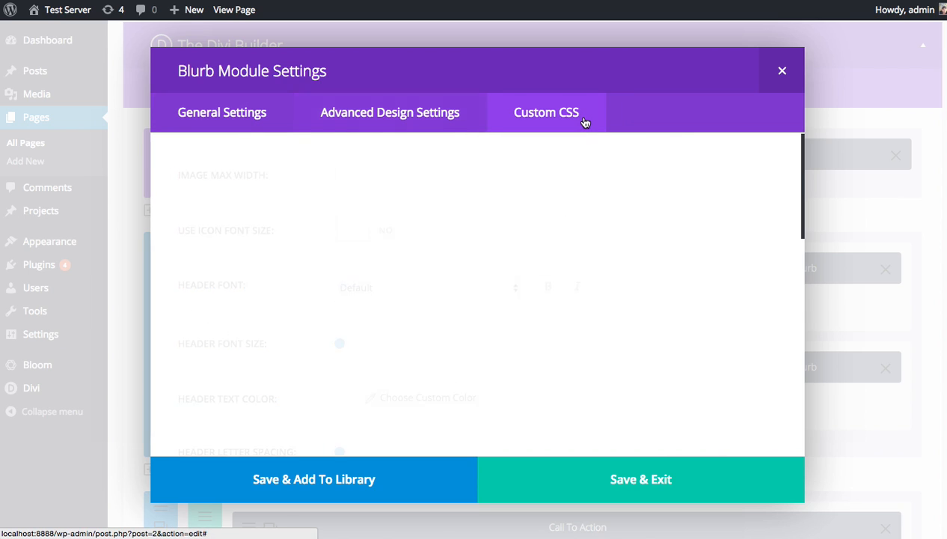
{"action": "left_click", "coordinate": [546, 112]}
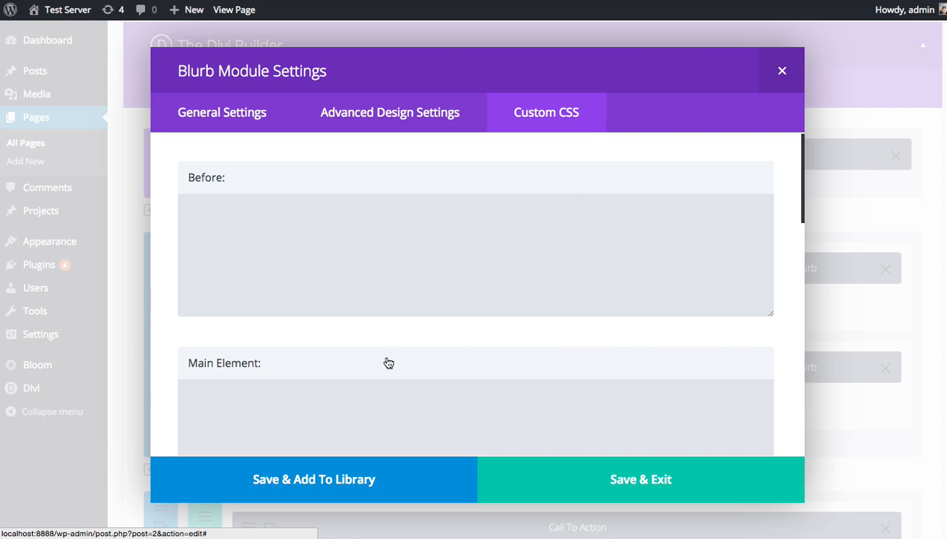
{"action": "left_click", "coordinate": [222, 112]}
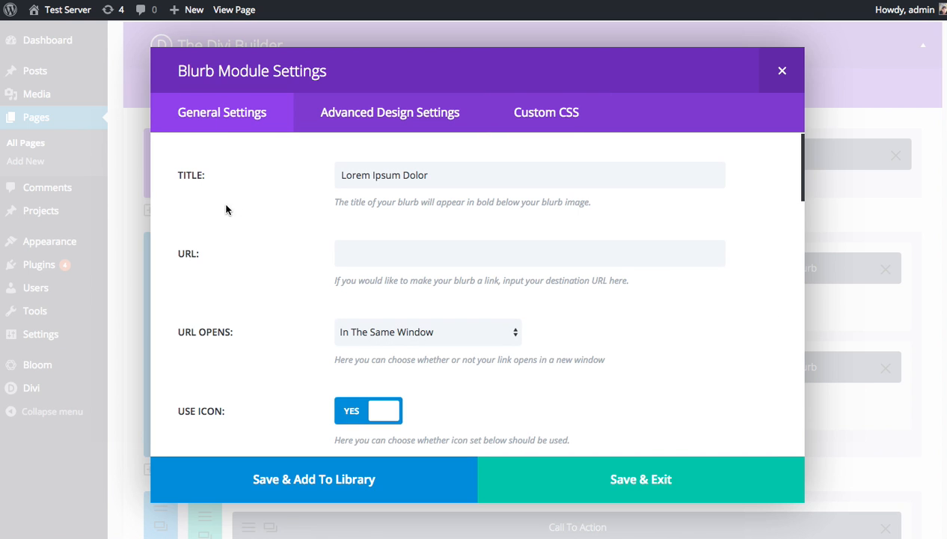
{"action": "mouse_move", "coordinate": [285, 219]}
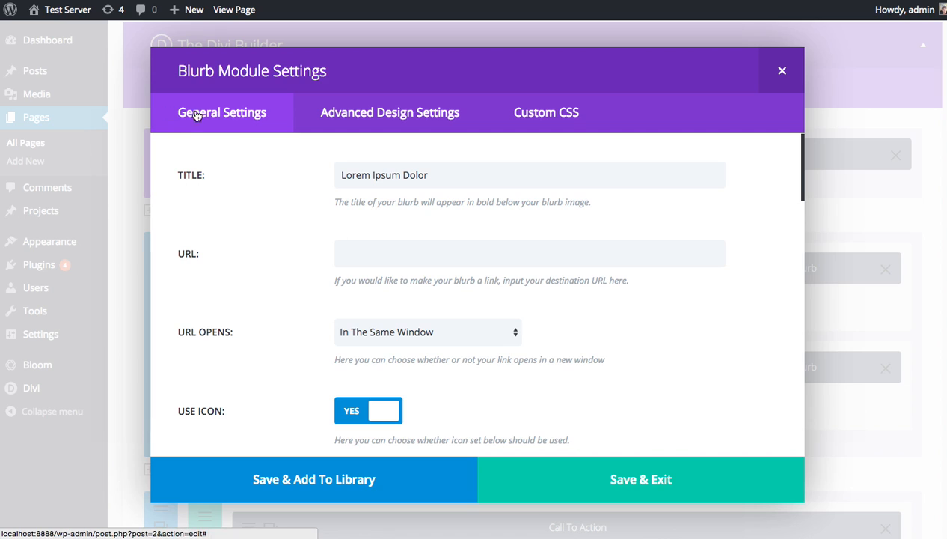
{"action": "mouse_move", "coordinate": [320, 250]}
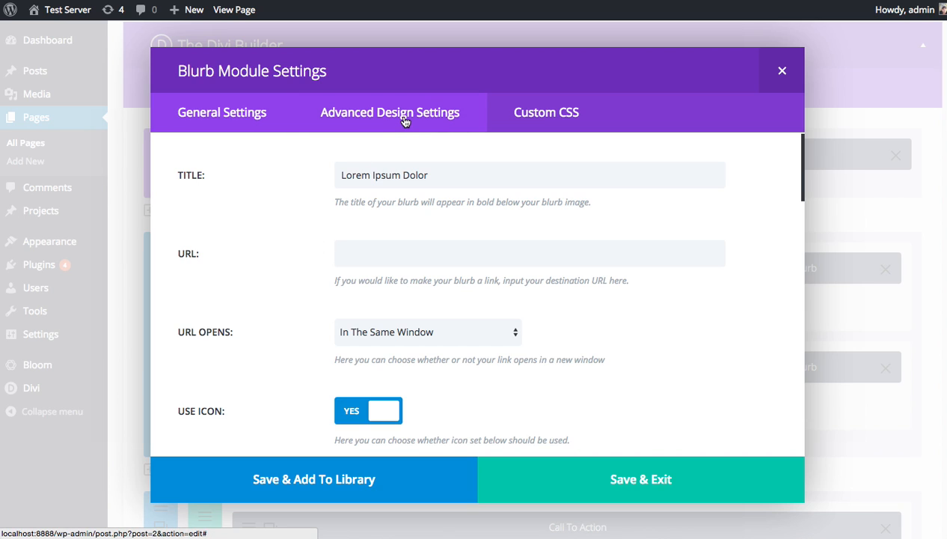
Browse the blurb's Advanced Design options in full, then show its Custom CSS fields
{"action": "left_click", "coordinate": [390, 113]}
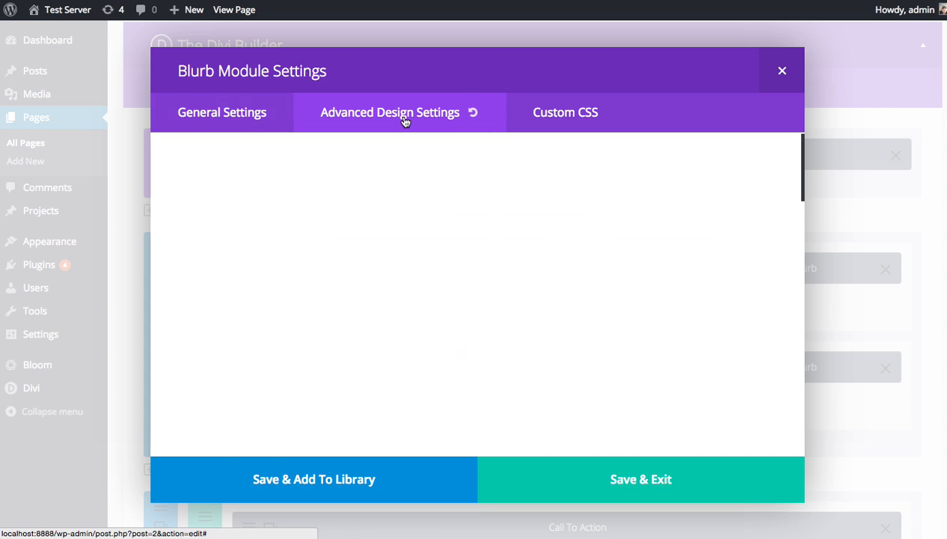
{"action": "left_click", "coordinate": [390, 112]}
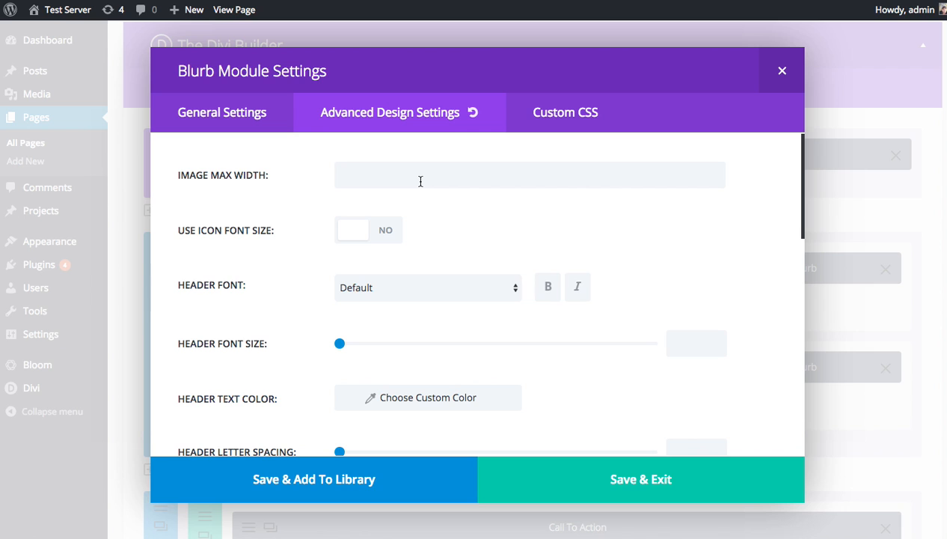
{"action": "scroll", "scroll_direction": "down", "scroll_amount": 3}
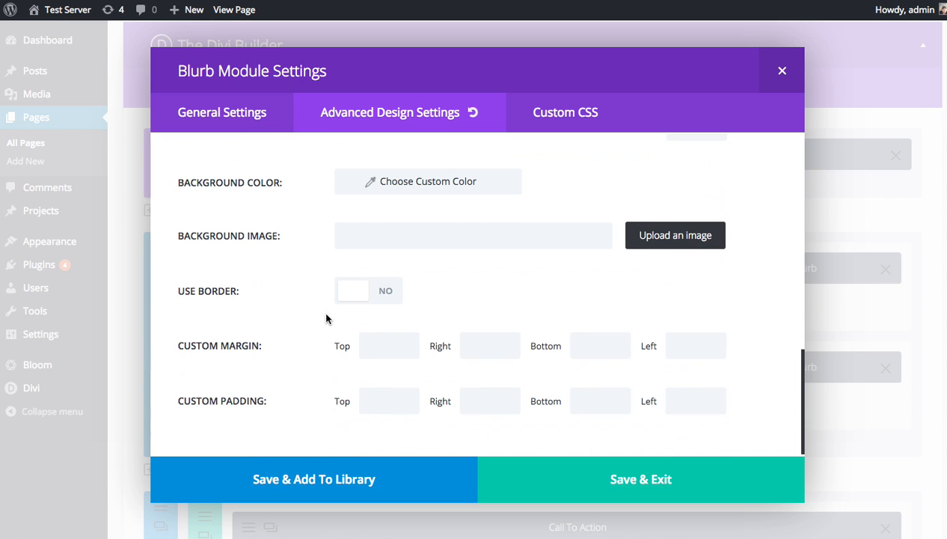
{"action": "scroll", "scroll_direction": "up", "scroll_amount": 3}
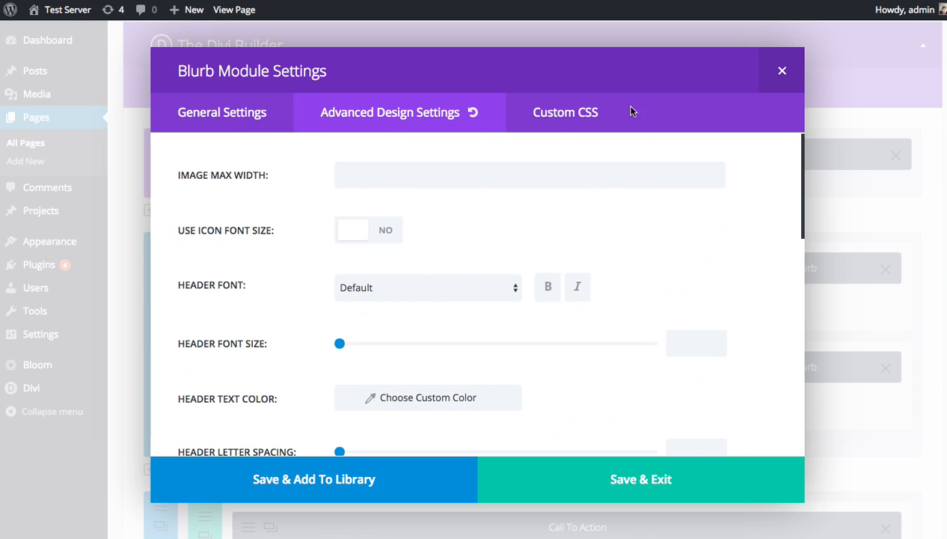
{"action": "left_click", "coordinate": [546, 113]}
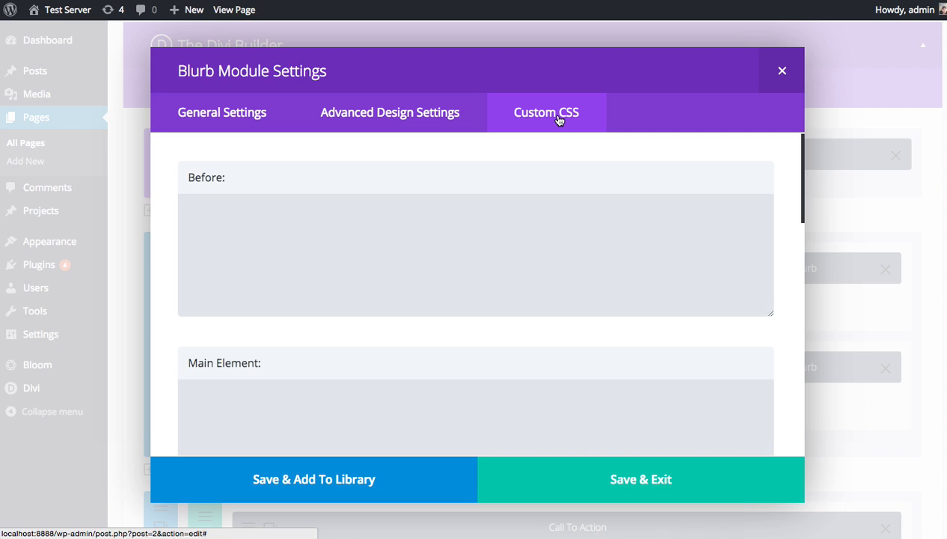
Walk through the empty Before, Main Element, After and Blurb Image CSS fields
{"action": "left_click", "coordinate": [476, 255]}
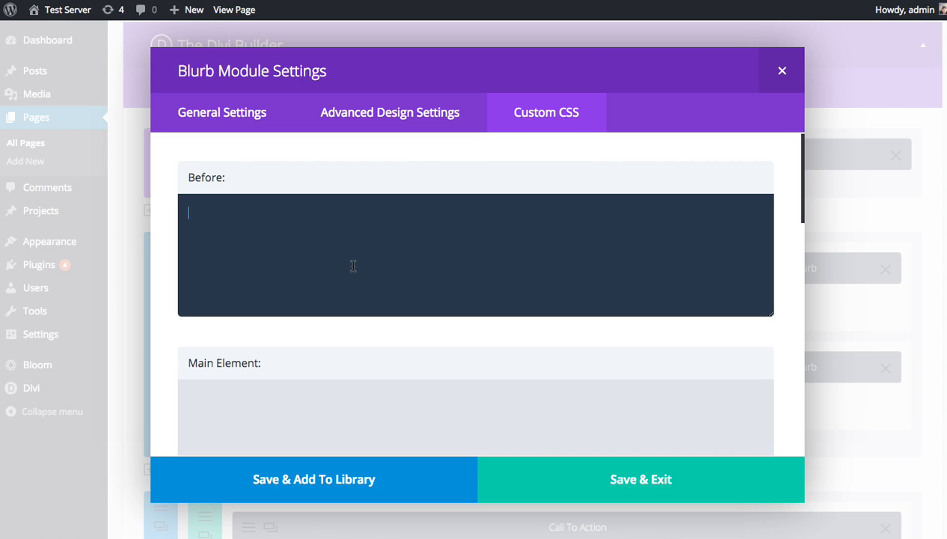
{"action": "mouse_move", "coordinate": [508, 162]}
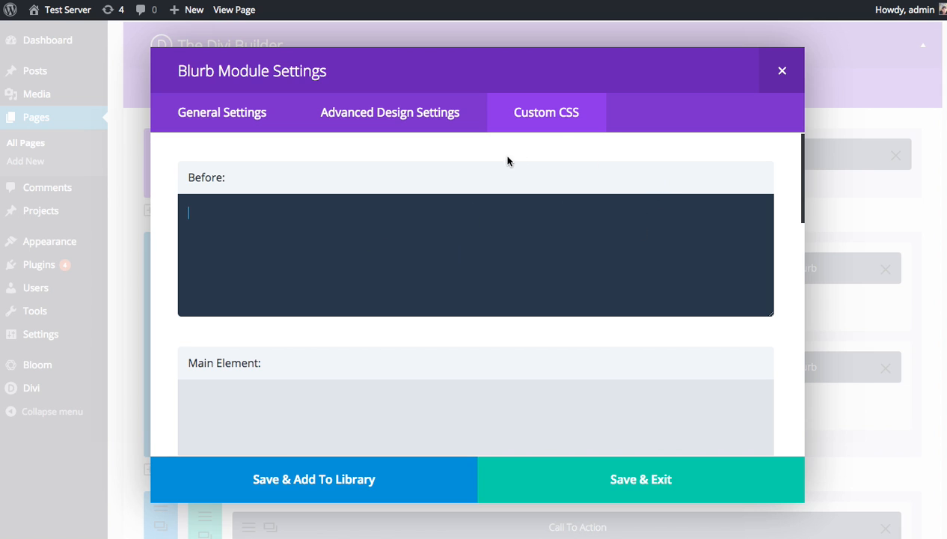
{"action": "scroll", "scroll_direction": "down", "scroll_amount": 3}
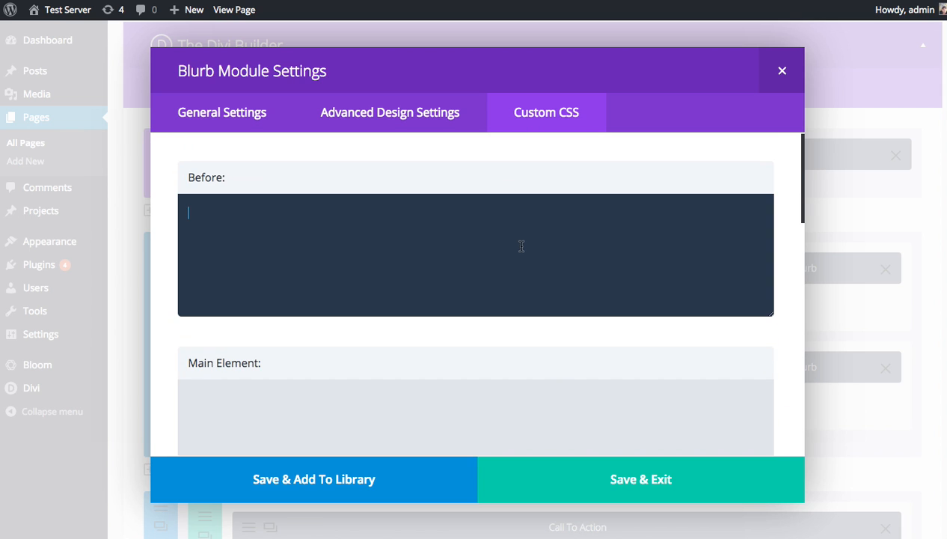
{"action": "scroll", "scroll_direction": "down", "scroll_amount": 3}
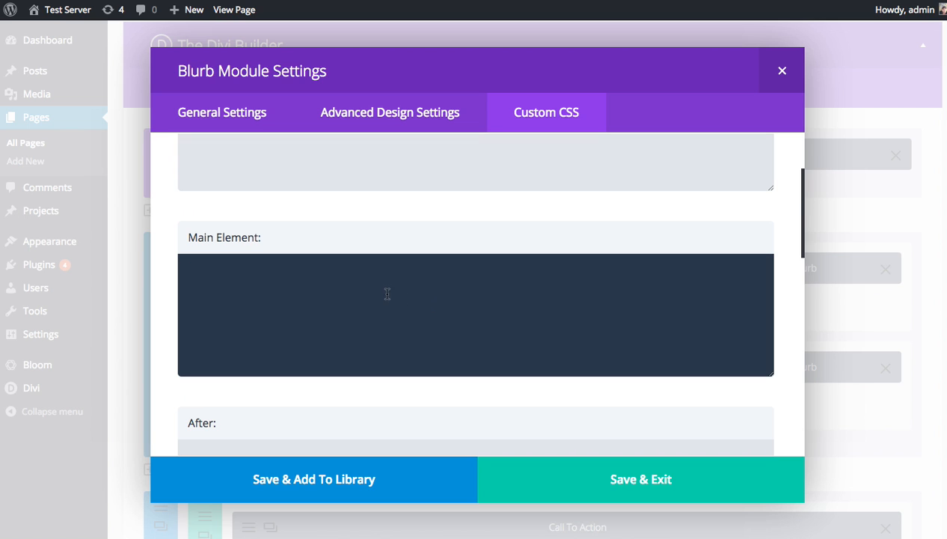
{"action": "scroll", "scroll_direction": "down", "scroll_amount": 3}
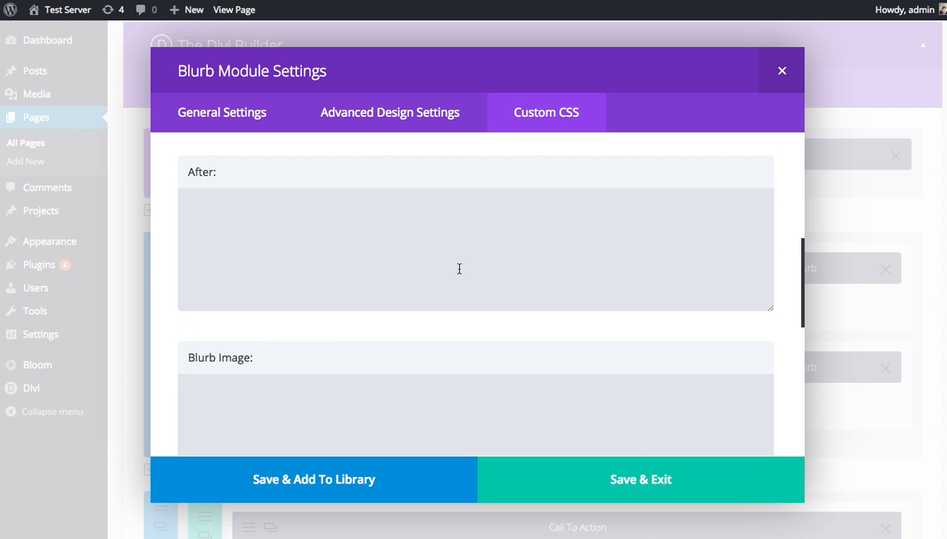
{"action": "scroll", "scroll_direction": "down", "scroll_amount": 3}
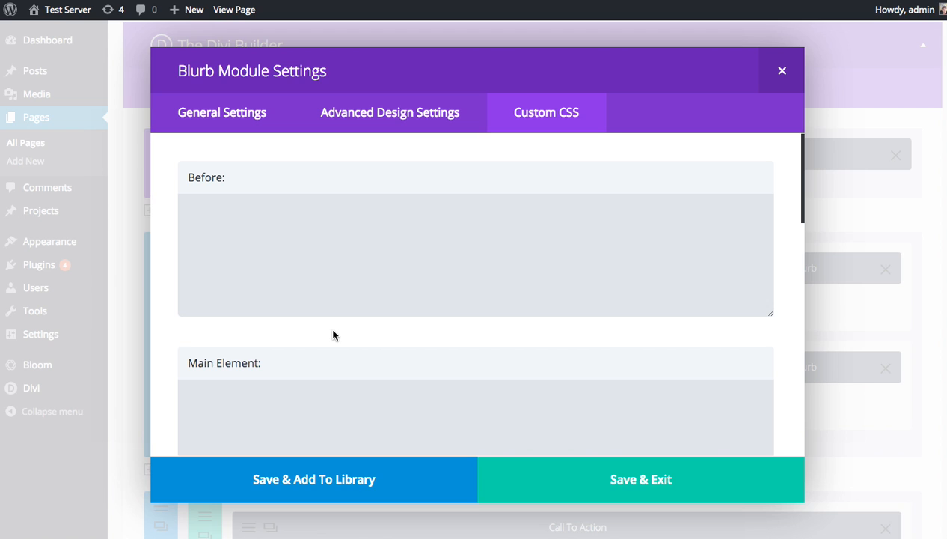
Leave the Before CSS field and return to the blurb's General Settings
{"action": "left_click", "coordinate": [476, 255]}
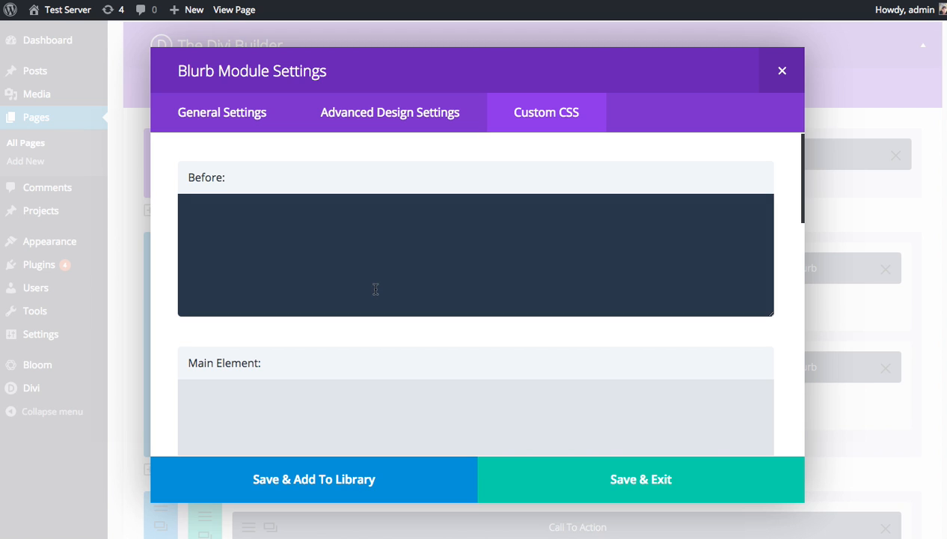
{"action": "left_click", "coordinate": [390, 112]}
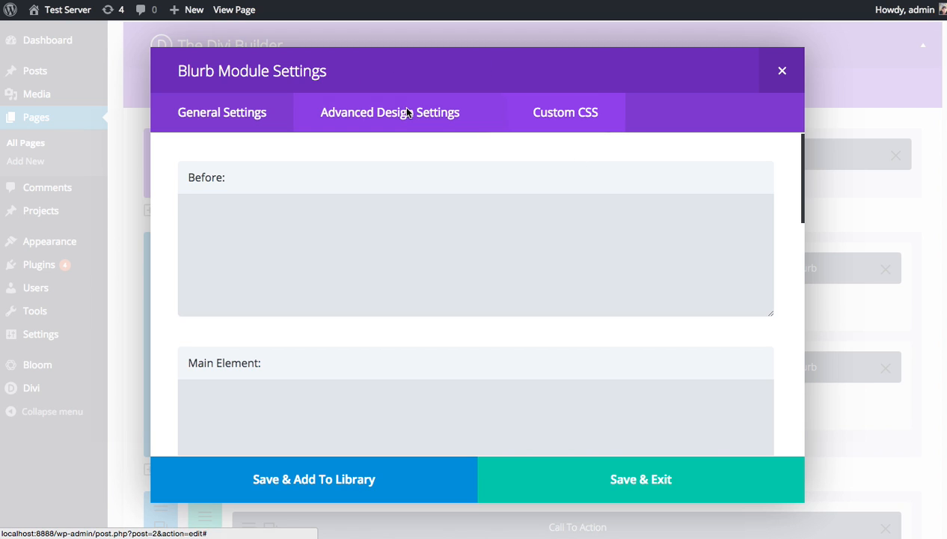
{"action": "left_click", "coordinate": [221, 112]}
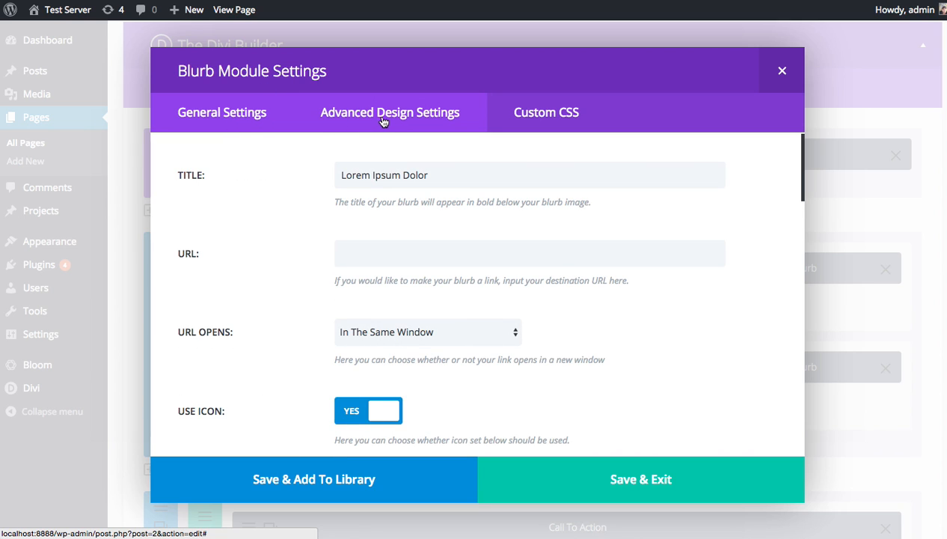
Close the blurb settings and view the published Sample Page on the live site
{"action": "left_click", "coordinate": [783, 71]}
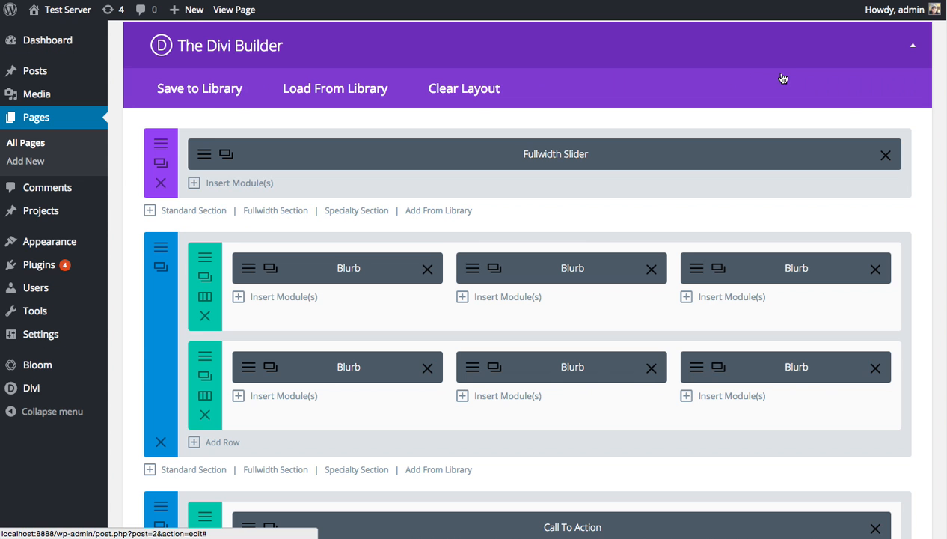
{"action": "scroll", "scroll_direction": "up", "scroll_amount": 3}
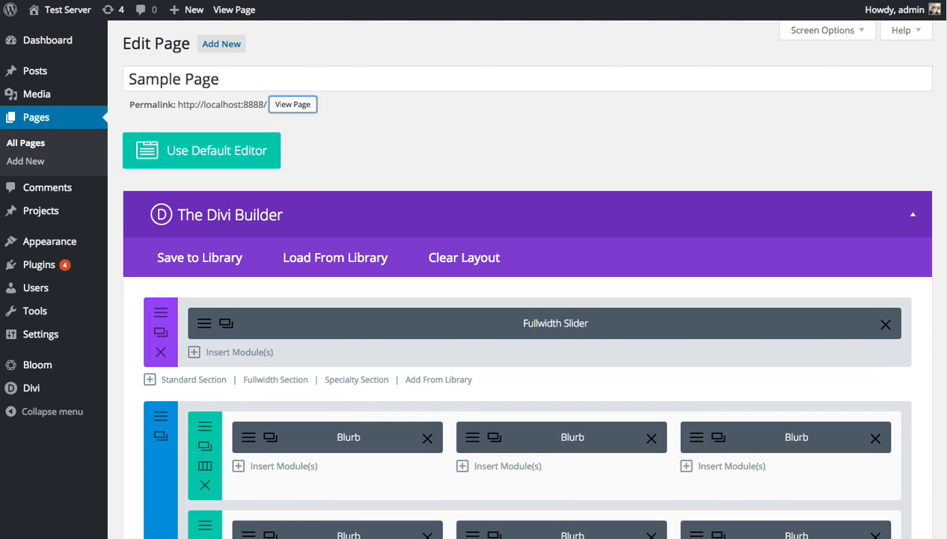
{"action": "left_click", "coordinate": [292, 104]}
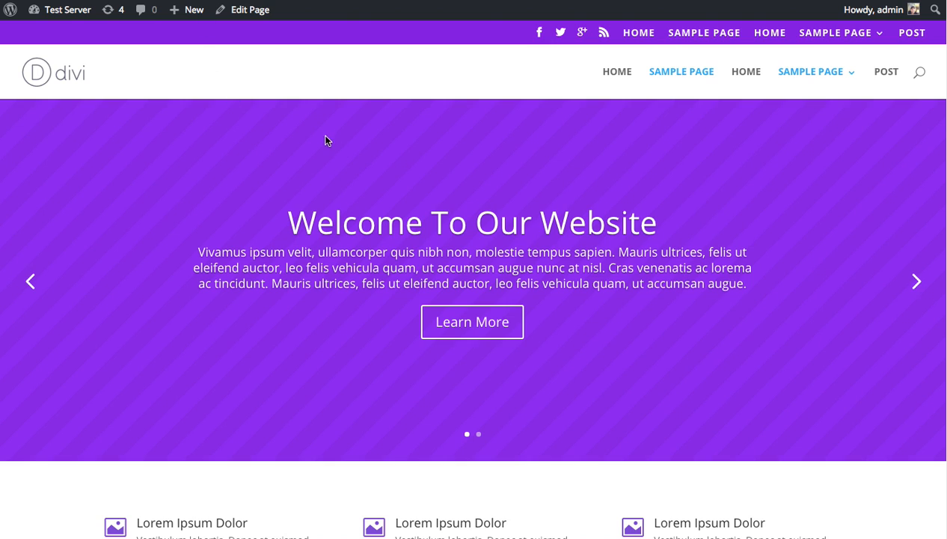
Look over the six Lorem Ipsum Dolor blurbs on the live page, then return to editing it
{"action": "scroll", "scroll_direction": "down", "scroll_amount": 3}
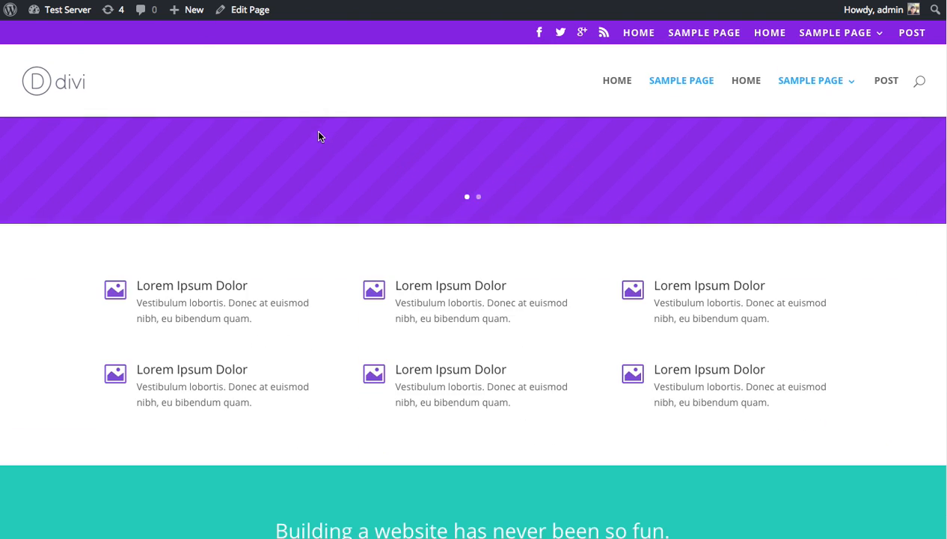
{"action": "scroll", "scroll_direction": "down", "scroll_amount": 3}
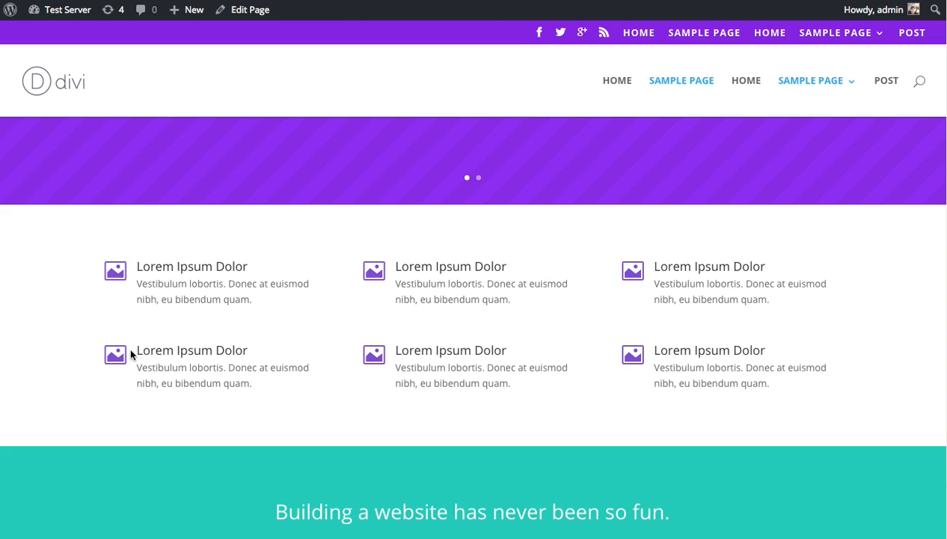
{"action": "mouse_move", "coordinate": [91, 291]}
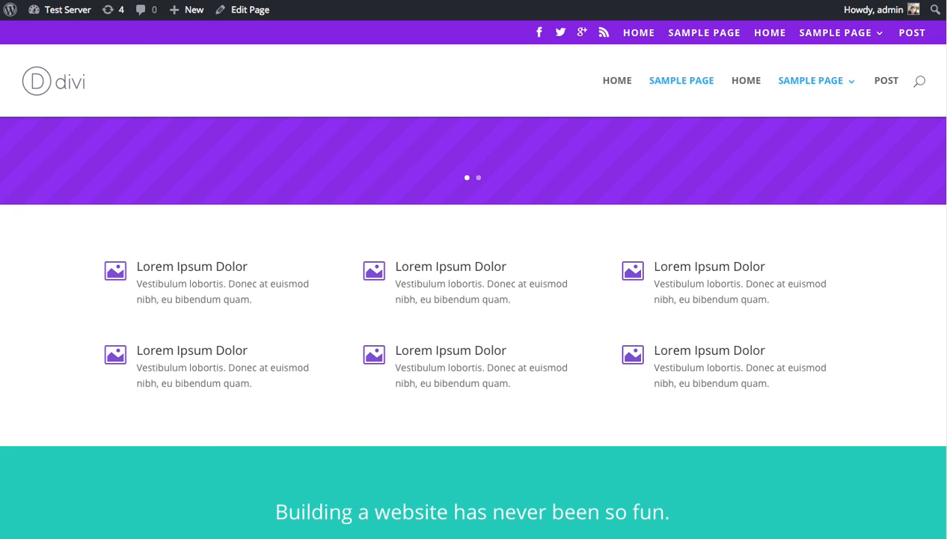
{"action": "left_click", "coordinate": [249, 9]}
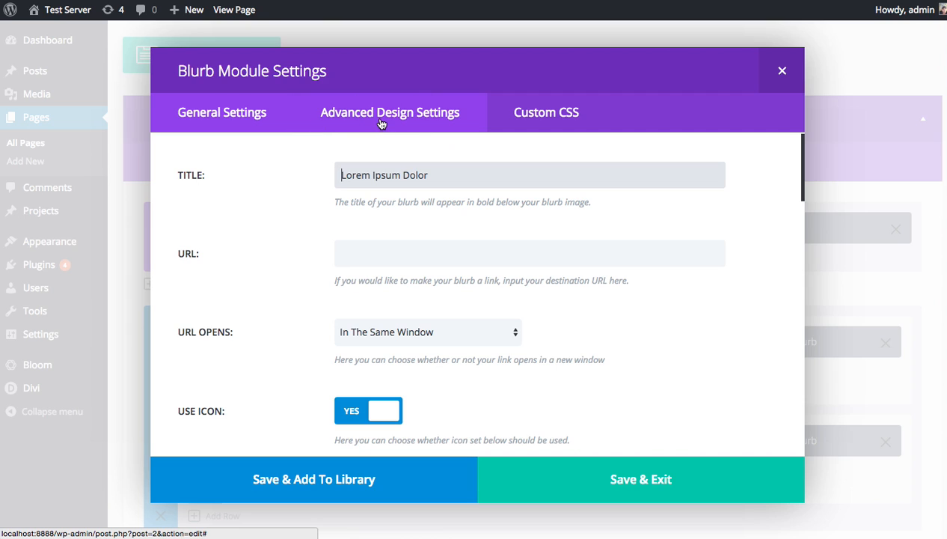
Review the blurb's header, body and image design options and enter image max width 280
{"action": "left_click", "coordinate": [389, 112]}
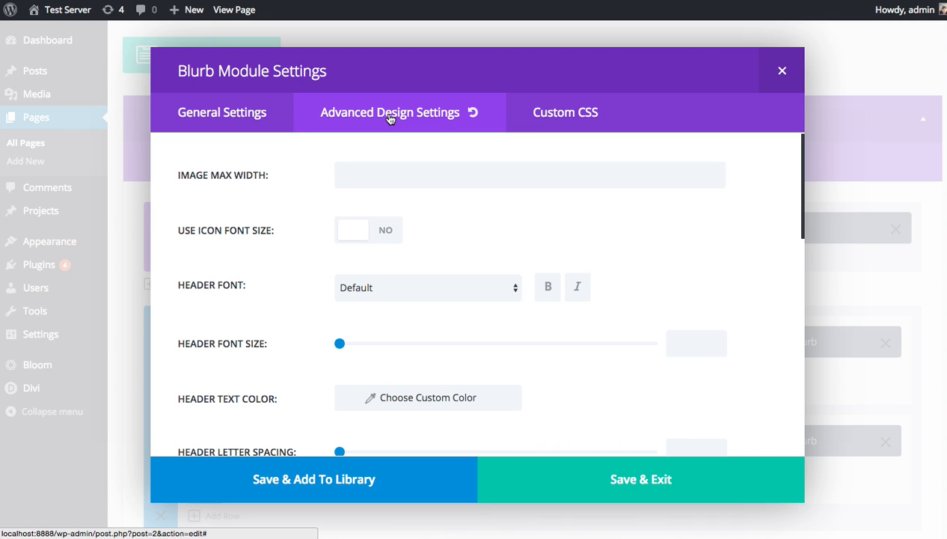
{"action": "scroll", "scroll_direction": "down", "scroll_amount": 3}
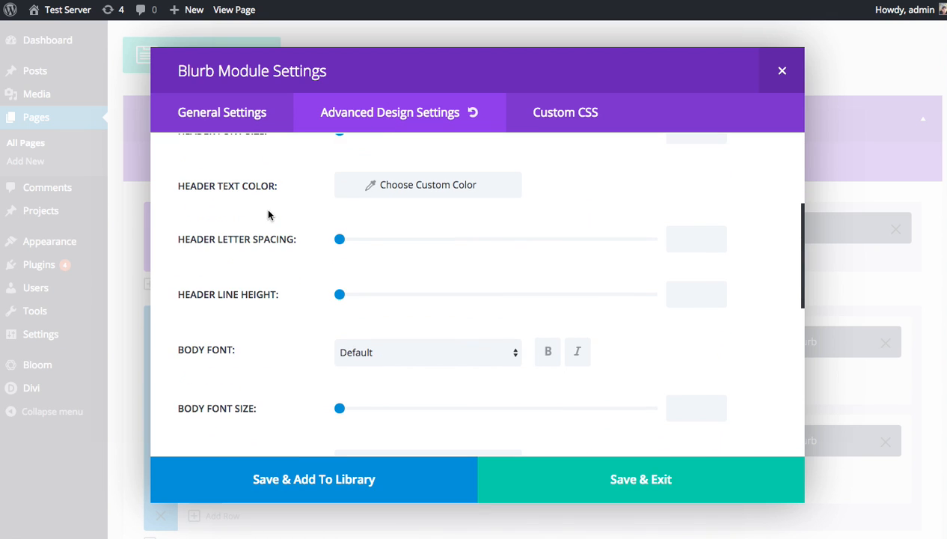
{"action": "scroll", "scroll_direction": "down", "scroll_amount": 3}
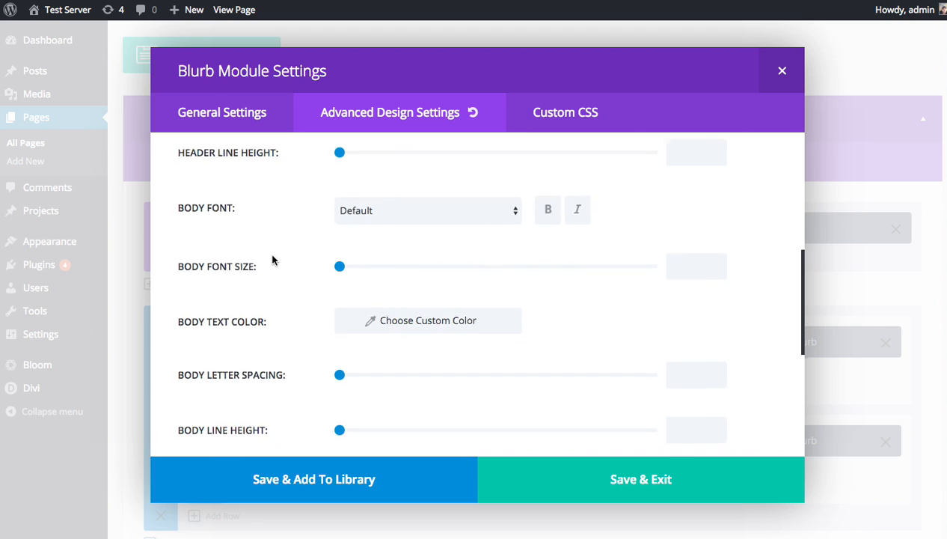
{"action": "scroll", "scroll_direction": "down", "scroll_amount": 3}
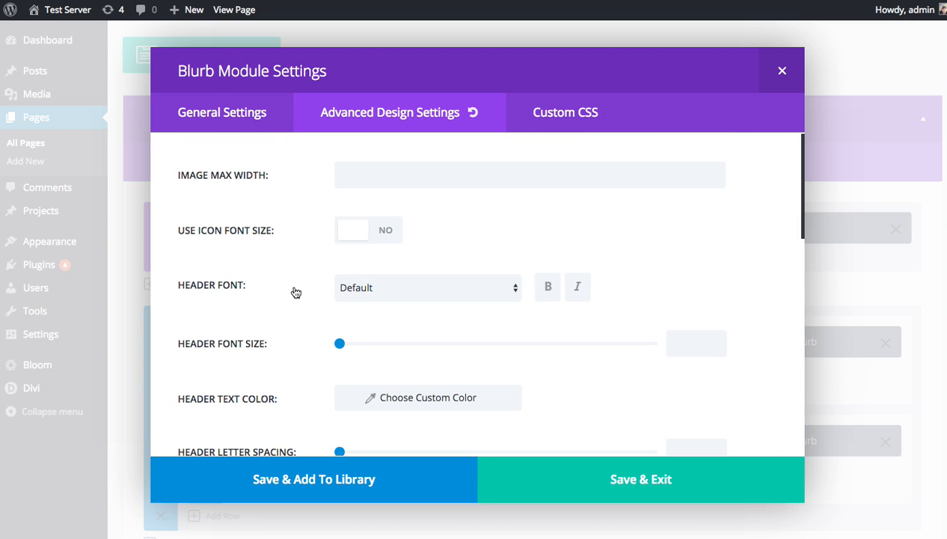
{"action": "mouse_move", "coordinate": [253, 225]}
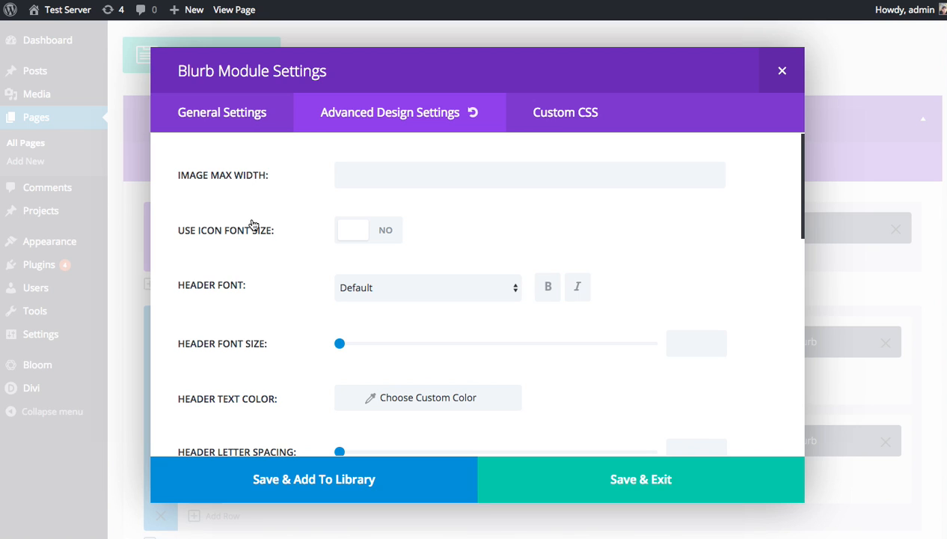
{"action": "mouse_move", "coordinate": [233, 199]}
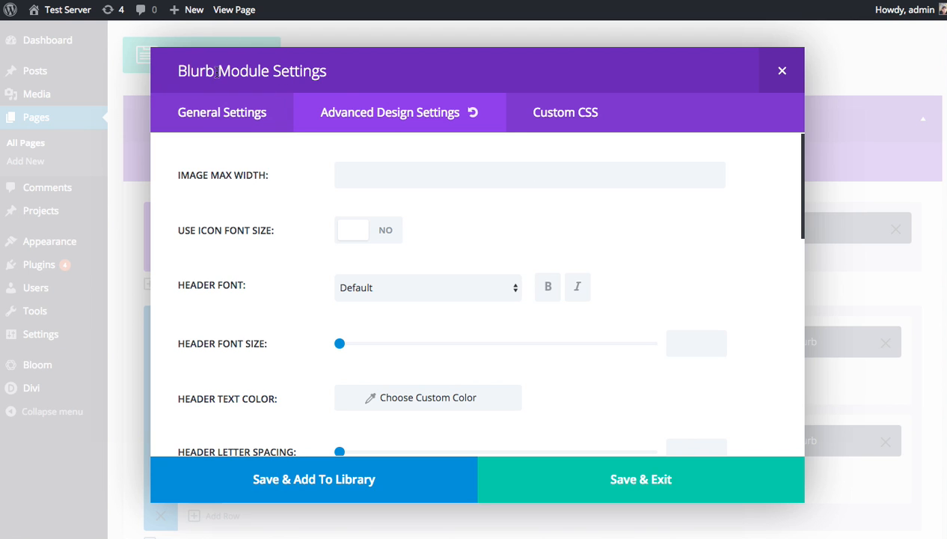
{"action": "mouse_move", "coordinate": [274, 217]}
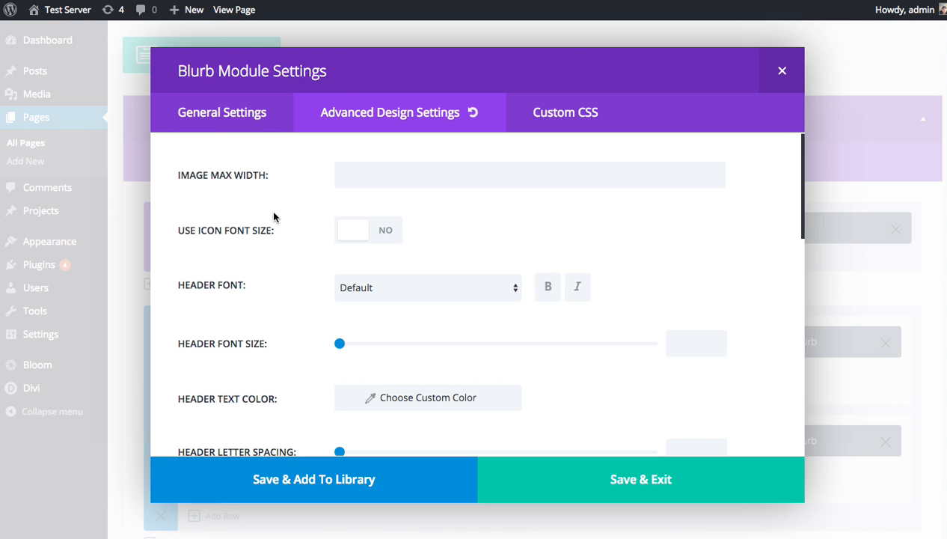
{"action": "mouse_move", "coordinate": [261, 226]}
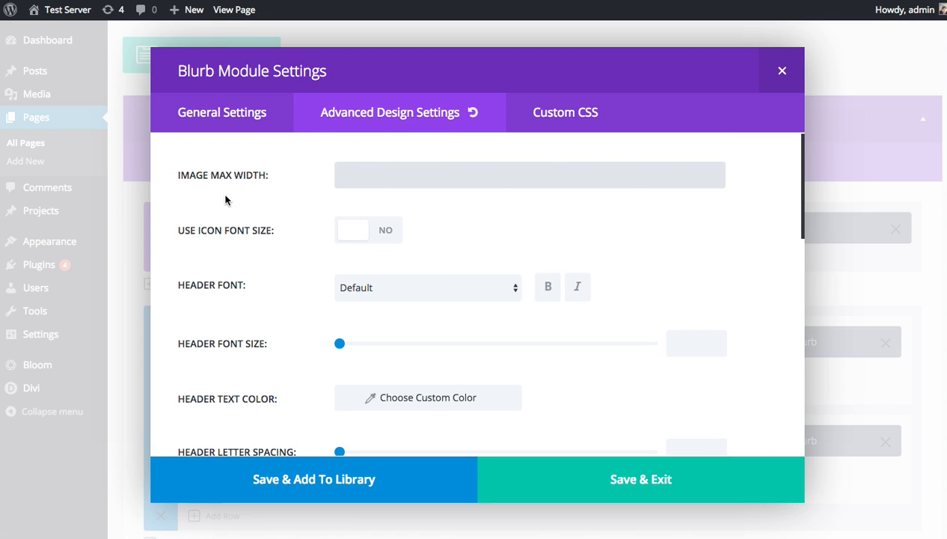
{"action": "mouse_move", "coordinate": [201, 197]}
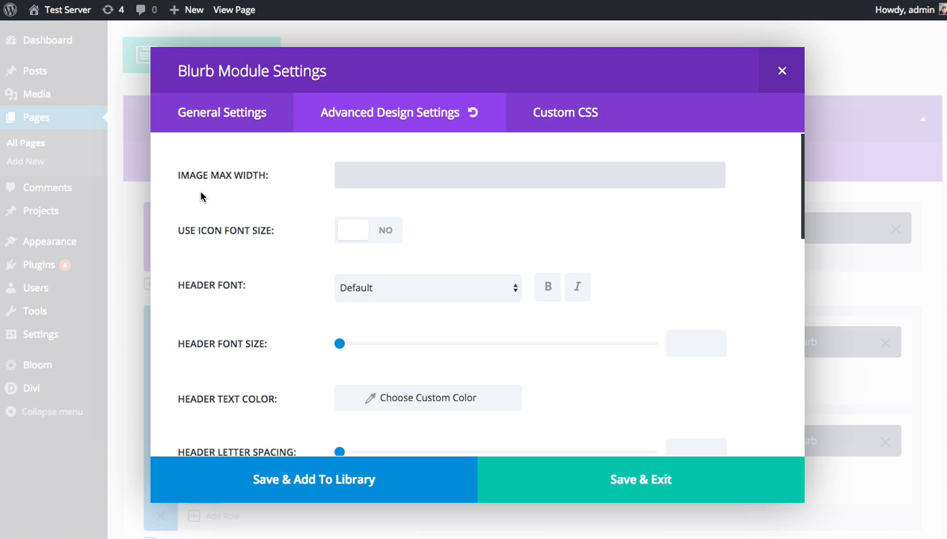
{"action": "mouse_move", "coordinate": [213, 179]}
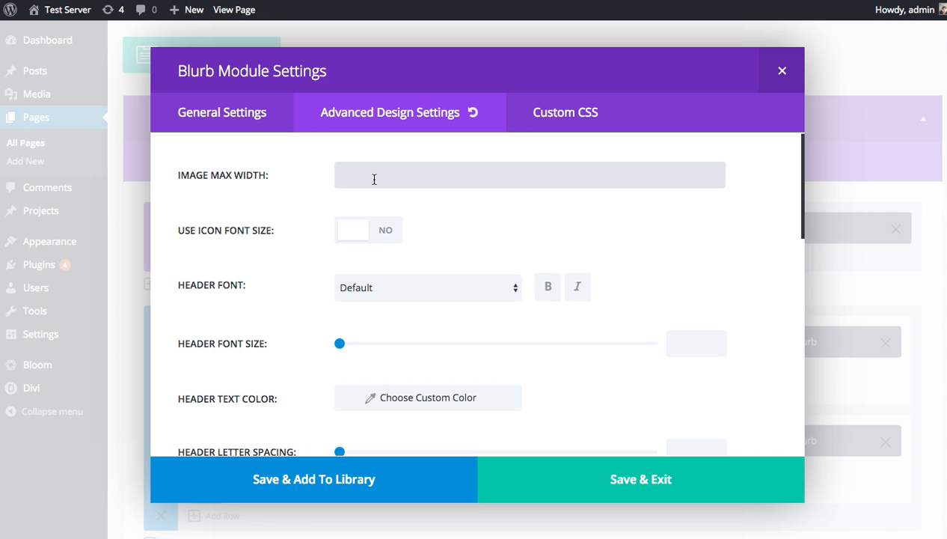
{"action": "type", "text": "280"}
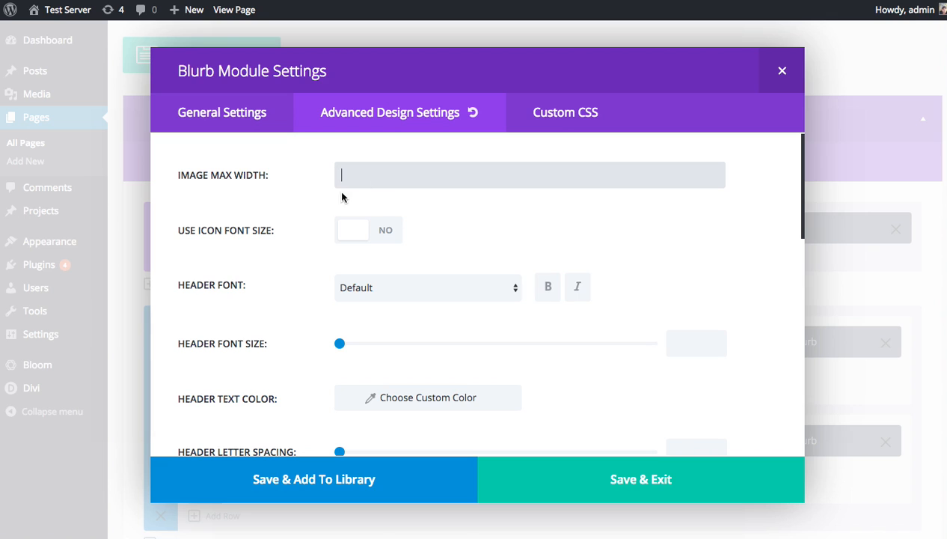
{"action": "mouse_move", "coordinate": [191, 252]}
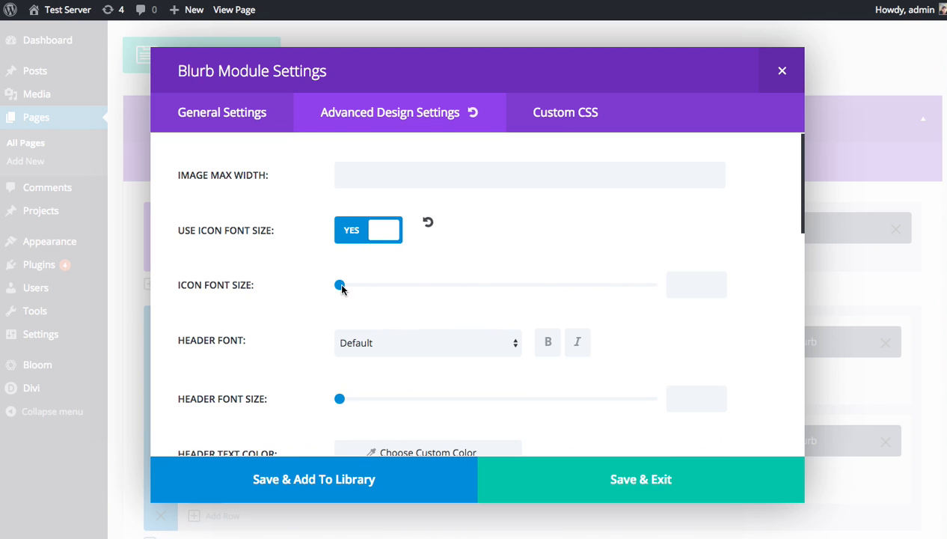
{"action": "left_click_drag", "start_coordinate": [339, 285], "coordinate": [421, 285]}
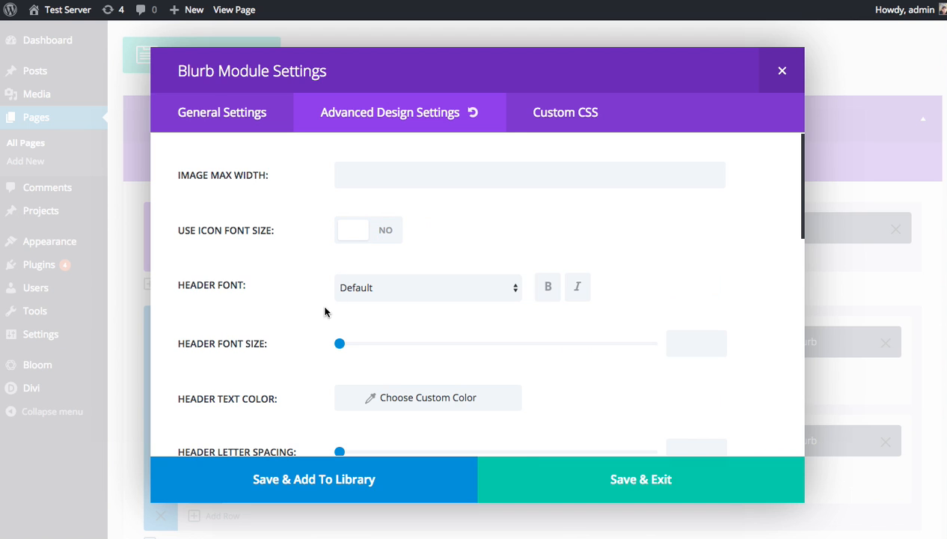
{"action": "left_click", "coordinate": [427, 288]}
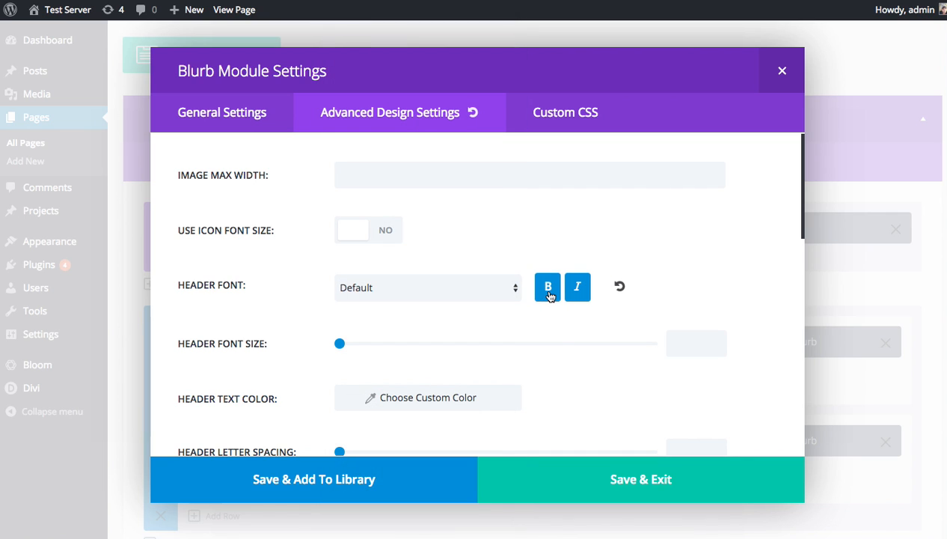
{"action": "mouse_move", "coordinate": [513, 278]}
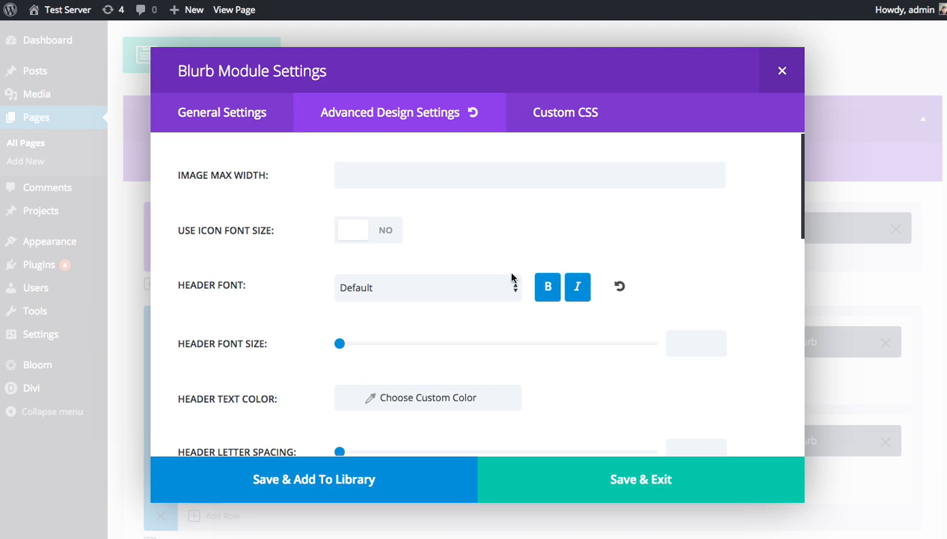
{"action": "mouse_move", "coordinate": [620, 290]}
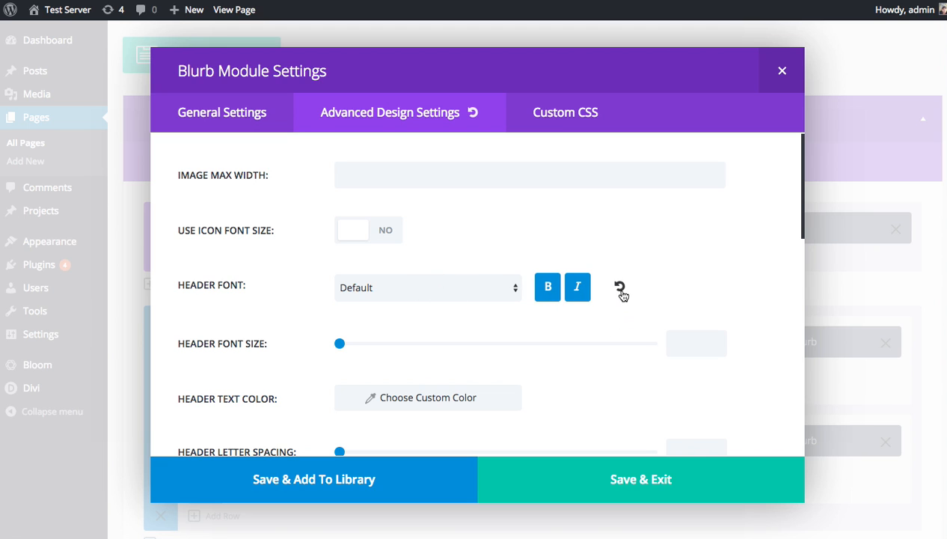
{"action": "left_click", "coordinate": [621, 288]}
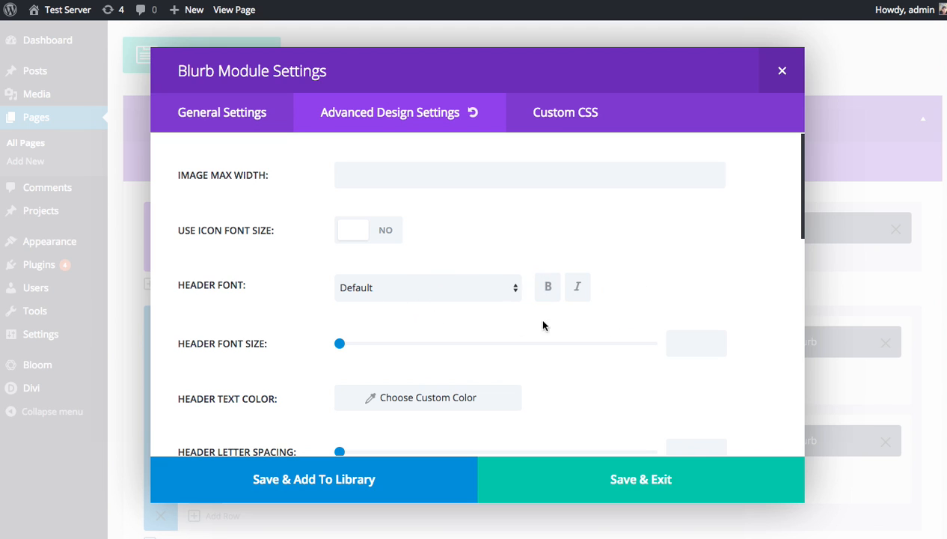
{"action": "mouse_move", "coordinate": [464, 252]}
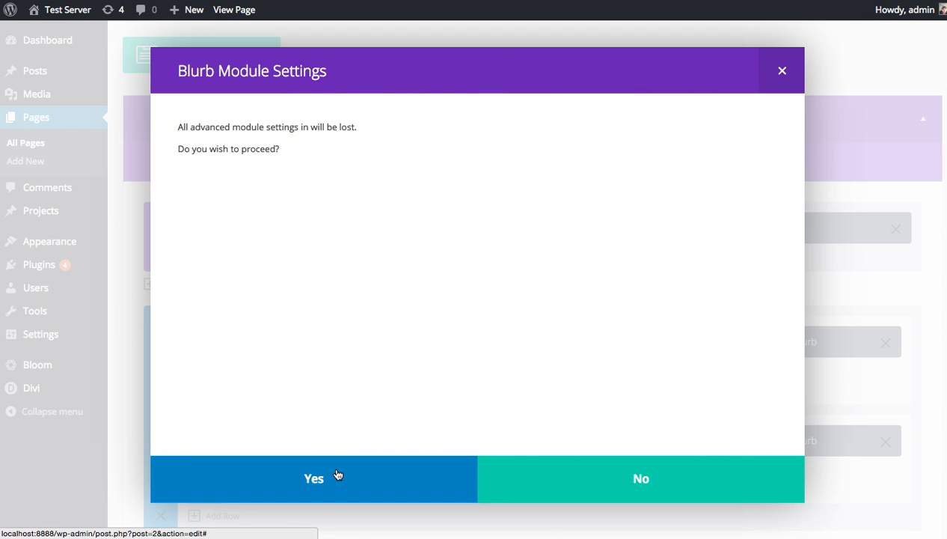
{"action": "left_click", "coordinate": [314, 478]}
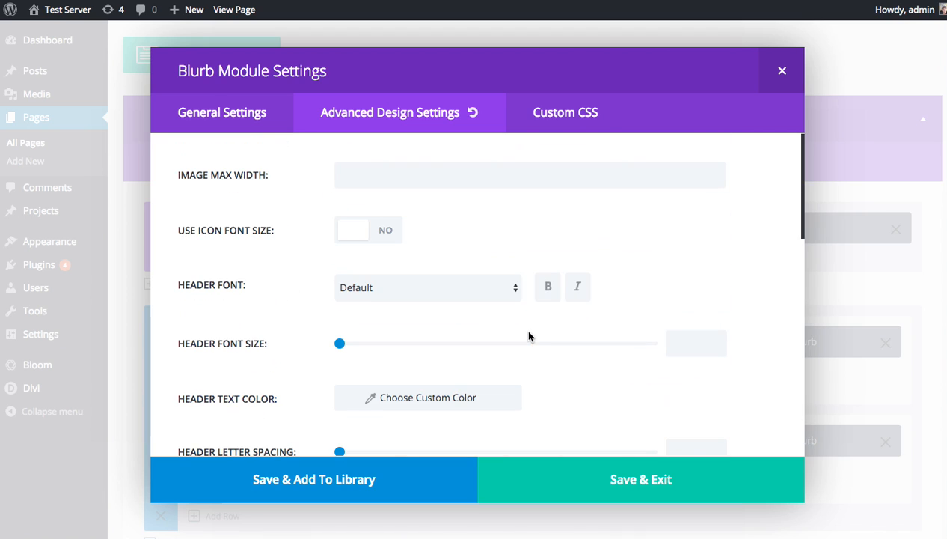
{"action": "mouse_move", "coordinate": [535, 366]}
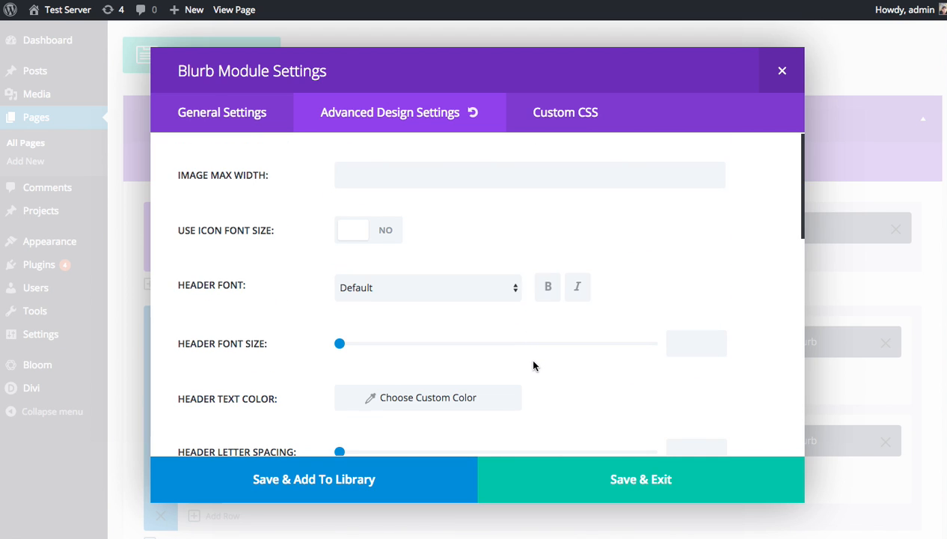
{"action": "mouse_move", "coordinate": [575, 353]}
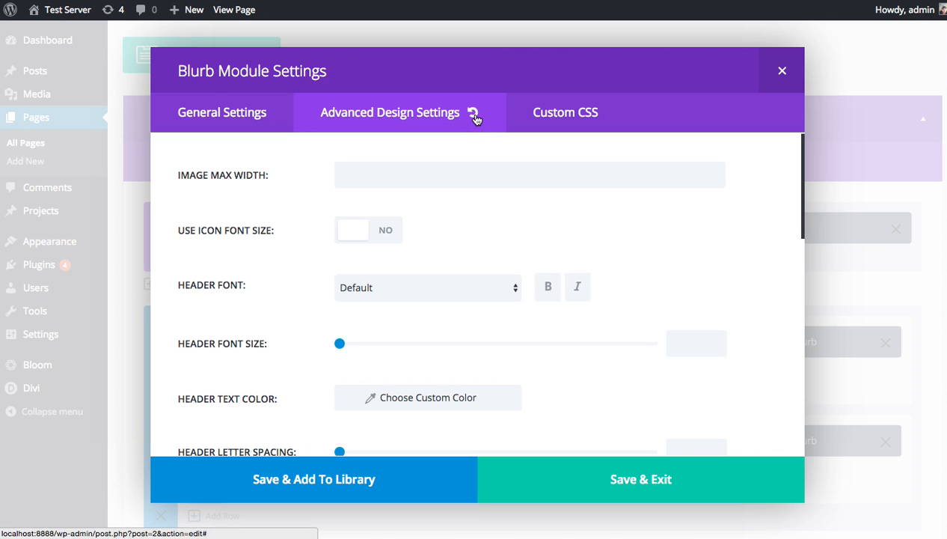
{"action": "mouse_move", "coordinate": [478, 248]}
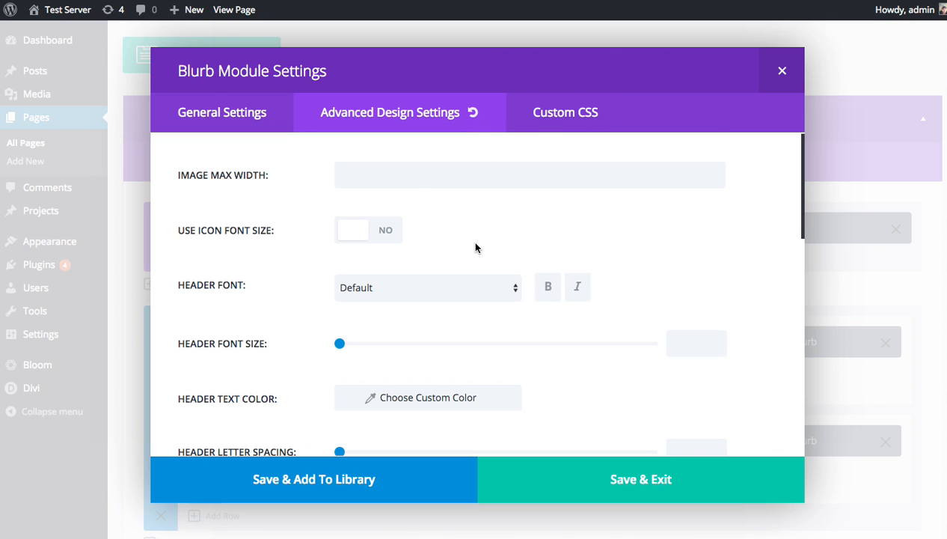
{"action": "scroll", "scroll_direction": "down", "scroll_amount": 3}
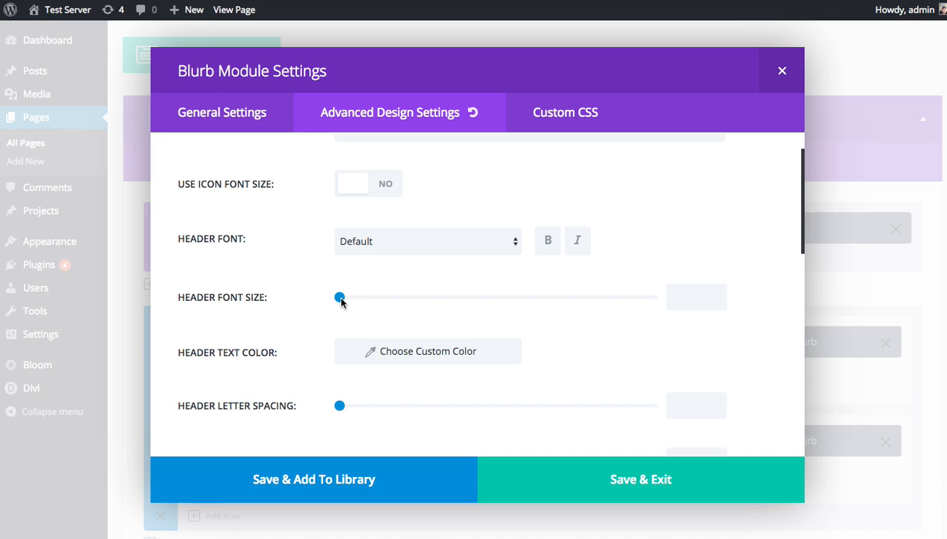
{"action": "scroll", "scroll_direction": "down", "scroll_amount": 3}
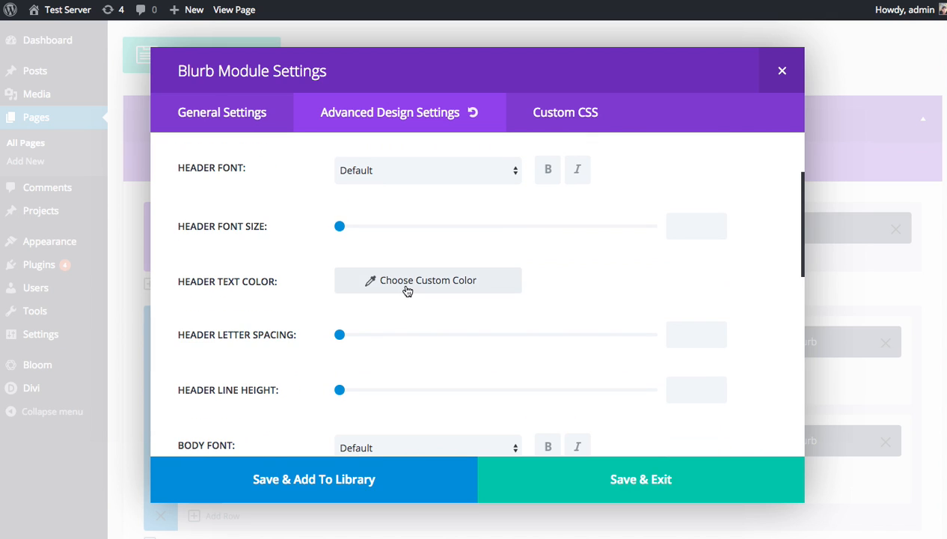
{"action": "left_click", "coordinate": [428, 280]}
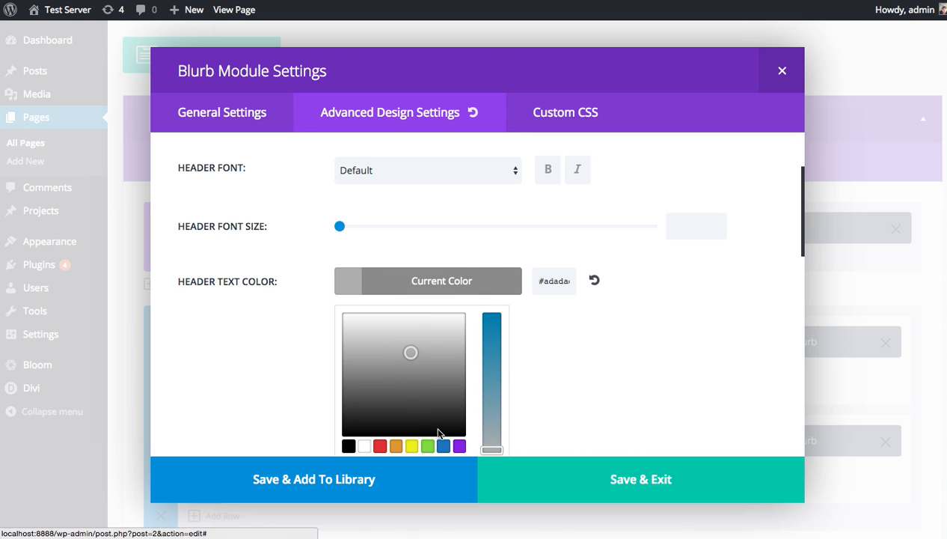
{"action": "left_click", "coordinate": [594, 280]}
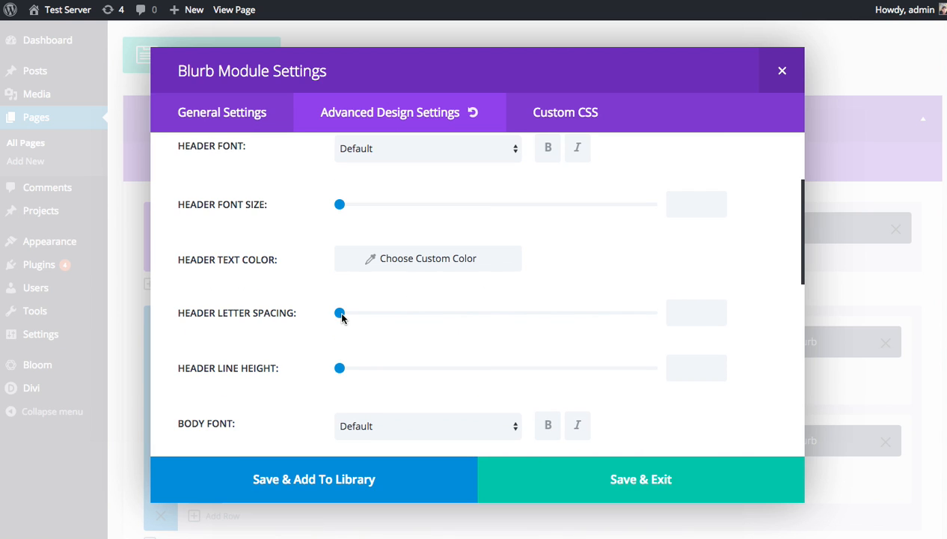
{"action": "scroll", "scroll_direction": "down", "scroll_amount": 3}
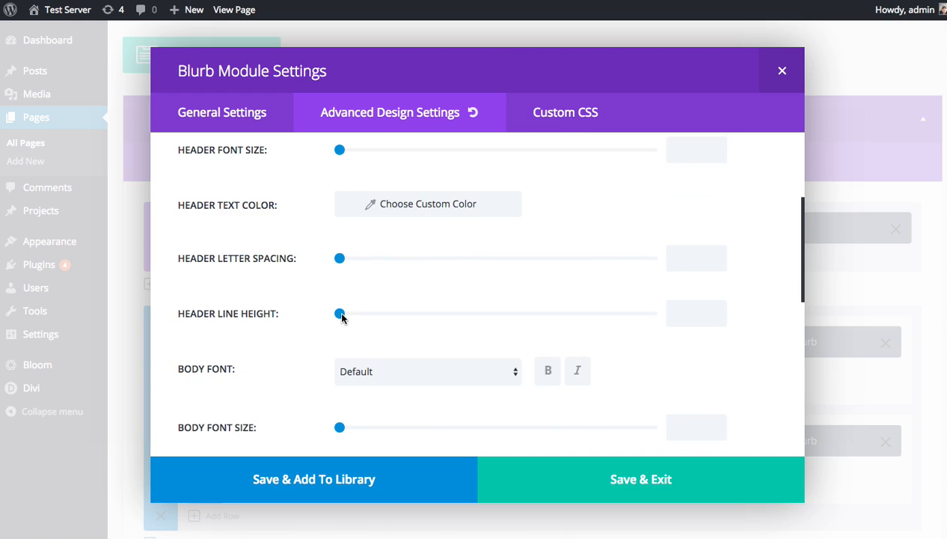
{"action": "scroll", "scroll_direction": "down", "scroll_amount": 3}
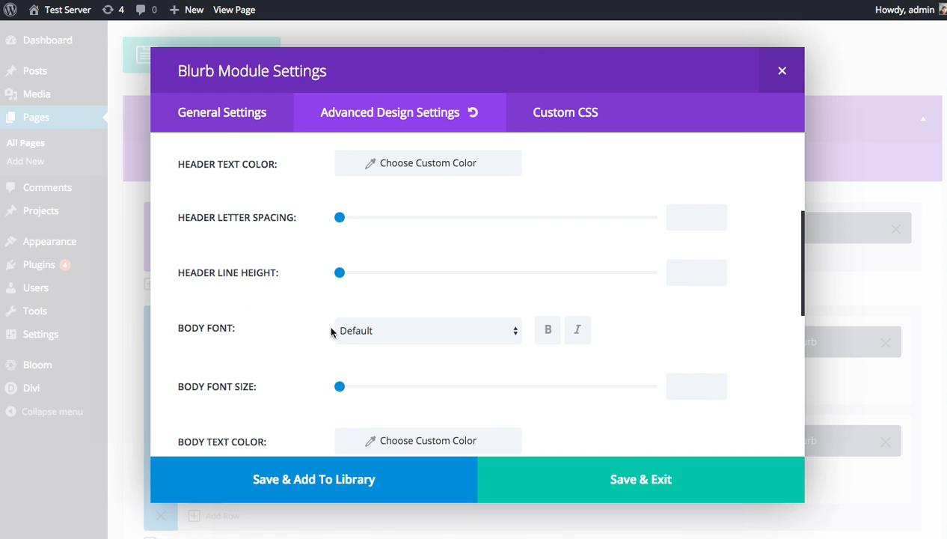
{"action": "mouse_move", "coordinate": [305, 303]}
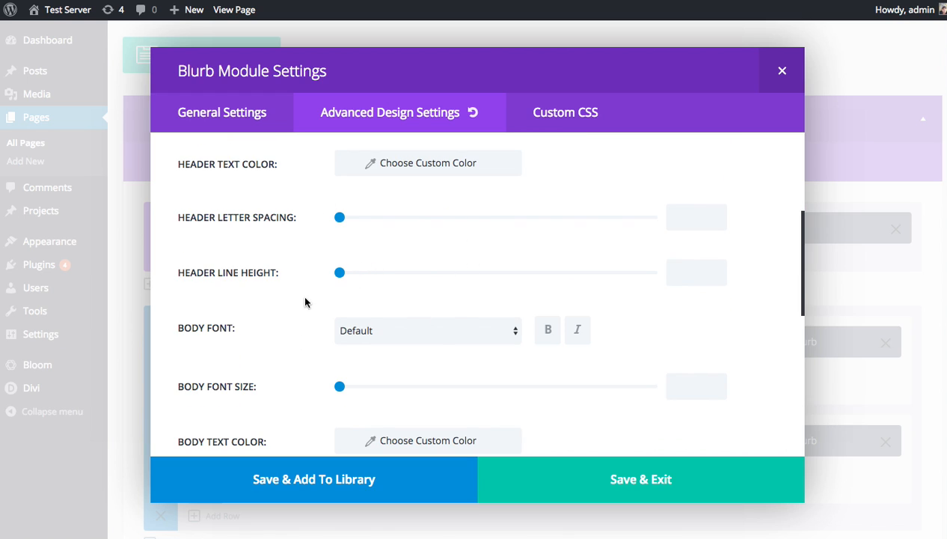
{"action": "scroll", "scroll_direction": "down", "scroll_amount": 3}
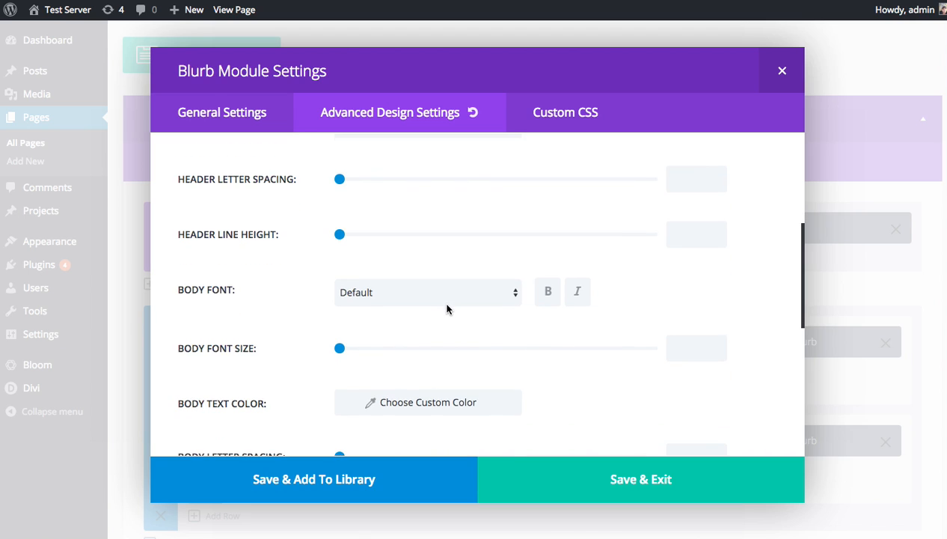
{"action": "scroll", "scroll_direction": "down", "scroll_amount": 3}
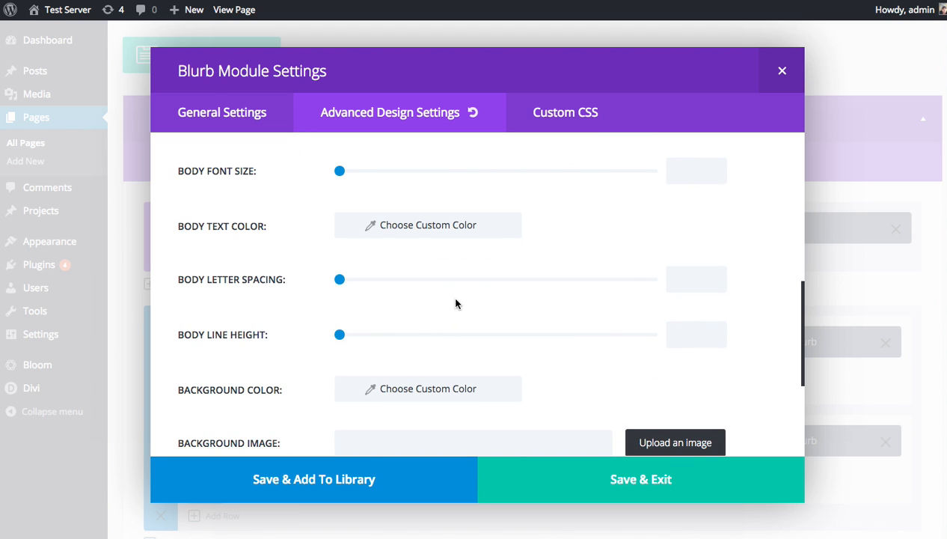
{"action": "scroll", "scroll_direction": "down", "scroll_amount": 3}
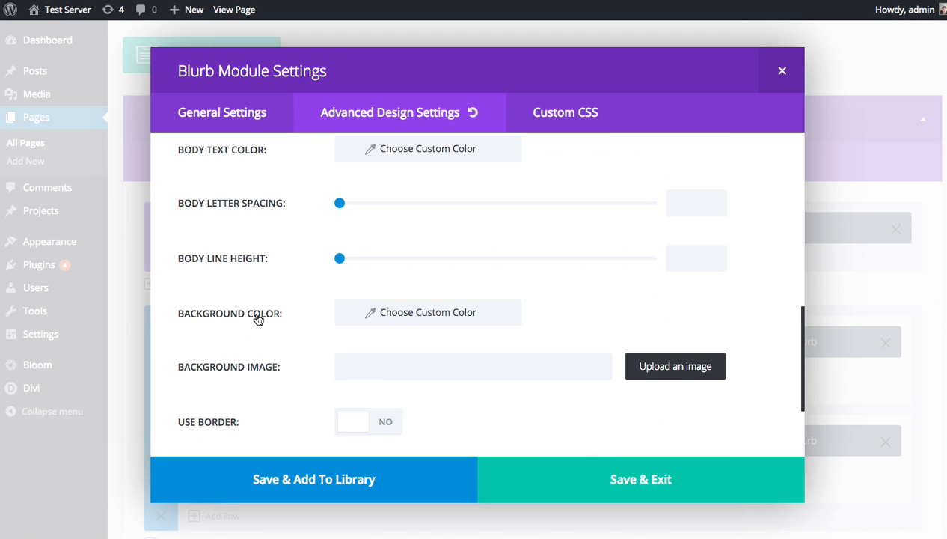
{"action": "mouse_move", "coordinate": [254, 315]}
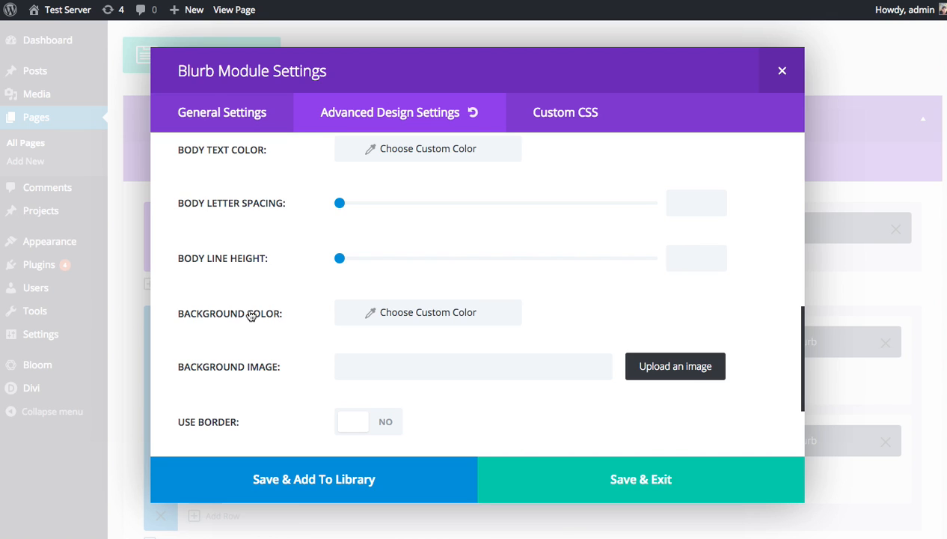
{"action": "scroll", "scroll_direction": "down", "scroll_amount": 3}
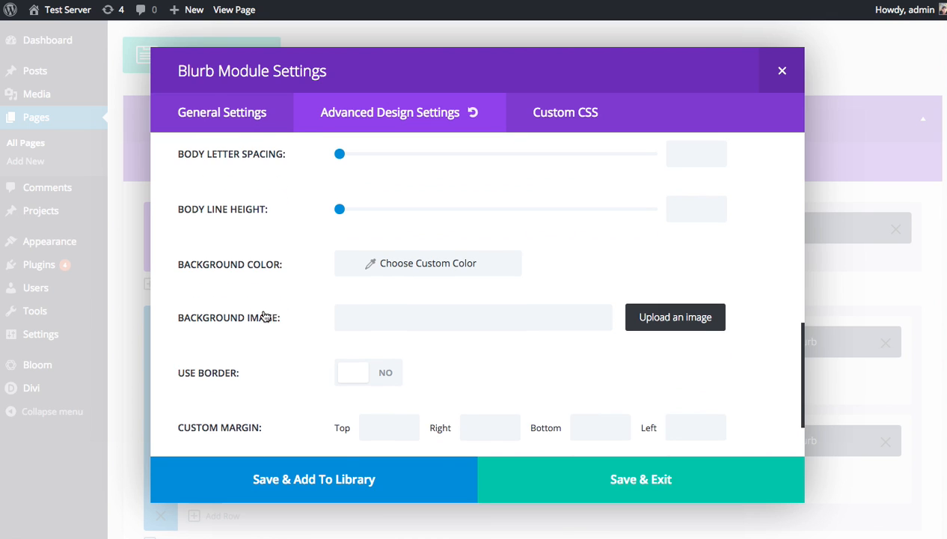
{"action": "scroll", "scroll_direction": "down", "scroll_amount": 3}
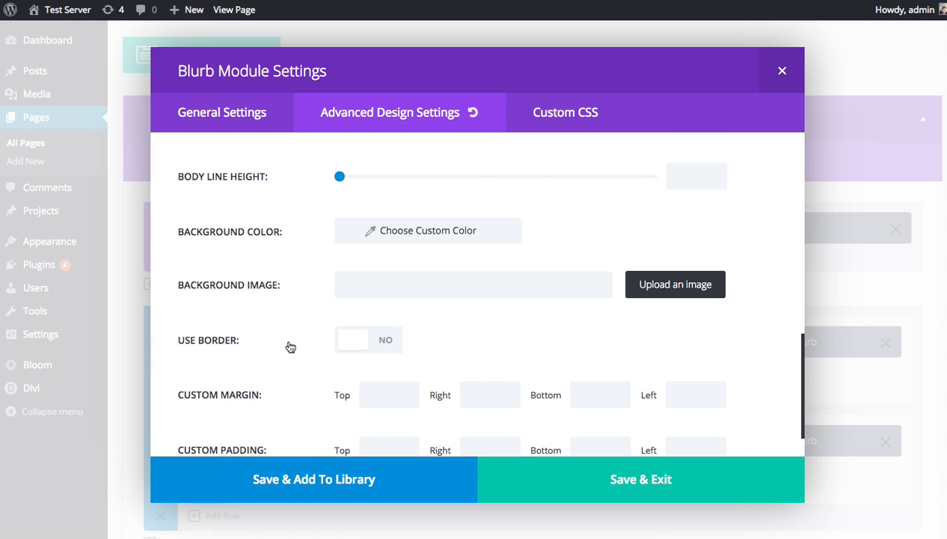
{"action": "scroll", "scroll_direction": "down", "scroll_amount": 3}
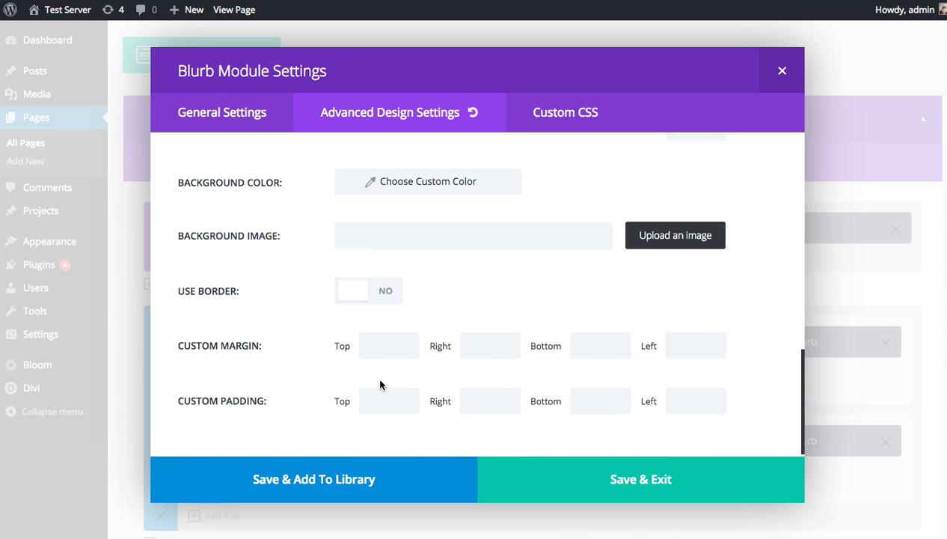
{"action": "scroll", "scroll_direction": "up", "scroll_amount": 3}
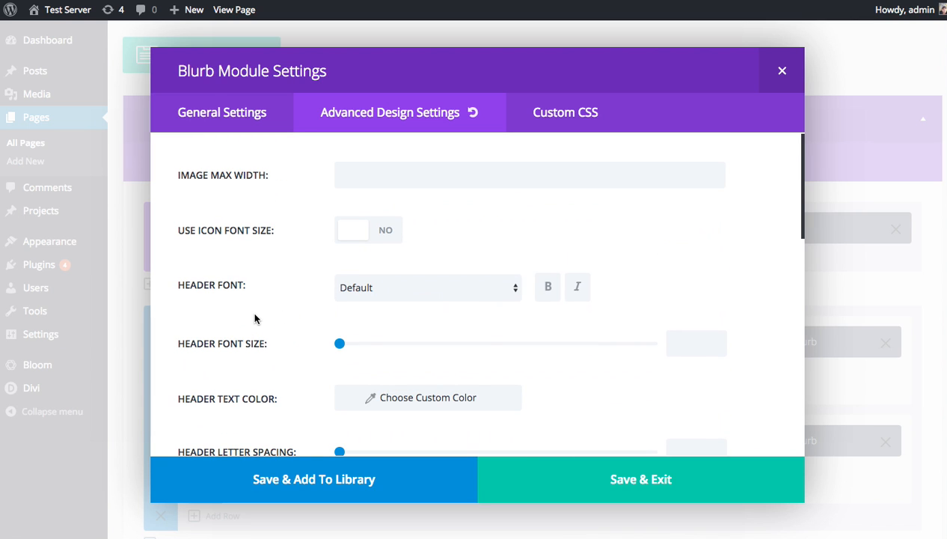
{"action": "mouse_move", "coordinate": [250, 305]}
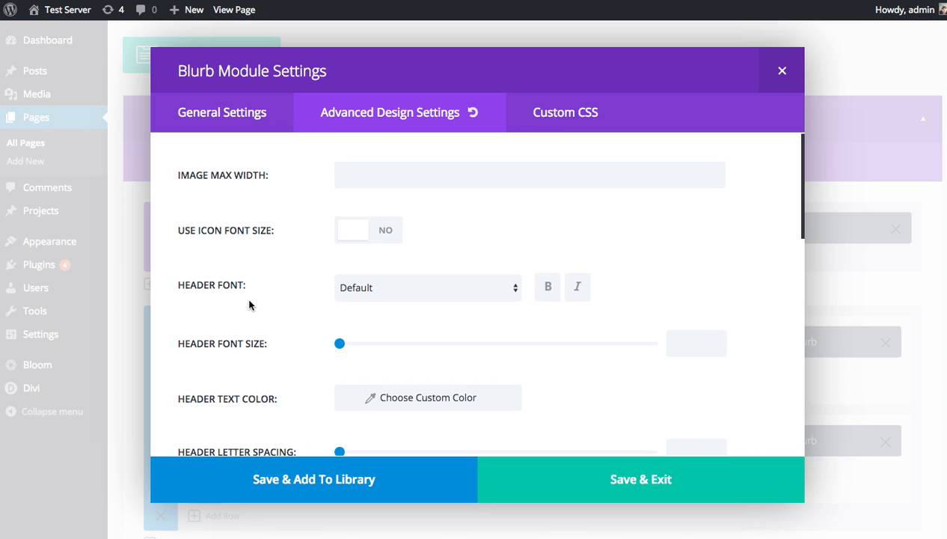
Set the header font size to 30 and the header font to Yanone Kaffeesatz
{"action": "left_click_drag", "start_coordinate": [339, 343], "coordinate": [377, 343]}
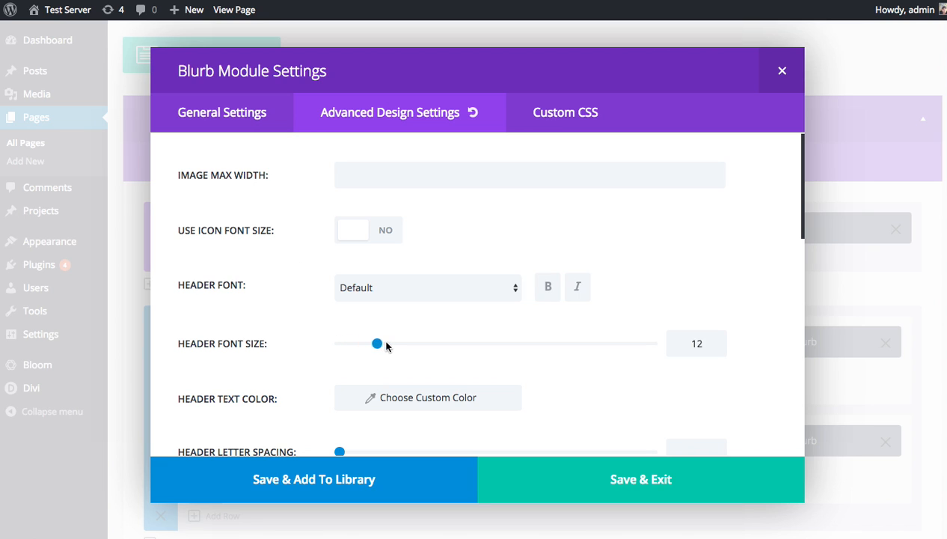
{"action": "left_click_drag", "start_coordinate": [377, 343], "coordinate": [434, 343]}
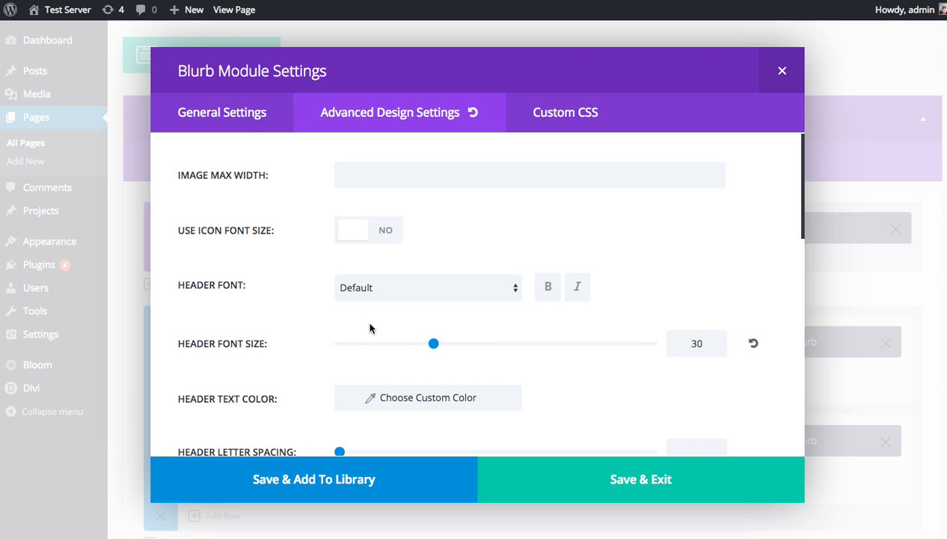
{"action": "left_click", "coordinate": [427, 287]}
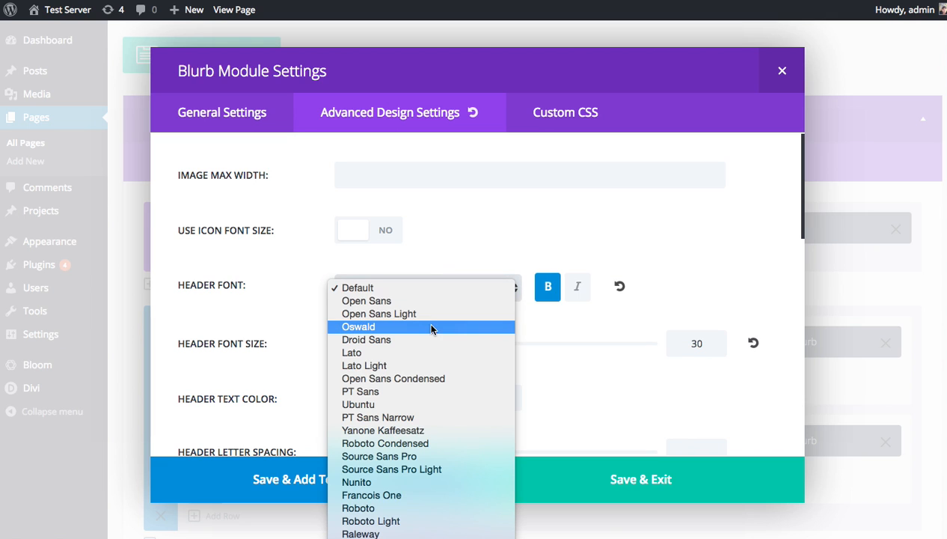
{"action": "left_click", "coordinate": [383, 430]}
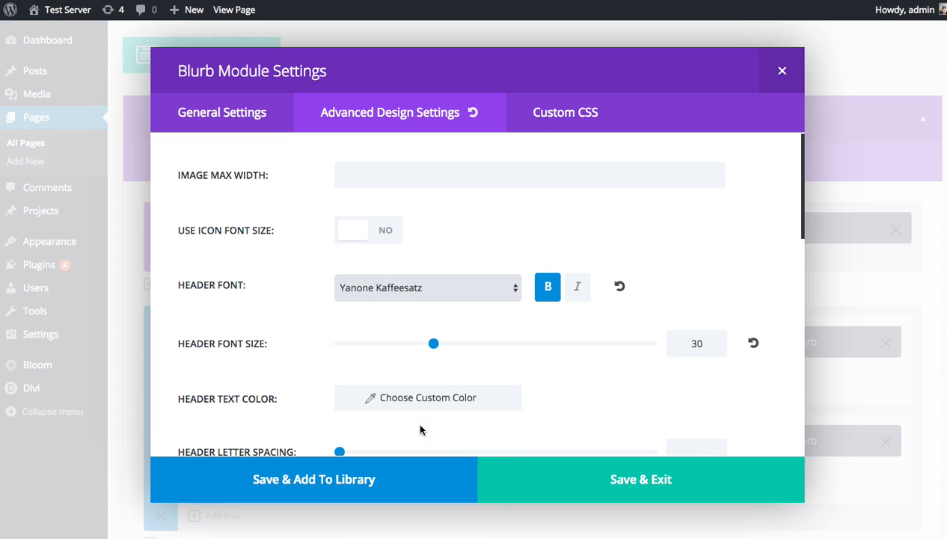
Enable a custom icon font size of 30 and set header letter spacing to 2
{"action": "left_click", "coordinate": [368, 229]}
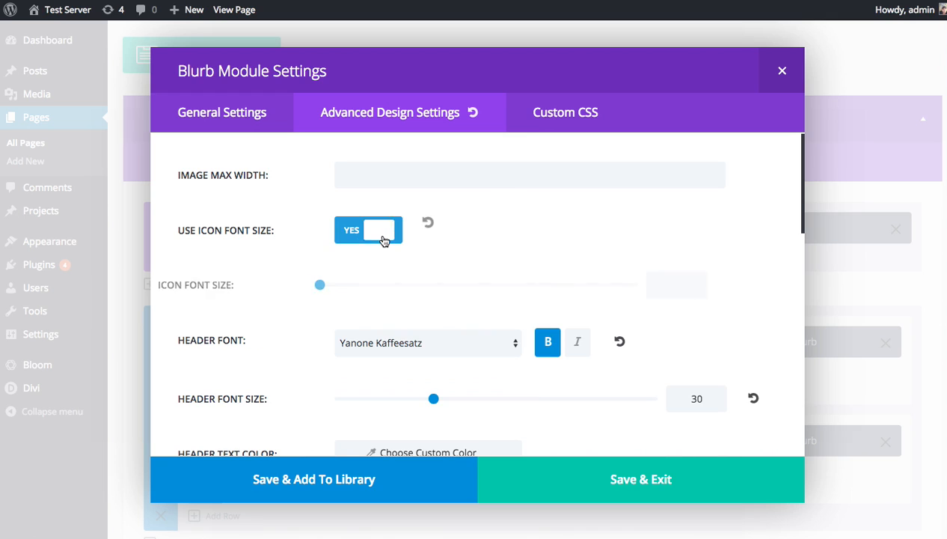
{"action": "left_click_drag", "start_coordinate": [320, 284], "coordinate": [380, 284]}
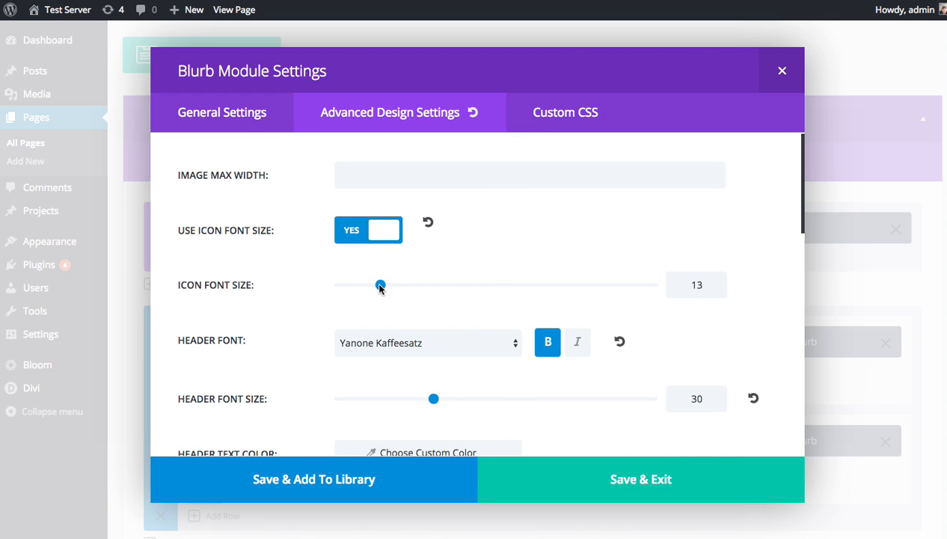
{"action": "left_click_drag", "start_coordinate": [380, 285], "coordinate": [434, 285]}
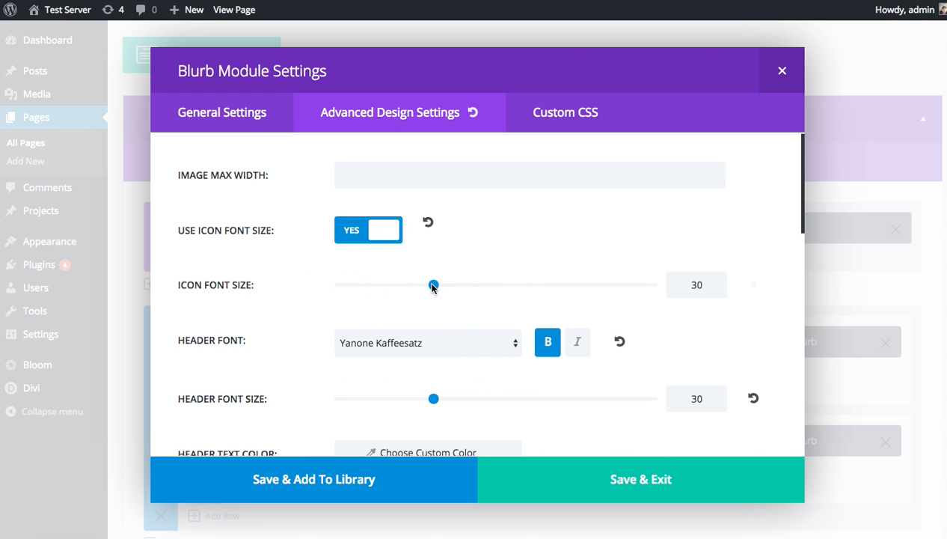
{"action": "scroll", "scroll_direction": "down", "scroll_amount": 3}
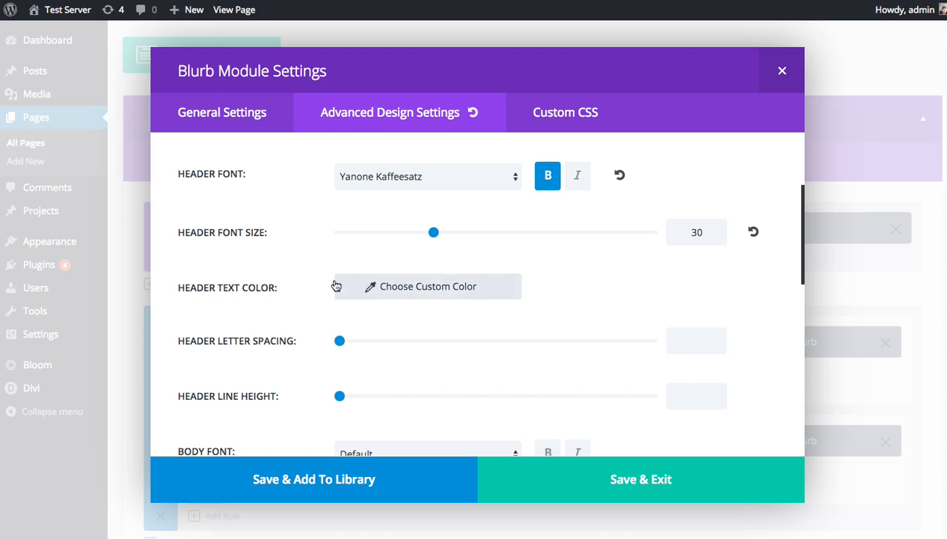
{"action": "scroll", "scroll_direction": "down", "scroll_amount": 3}
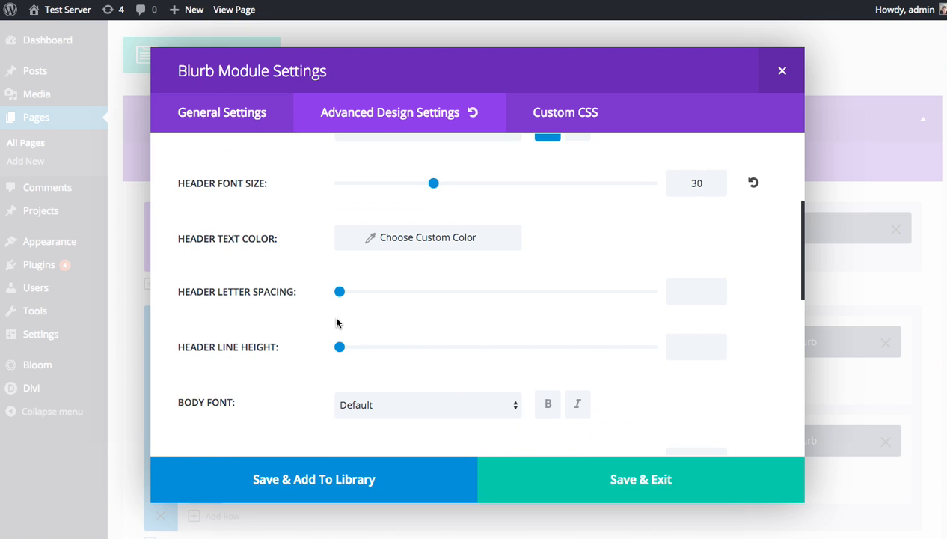
{"action": "left_click_drag", "start_coordinate": [339, 291], "coordinate": [346, 267]}
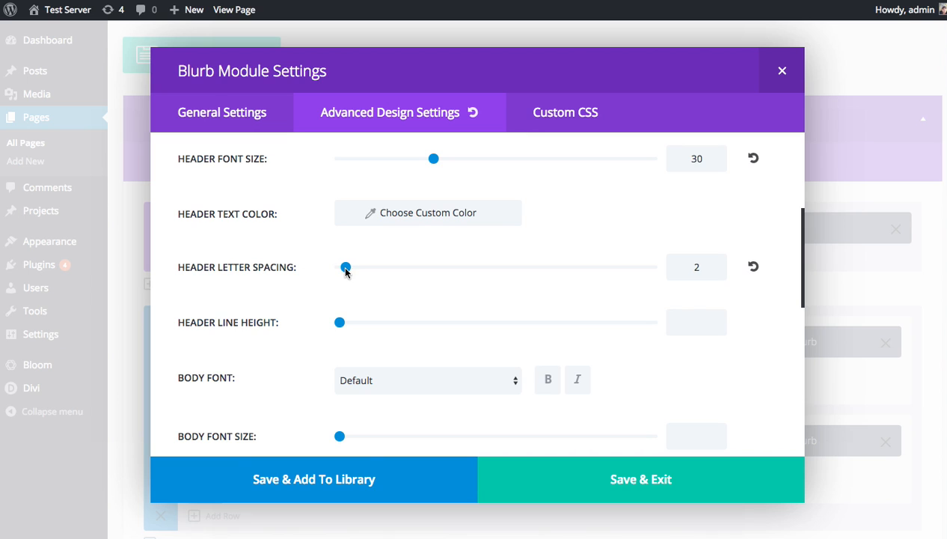
Set the blurb's Text Orientation to Center and save and exit its settings
{"action": "left_click", "coordinate": [222, 112]}
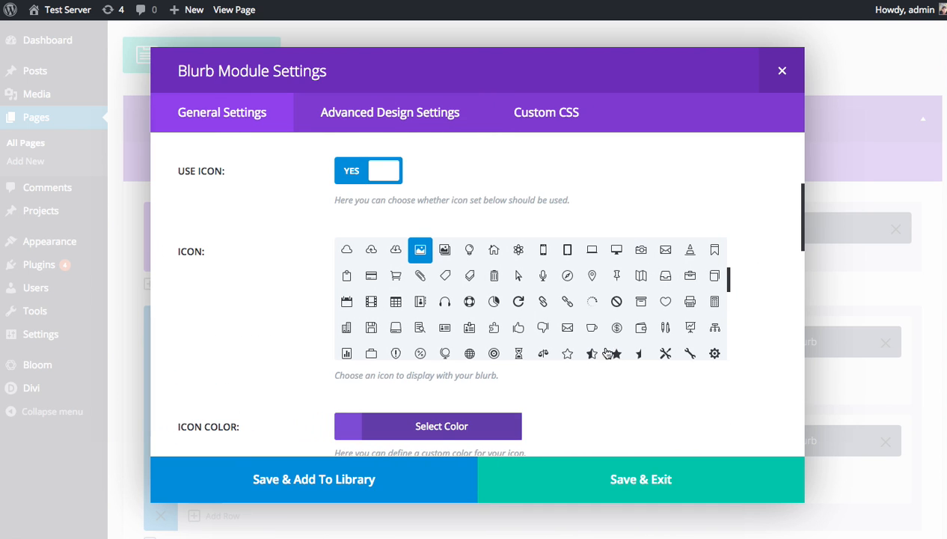
{"action": "scroll", "scroll_direction": "down", "scroll_amount": 3}
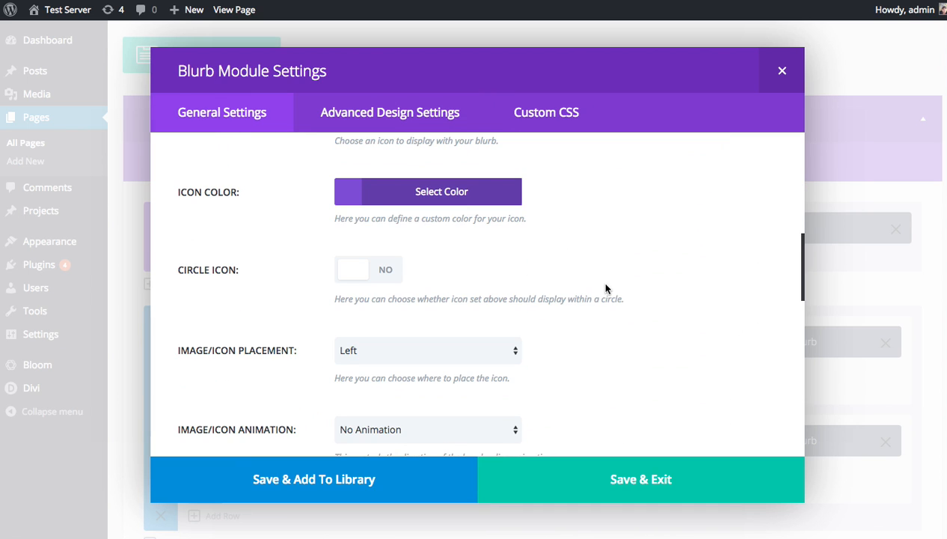
{"action": "scroll", "scroll_direction": "up", "scroll_amount": 3}
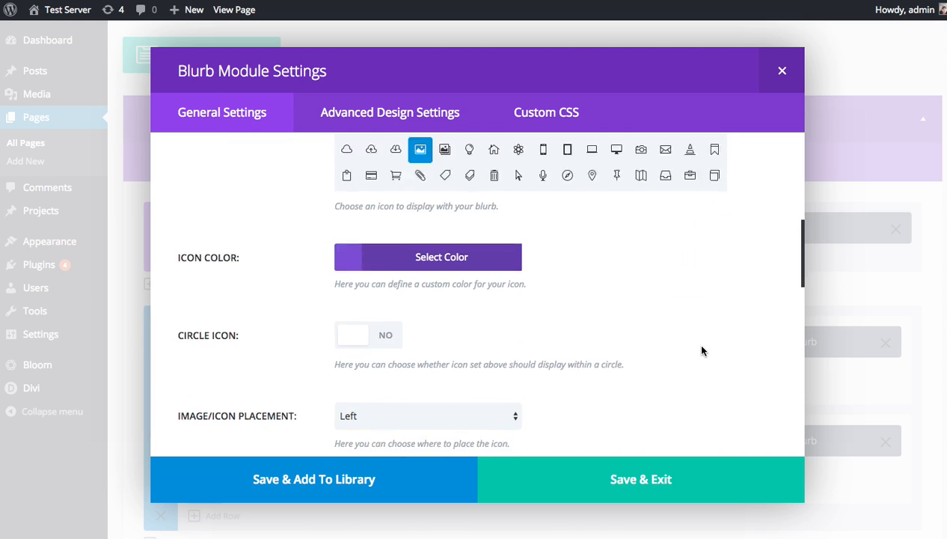
{"action": "left_click", "coordinate": [428, 416]}
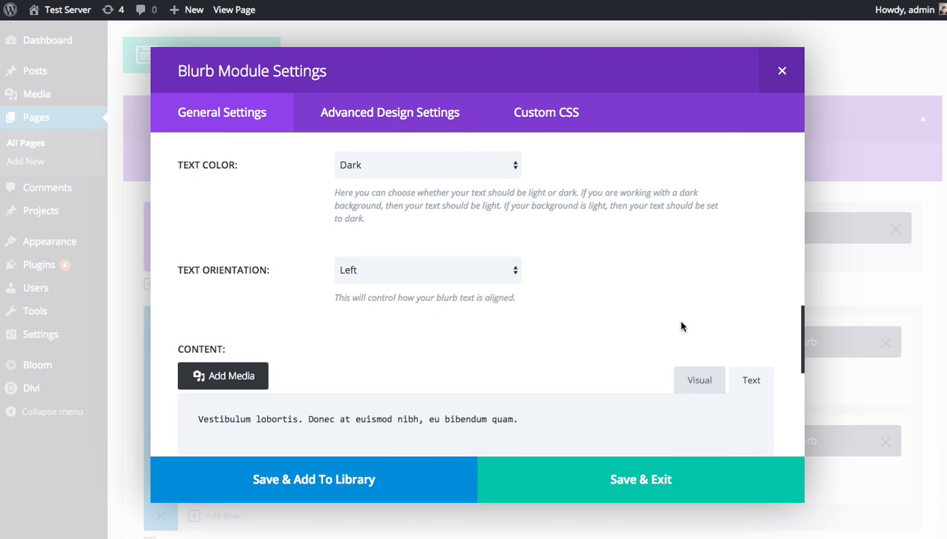
{"action": "left_click", "coordinate": [428, 270]}
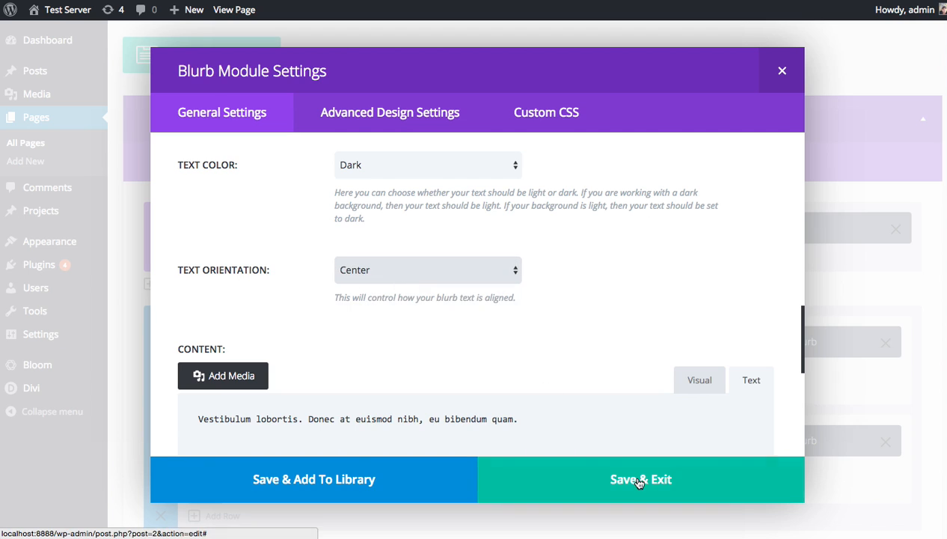
{"action": "left_click", "coordinate": [640, 479]}
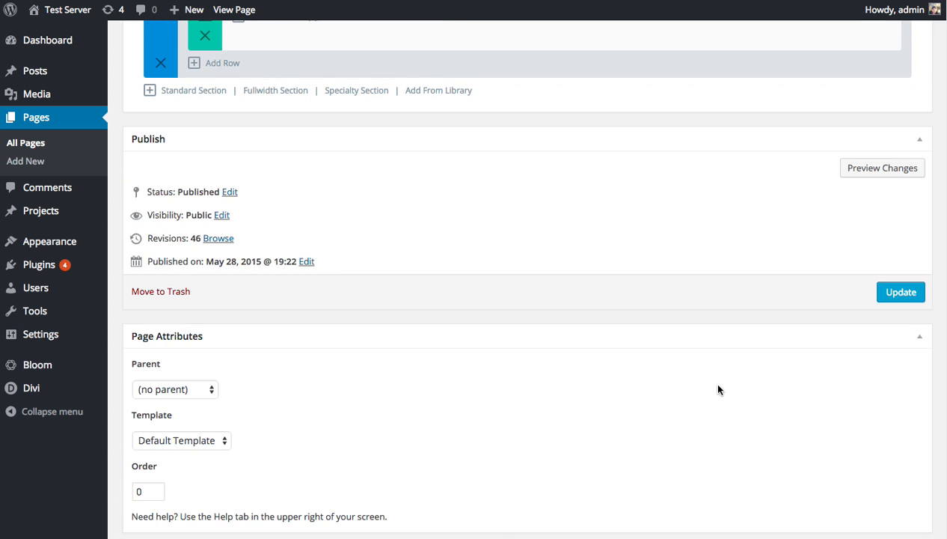
{"action": "scroll", "scroll_direction": "up", "scroll_amount": 3}
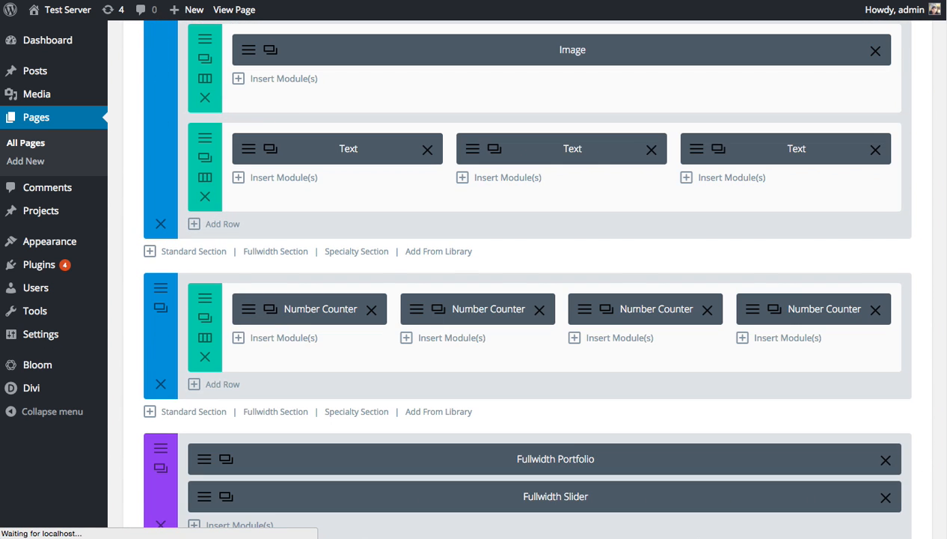
Check the live page showing the centered blurb with its bold Yanone Kaffeesatz title
{"action": "left_click", "coordinate": [235, 10]}
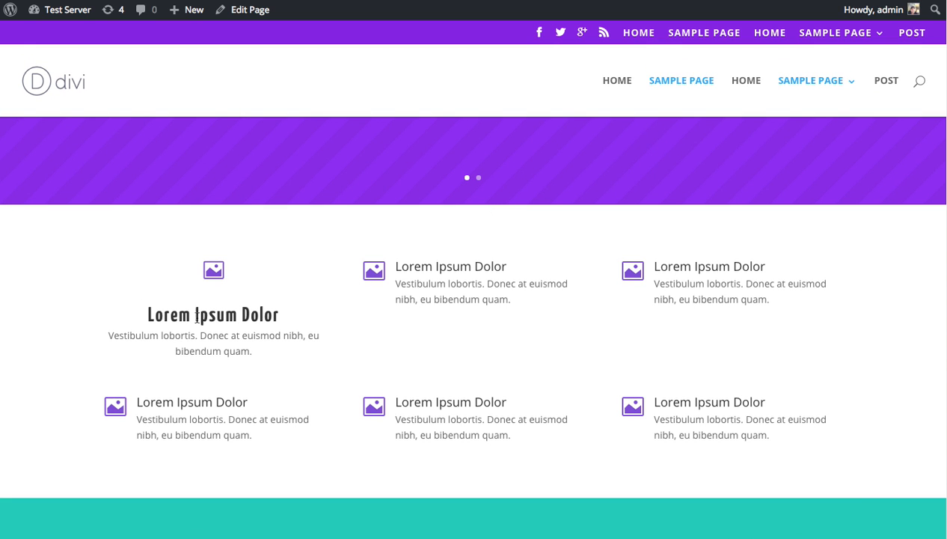
{"action": "double_click", "coordinate": [172, 314]}
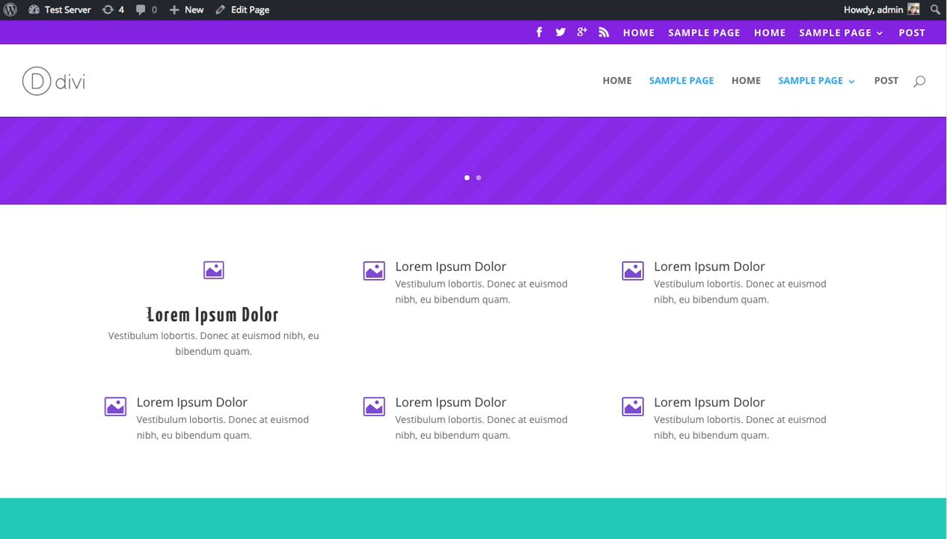
{"action": "double_click", "coordinate": [213, 314]}
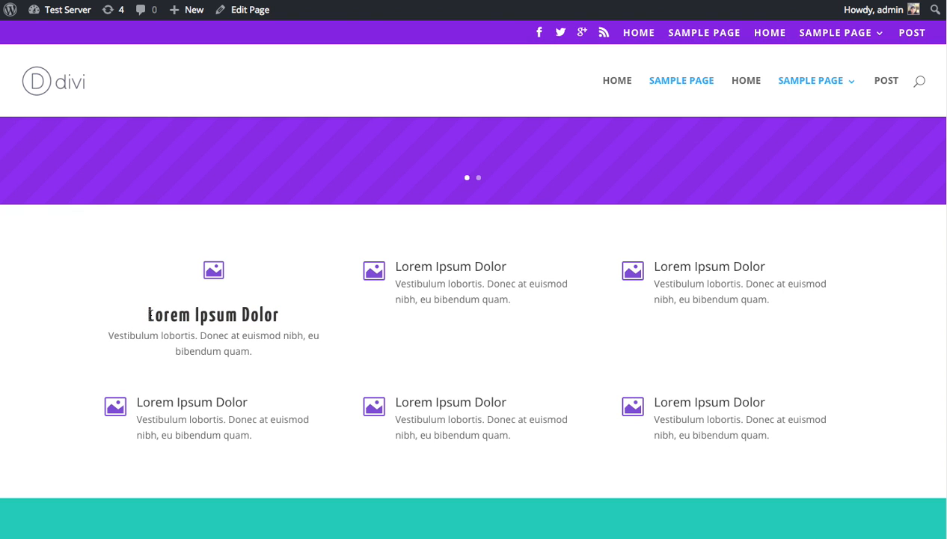
{"action": "mouse_move", "coordinate": [315, 365]}
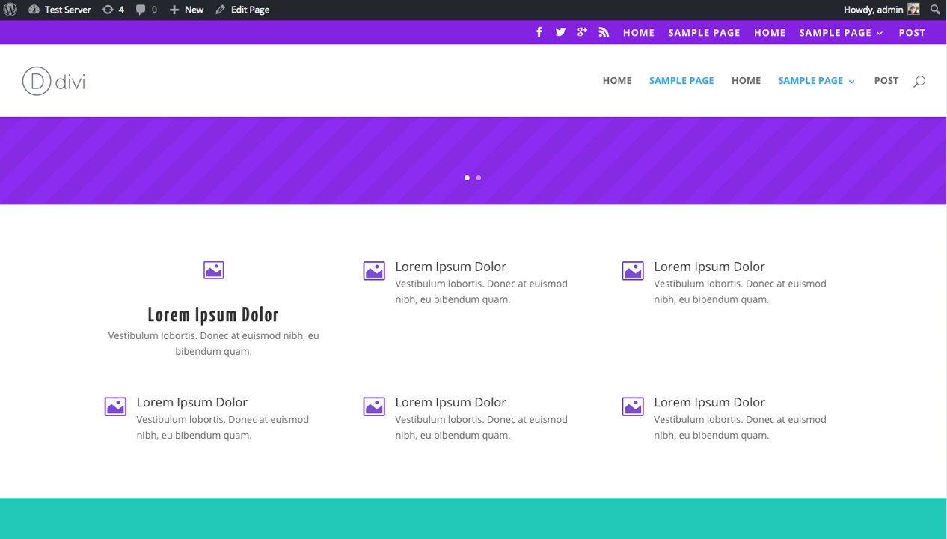
Choose a custom purple background colour for the first blurb in Advanced Design Settings
{"action": "left_click", "coordinate": [250, 9]}
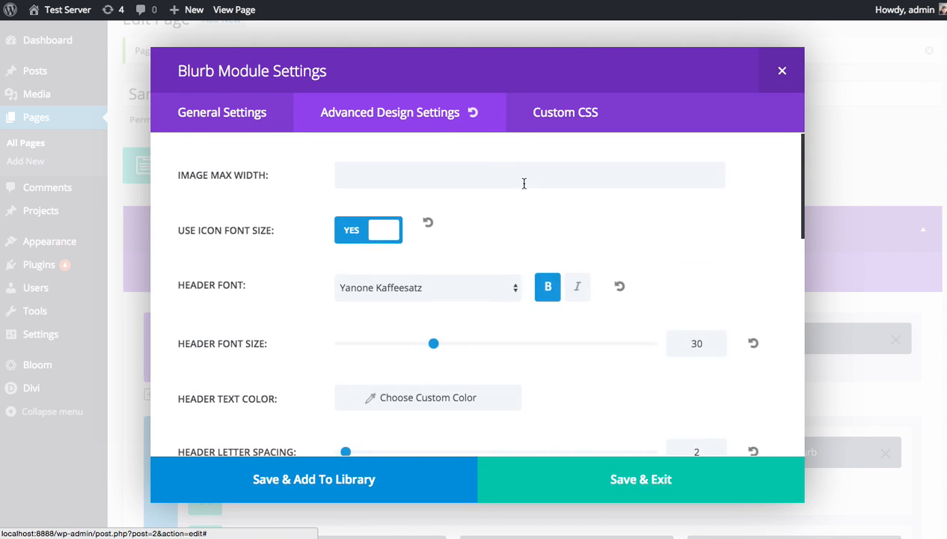
{"action": "scroll", "scroll_direction": "down", "scroll_amount": 3}
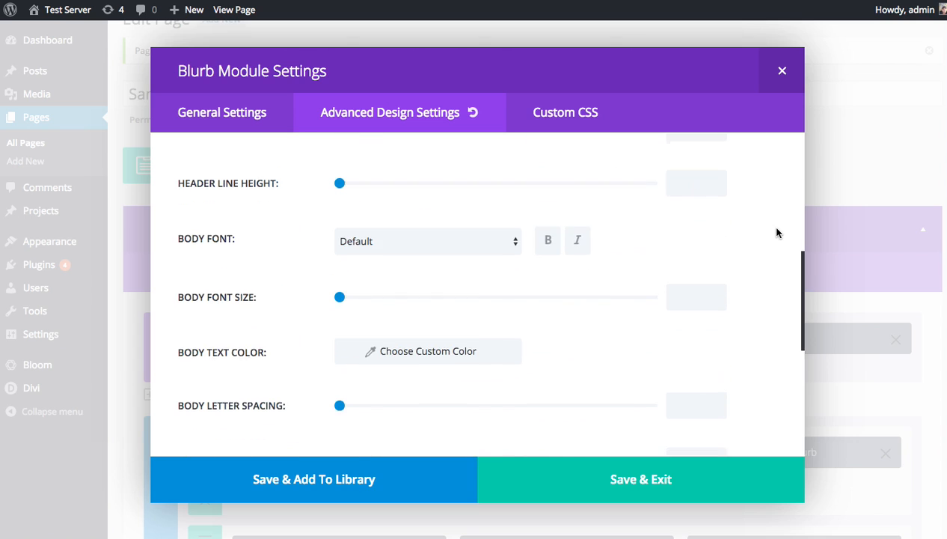
{"action": "scroll", "scroll_direction": "down", "scroll_amount": 3}
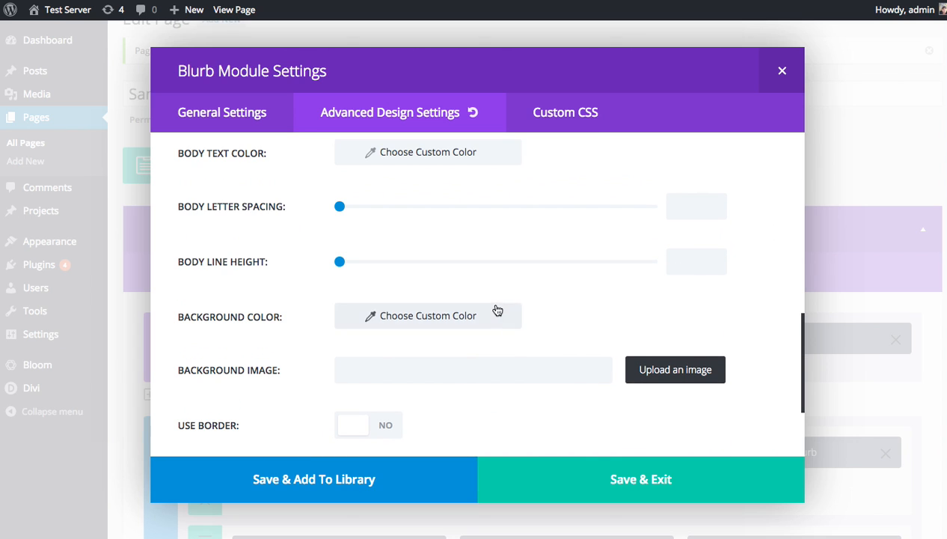
{"action": "left_click", "coordinate": [428, 315]}
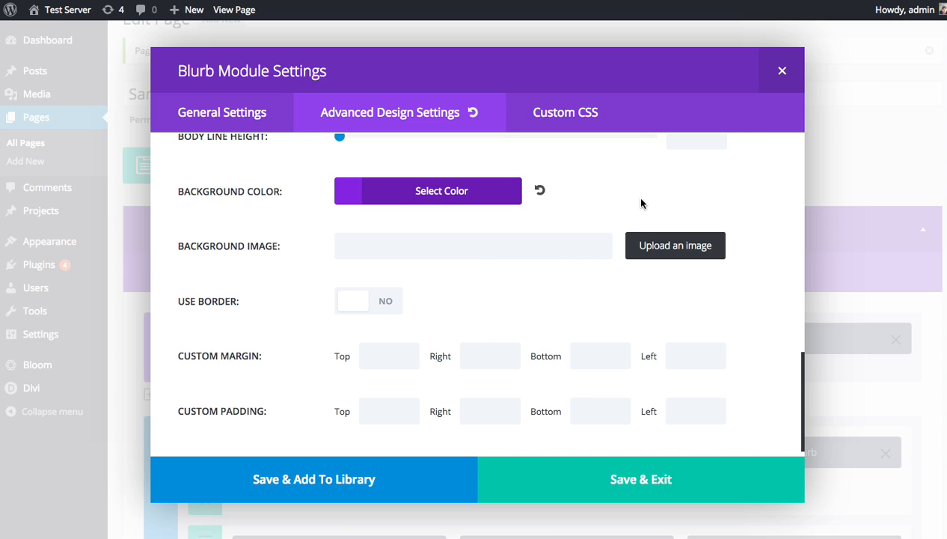
{"action": "scroll", "scroll_direction": "up", "scroll_amount": 3}
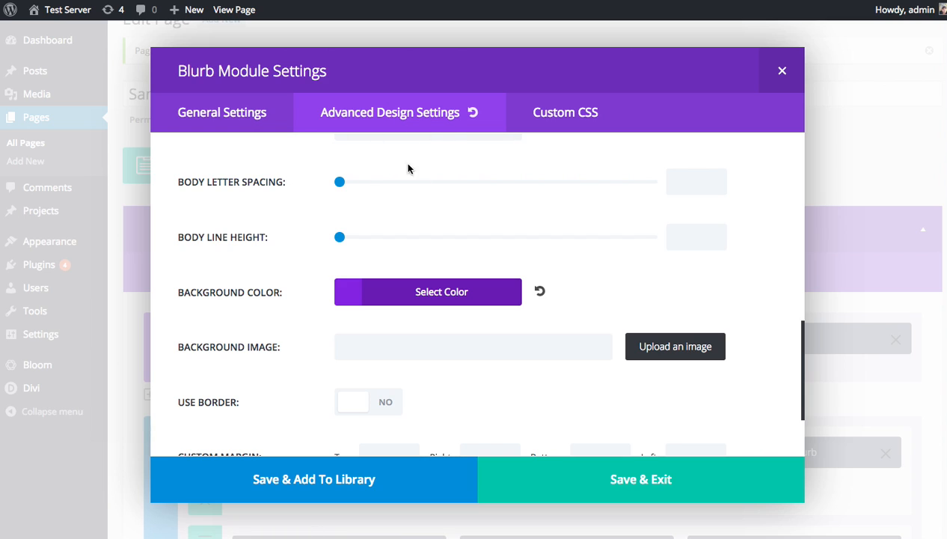
{"action": "mouse_move", "coordinate": [508, 310]}
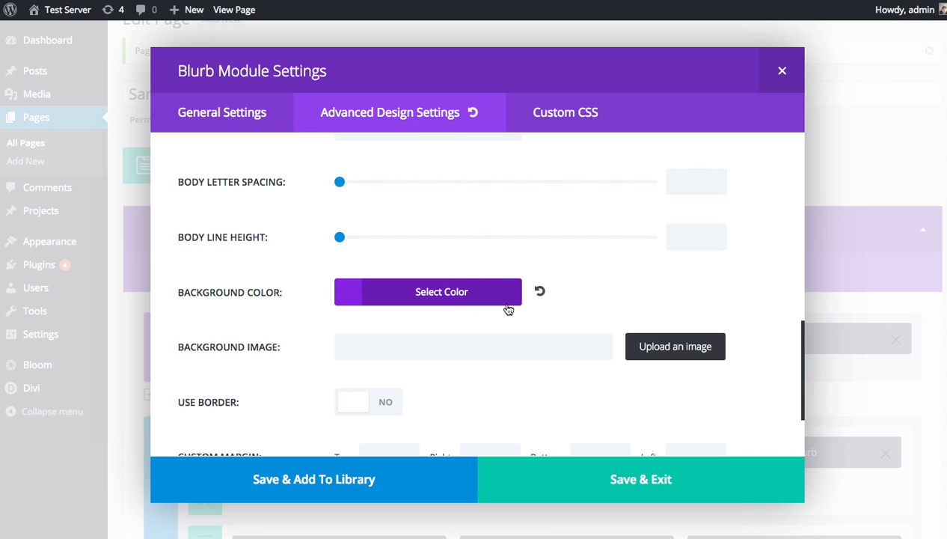
{"action": "mouse_move", "coordinate": [499, 265]}
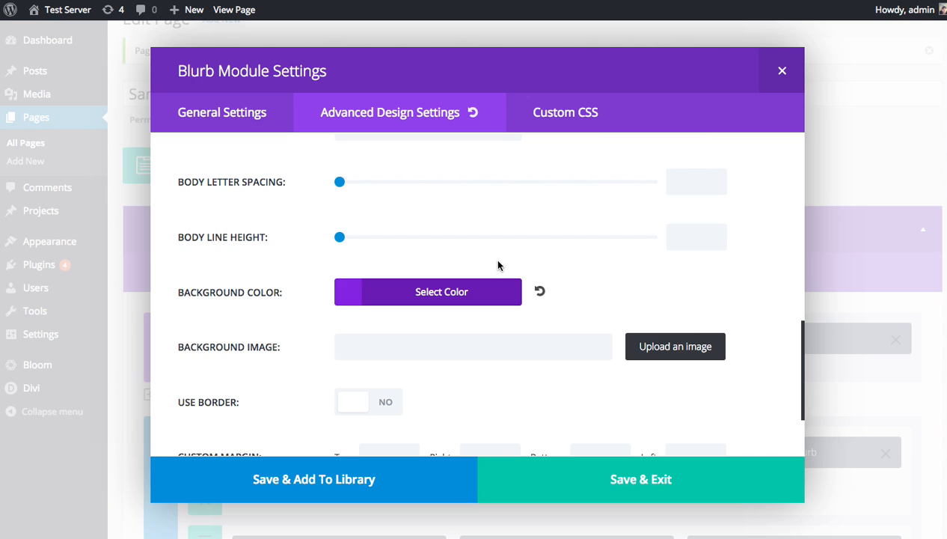
{"action": "mouse_move", "coordinate": [561, 265]}
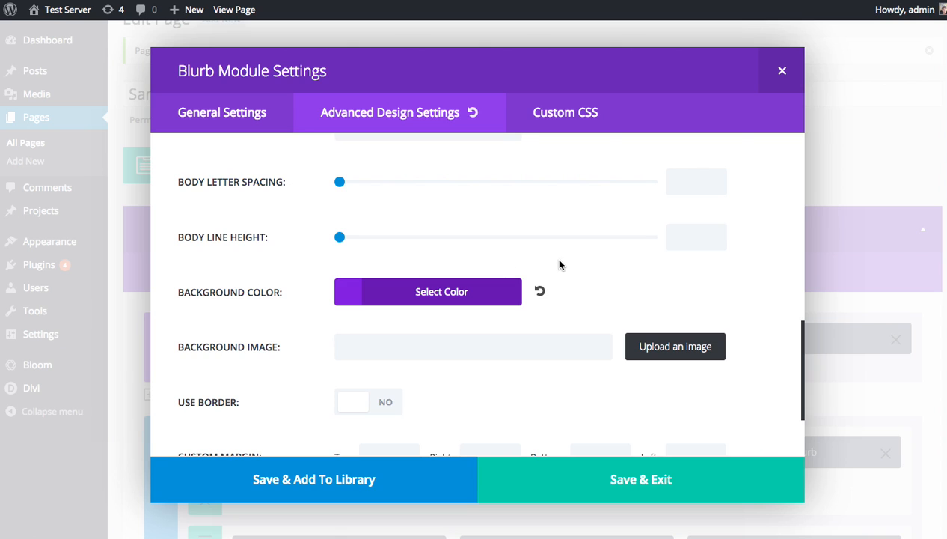
{"action": "scroll", "scroll_direction": "up", "scroll_amount": 3}
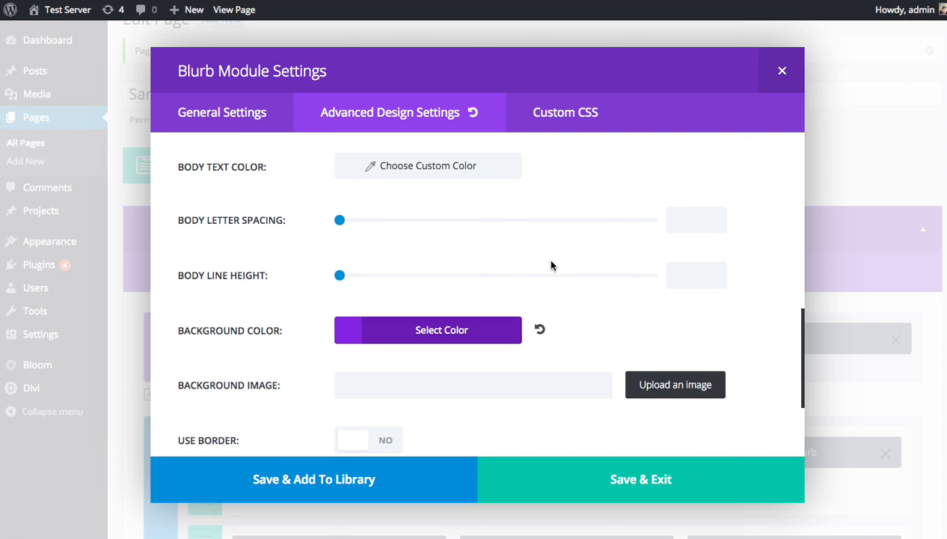
{"action": "scroll", "scroll_direction": "up", "scroll_amount": 3}
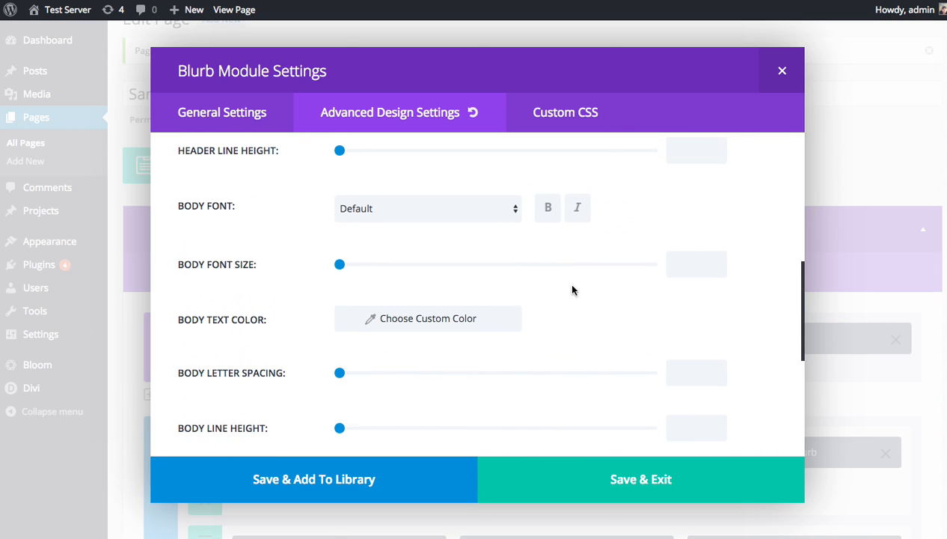
{"action": "scroll", "scroll_direction": "up", "scroll_amount": 3}
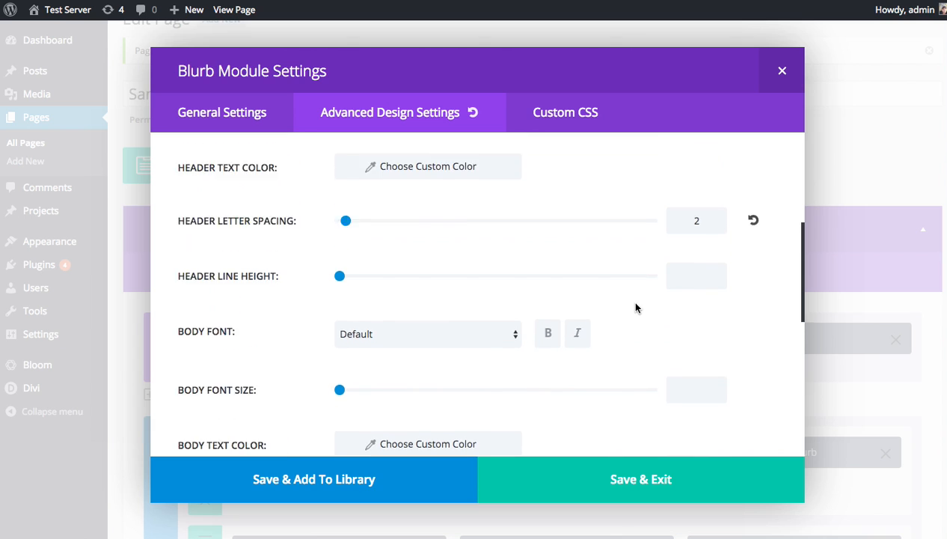
{"action": "scroll", "scroll_direction": "up", "scroll_amount": 3}
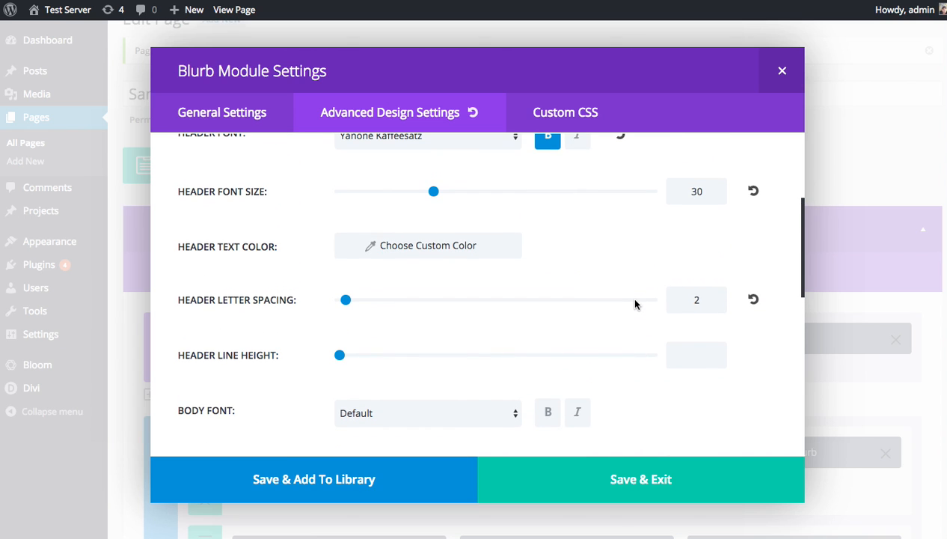
{"action": "scroll", "scroll_direction": "up", "scroll_amount": 3}
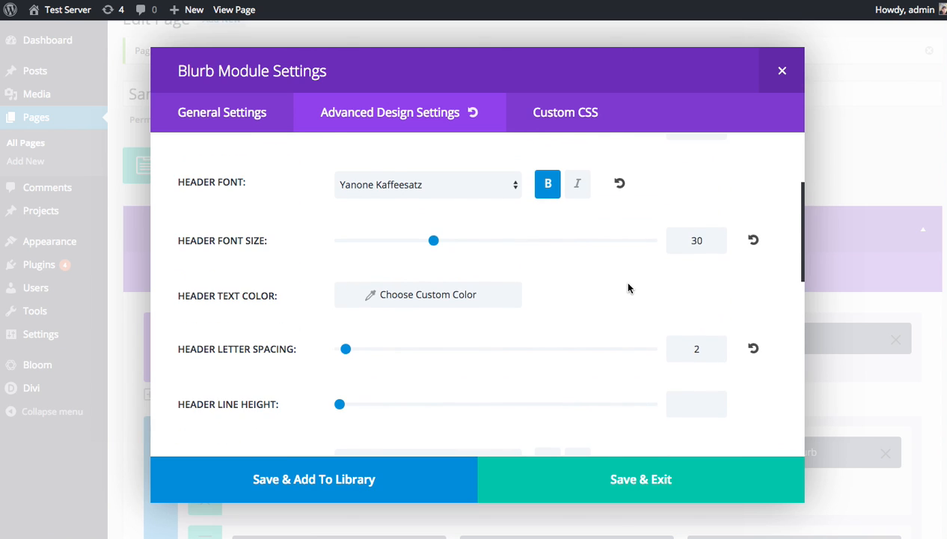
{"action": "scroll", "scroll_direction": "down", "scroll_amount": 3}
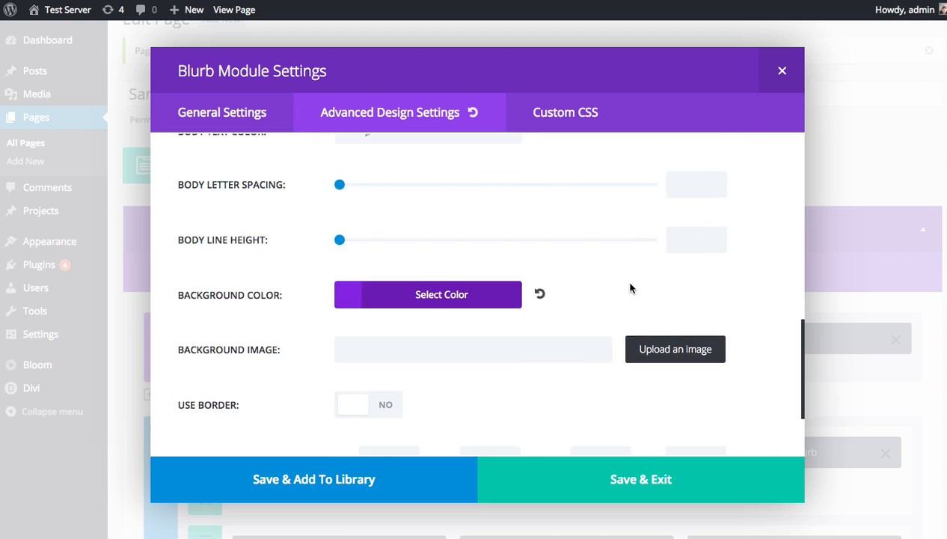
{"action": "scroll", "scroll_direction": "down", "scroll_amount": 3}
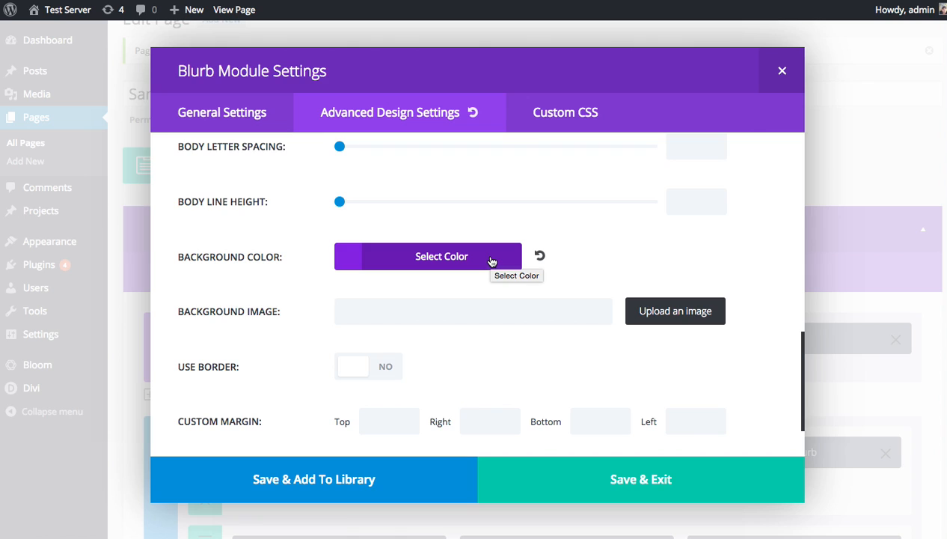
{"action": "mouse_move", "coordinate": [378, 260]}
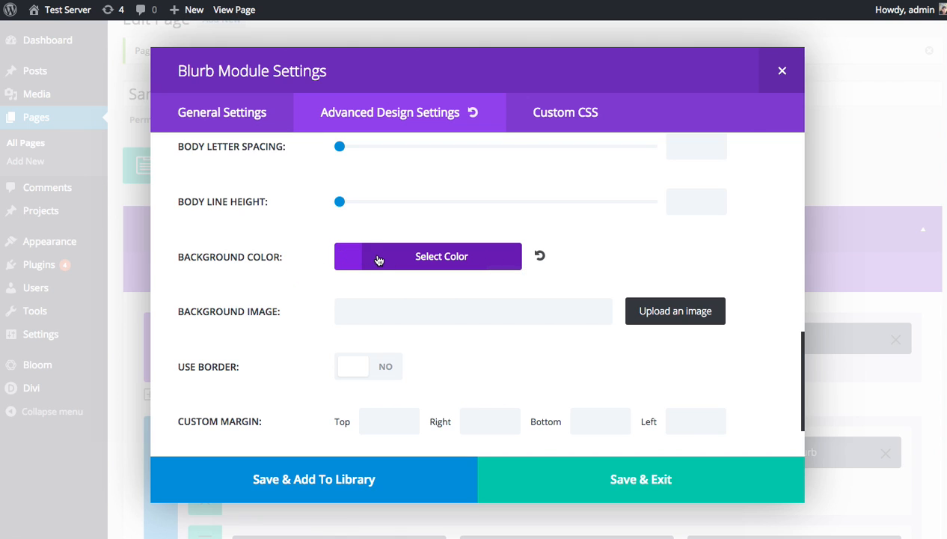
{"action": "mouse_move", "coordinate": [379, 260]}
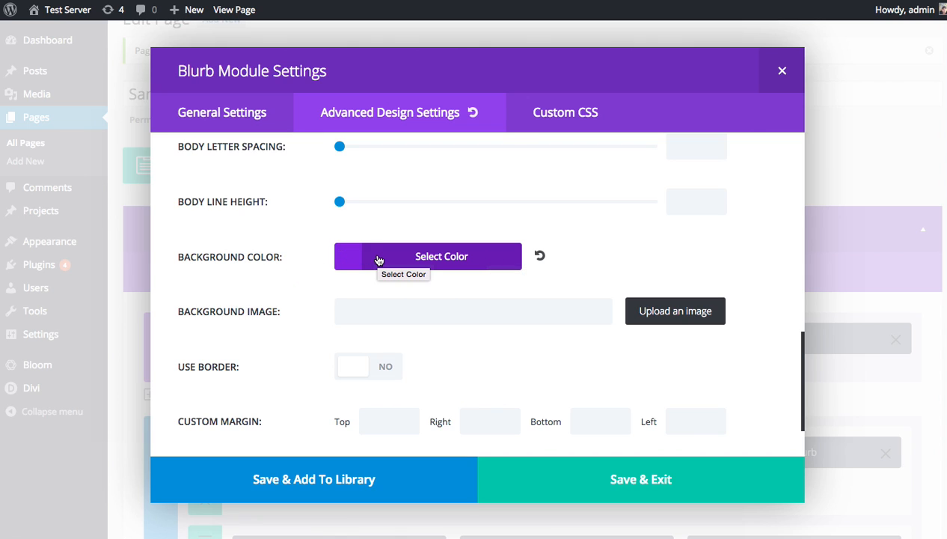
{"action": "mouse_move", "coordinate": [642, 479]}
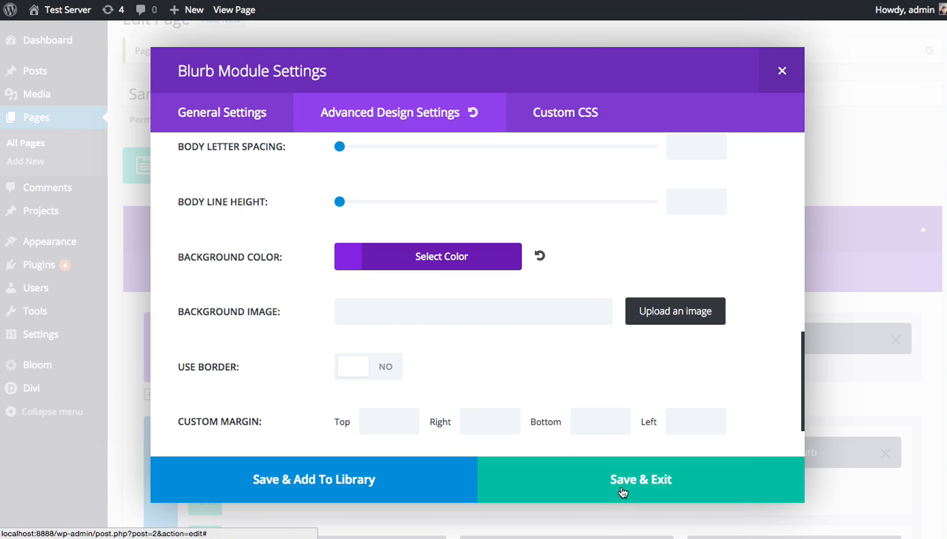
Save the blurb settings and update the page to publish the purple blurb
{"action": "left_click", "coordinate": [640, 479]}
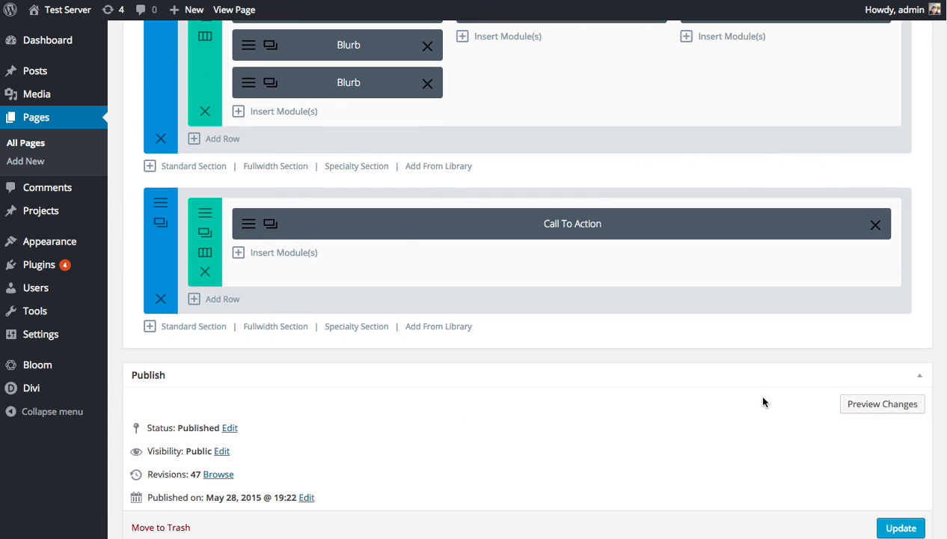
{"action": "left_click", "coordinate": [901, 528]}
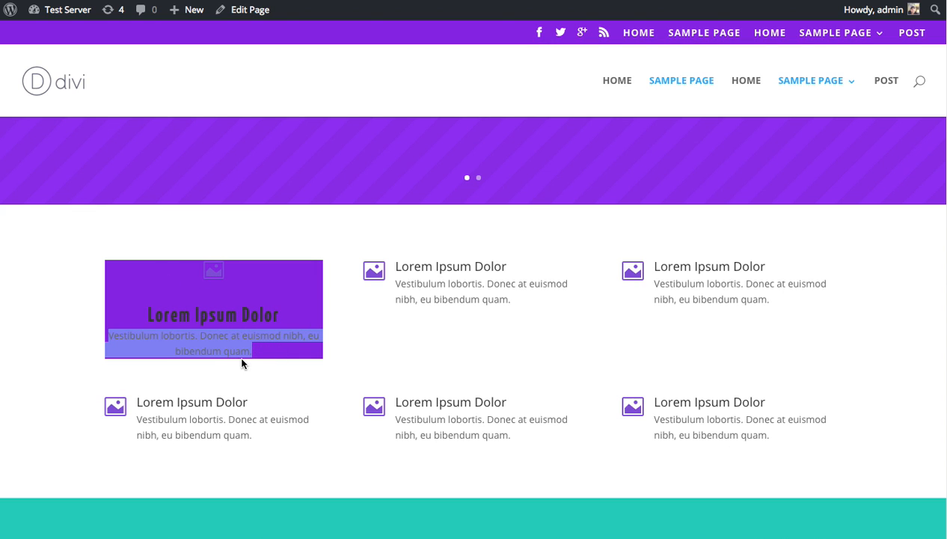
{"action": "mouse_move", "coordinate": [109, 279]}
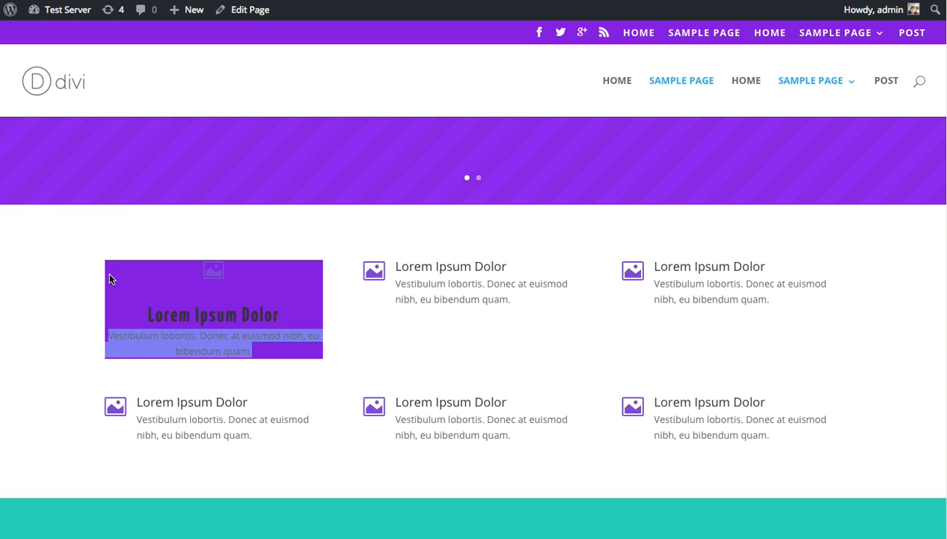
{"action": "mouse_move", "coordinate": [234, 363]}
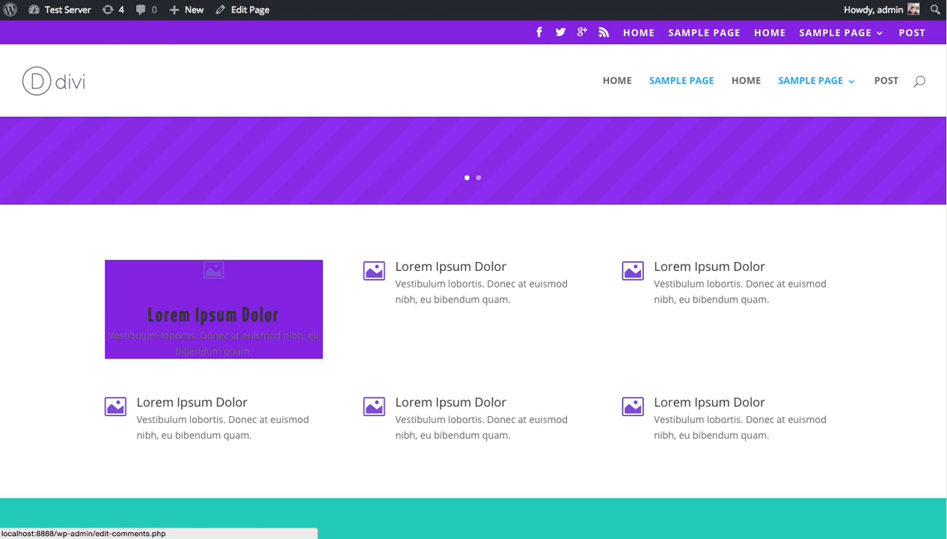
Set the first blurb's title and body text colours to white
{"action": "left_click", "coordinate": [249, 10]}
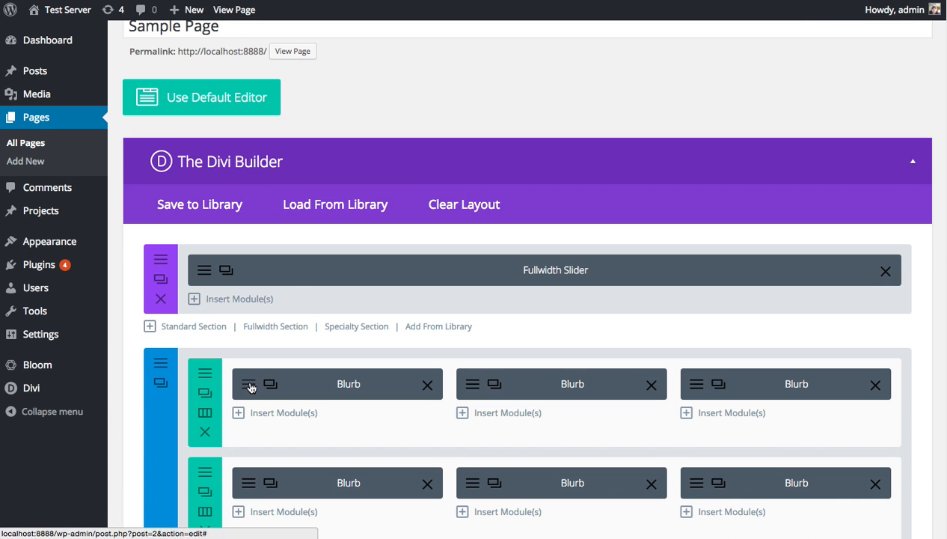
{"action": "left_click", "coordinate": [248, 384]}
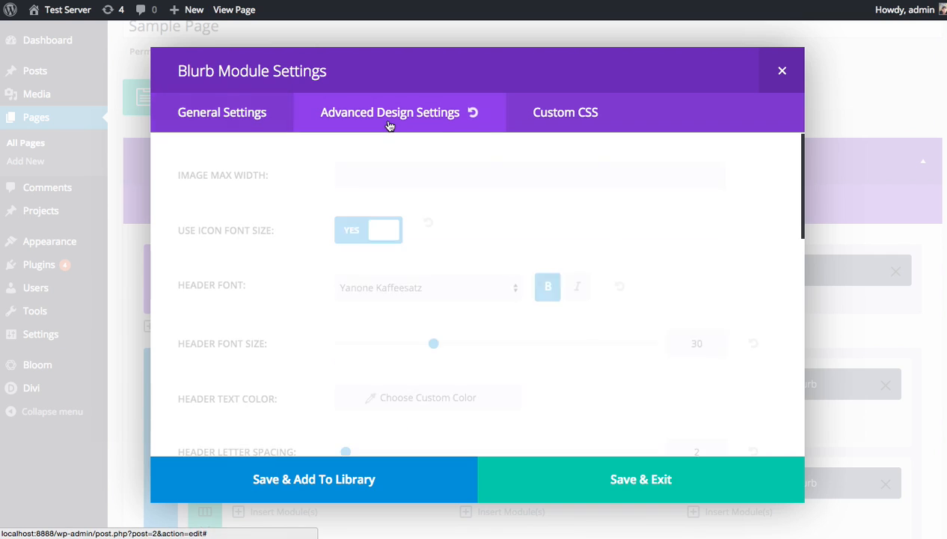
{"action": "scroll", "scroll_direction": "down", "scroll_amount": 3}
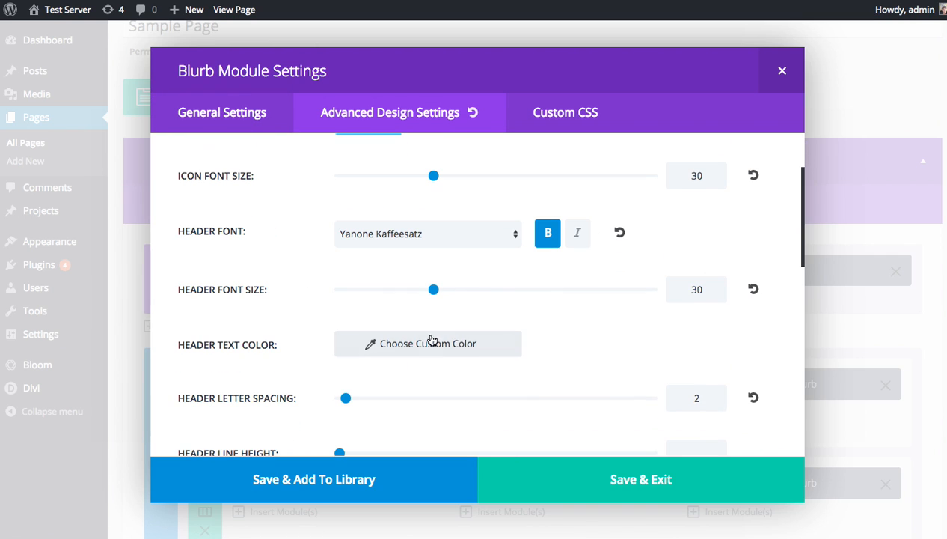
{"action": "left_click", "coordinate": [428, 344]}
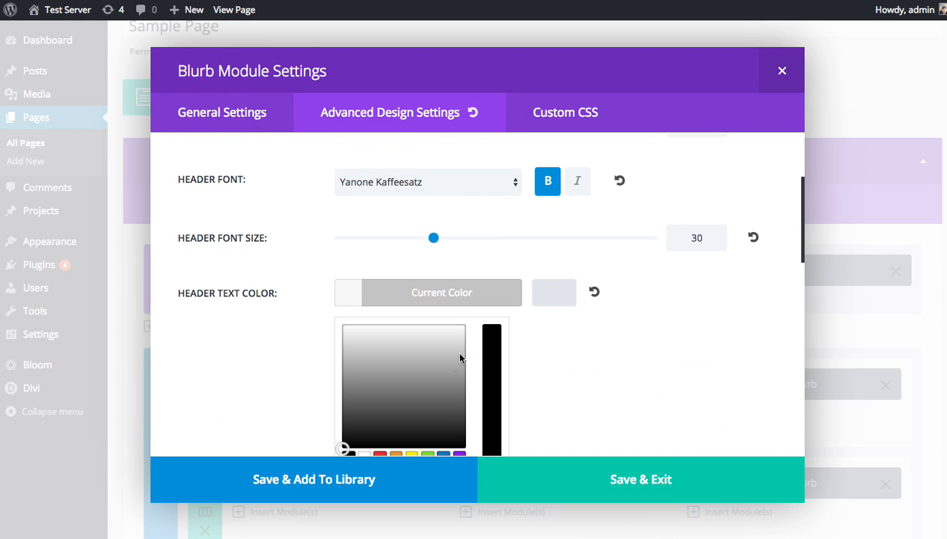
{"action": "left_click", "coordinate": [441, 291]}
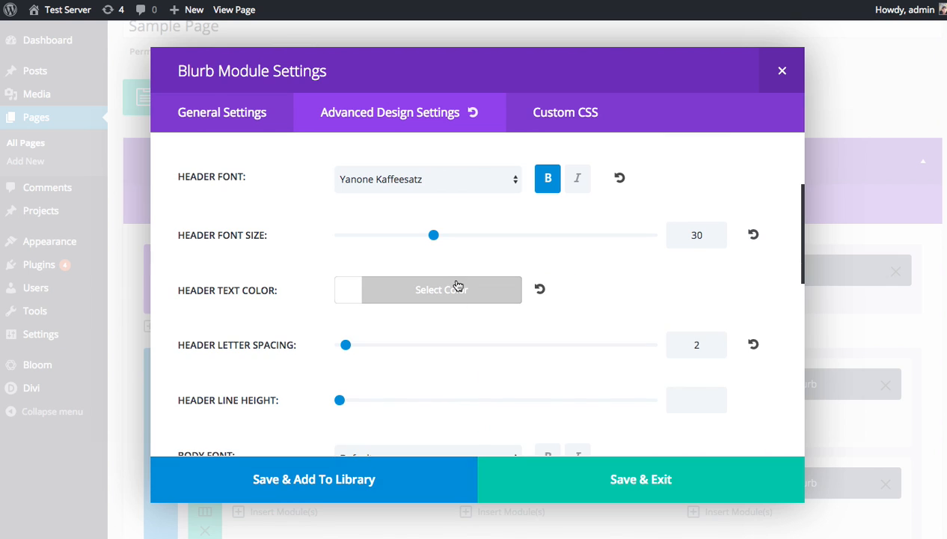
{"action": "scroll", "scroll_direction": "down", "scroll_amount": 3}
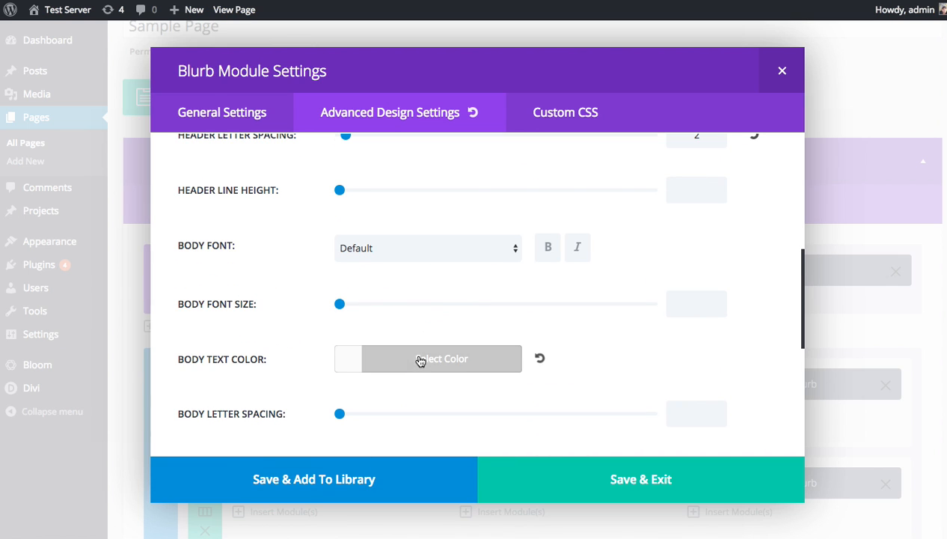
{"action": "left_click", "coordinate": [427, 359]}
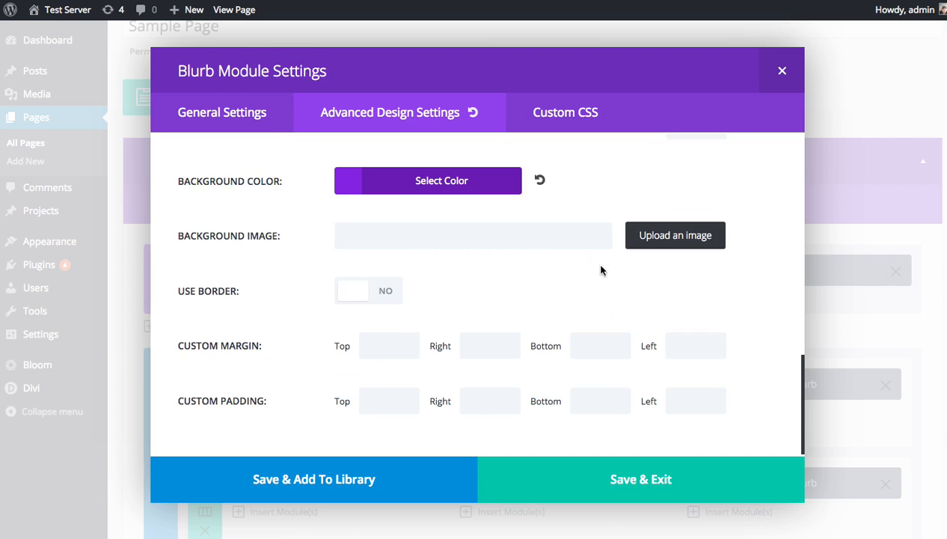
Give the blurb custom padding of 100, make its icon white and save
{"action": "left_click", "coordinate": [388, 400]}
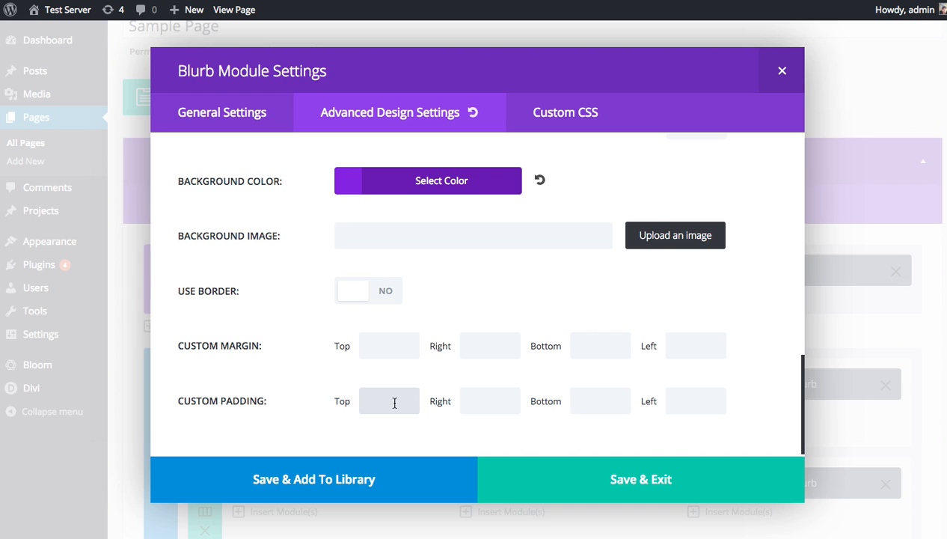
{"action": "type", "text": "100"}
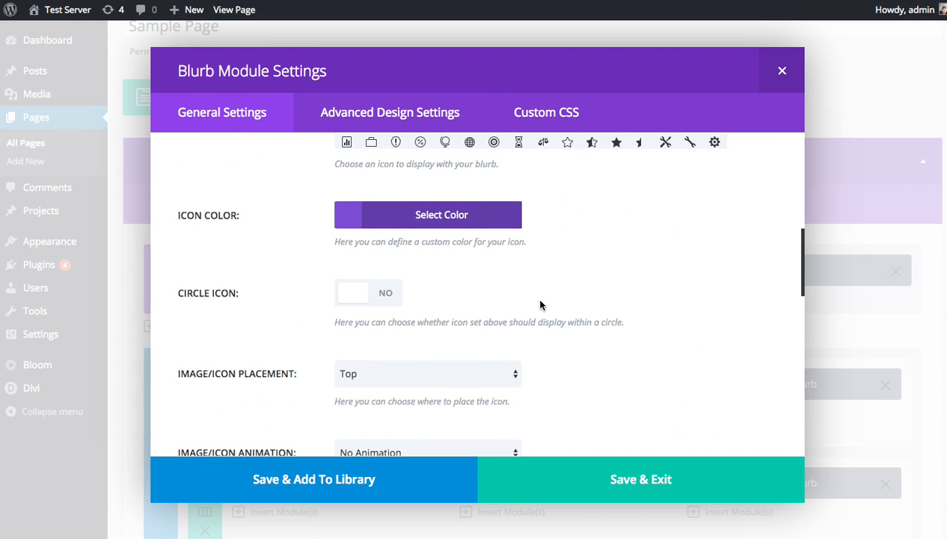
{"action": "left_click", "coordinate": [441, 214]}
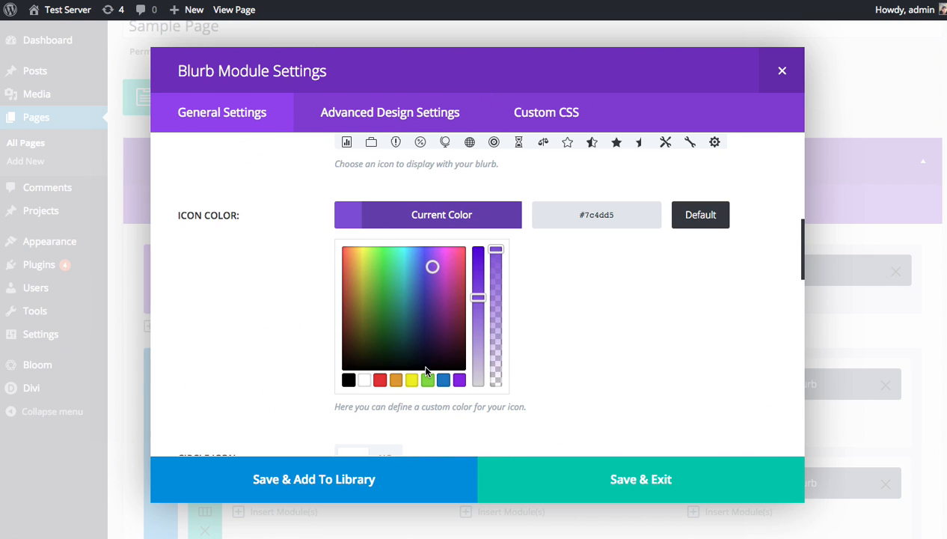
{"action": "left_click", "coordinate": [441, 215]}
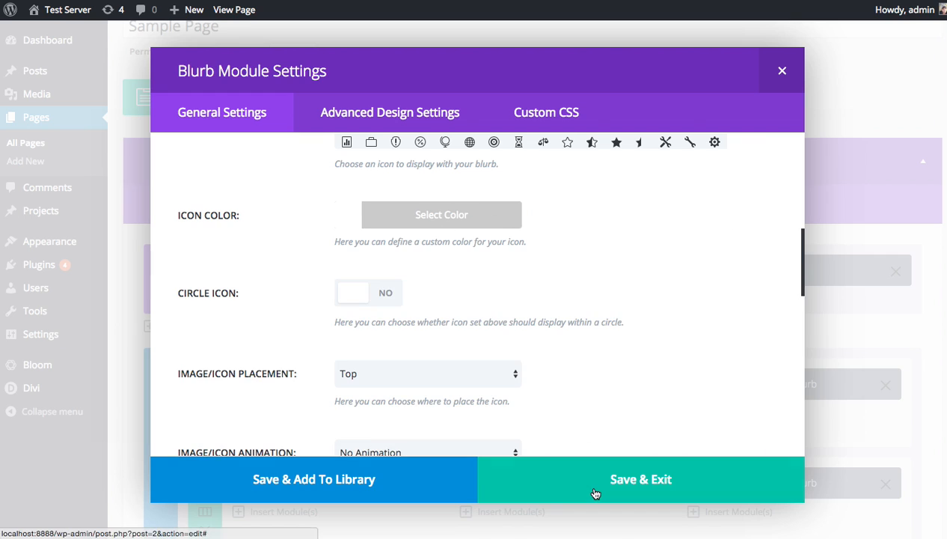
{"action": "left_click", "coordinate": [641, 479]}
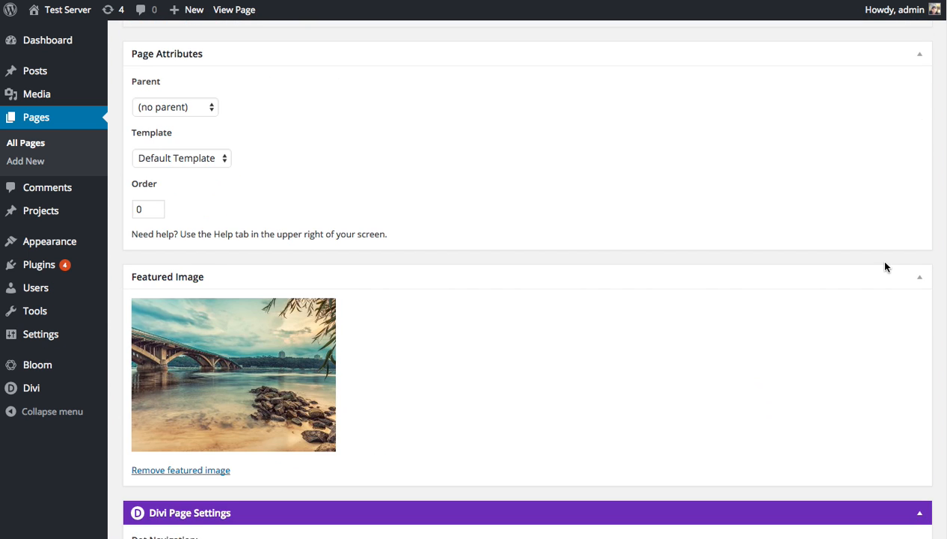
Review the padded white-texted blurb on the live page and return to editing
{"action": "scroll", "scroll_direction": "up", "scroll_amount": 3}
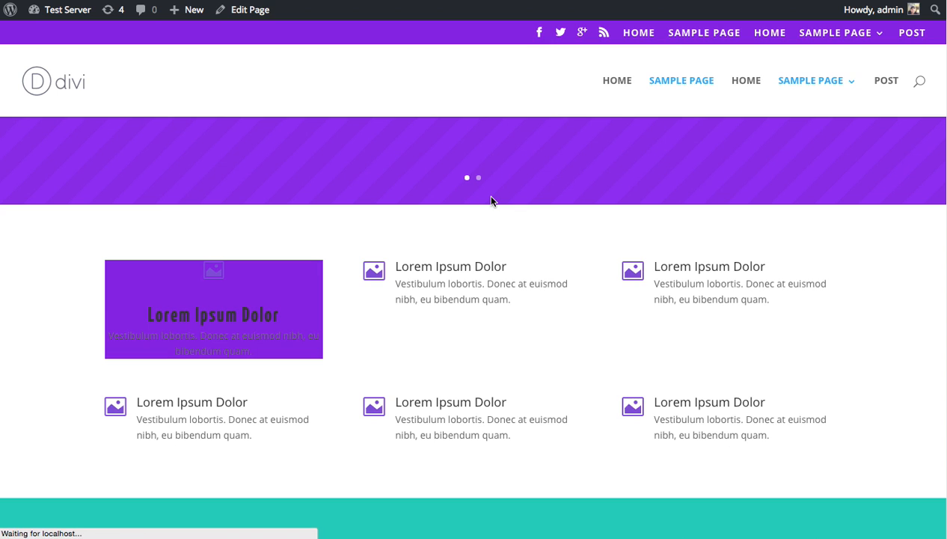
{"action": "scroll", "scroll_direction": "down", "scroll_amount": 3}
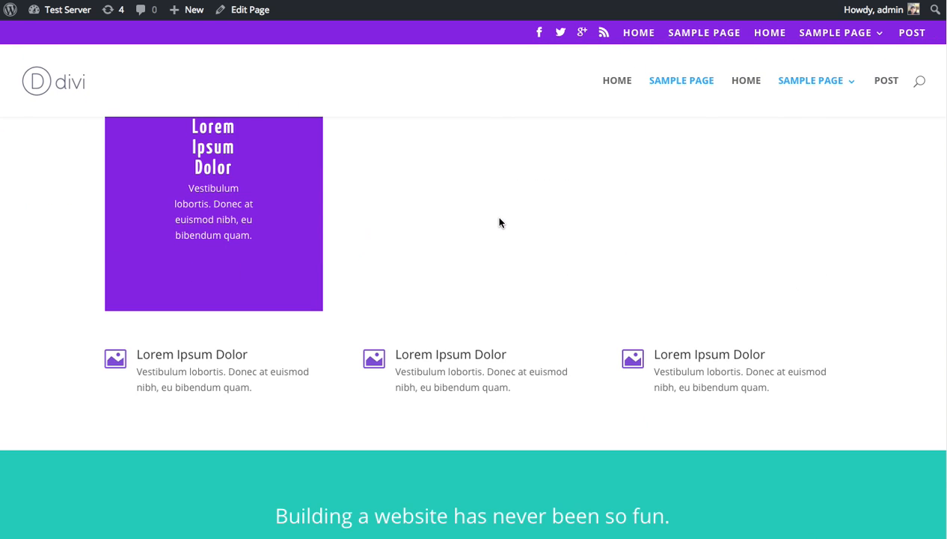
{"action": "scroll", "scroll_direction": "down", "scroll_amount": 3}
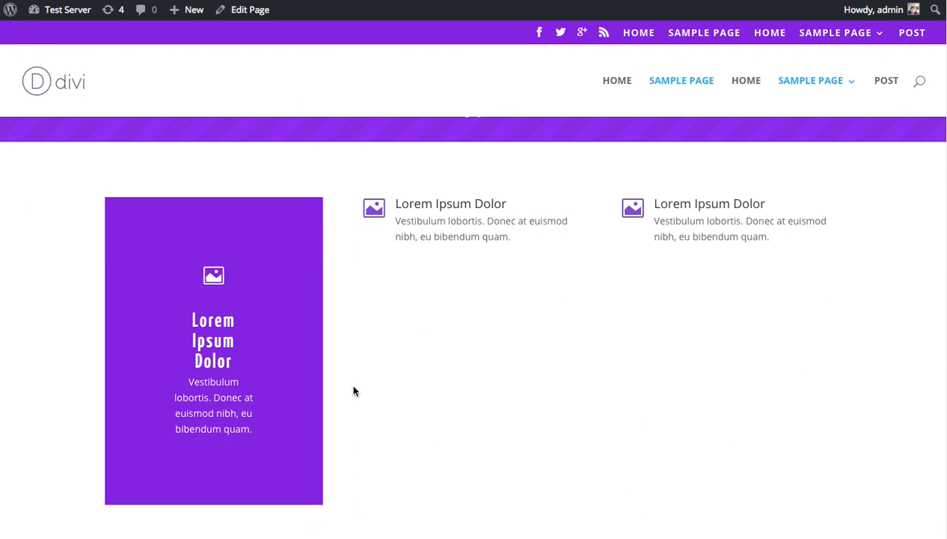
{"action": "mouse_move", "coordinate": [346, 379]}
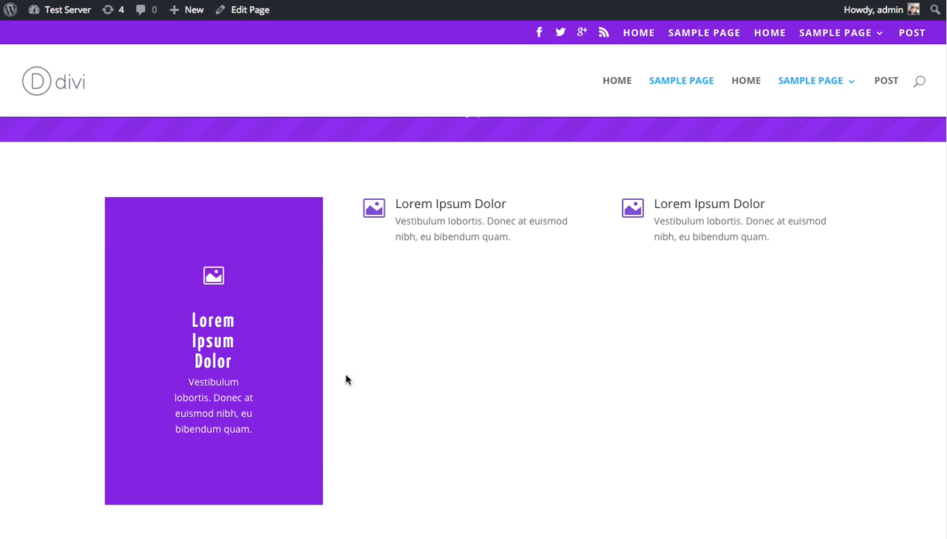
{"action": "mouse_move", "coordinate": [107, 314]}
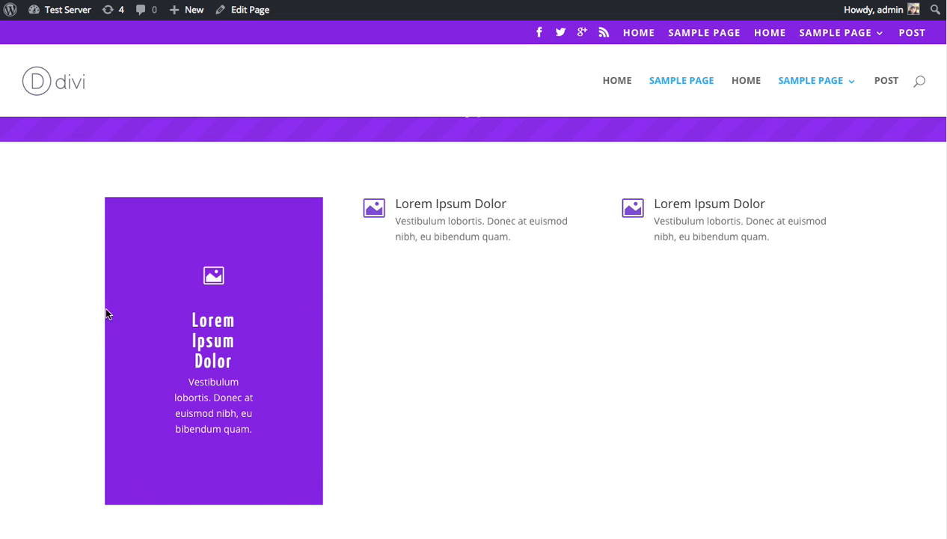
{"action": "mouse_move", "coordinate": [153, 268]}
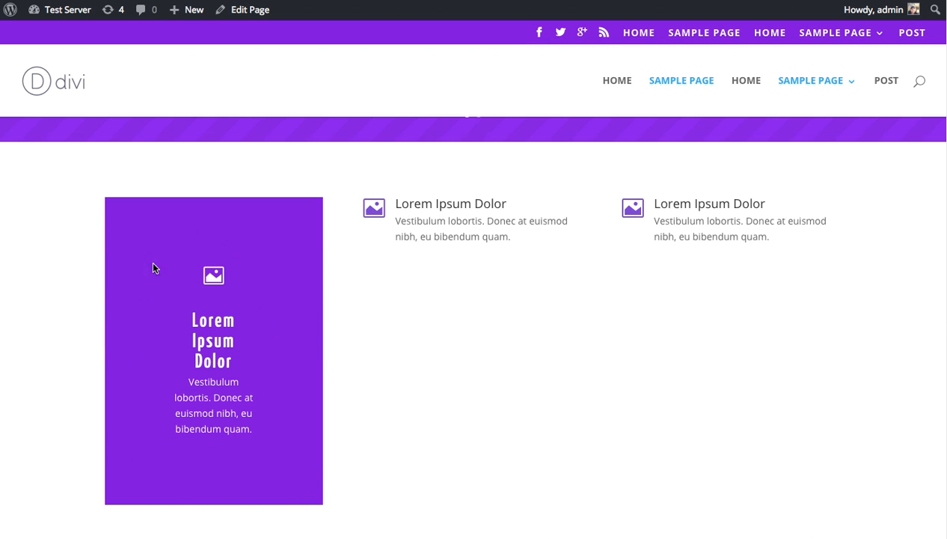
{"action": "mouse_move", "coordinate": [168, 371]}
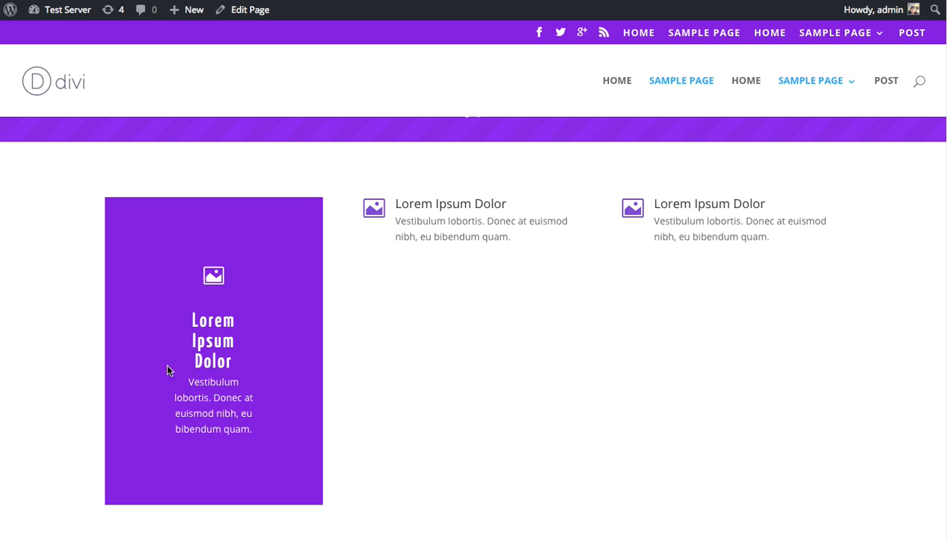
{"action": "mouse_move", "coordinate": [225, 318]}
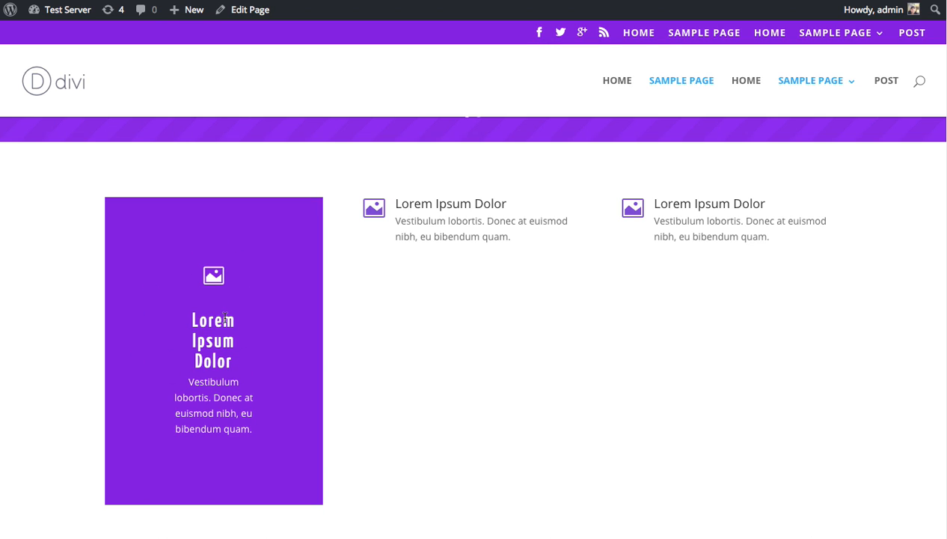
{"action": "mouse_move", "coordinate": [279, 323]}
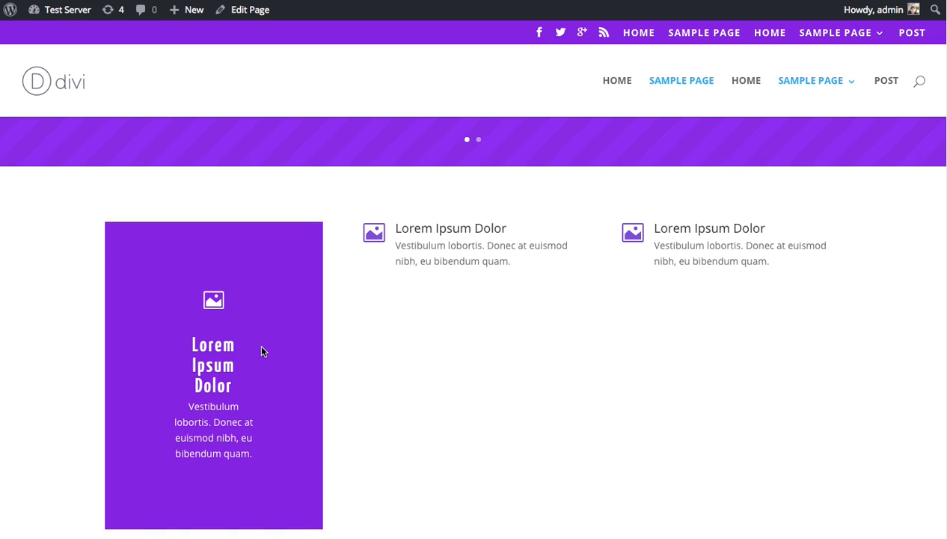
{"action": "mouse_move", "coordinate": [254, 332]}
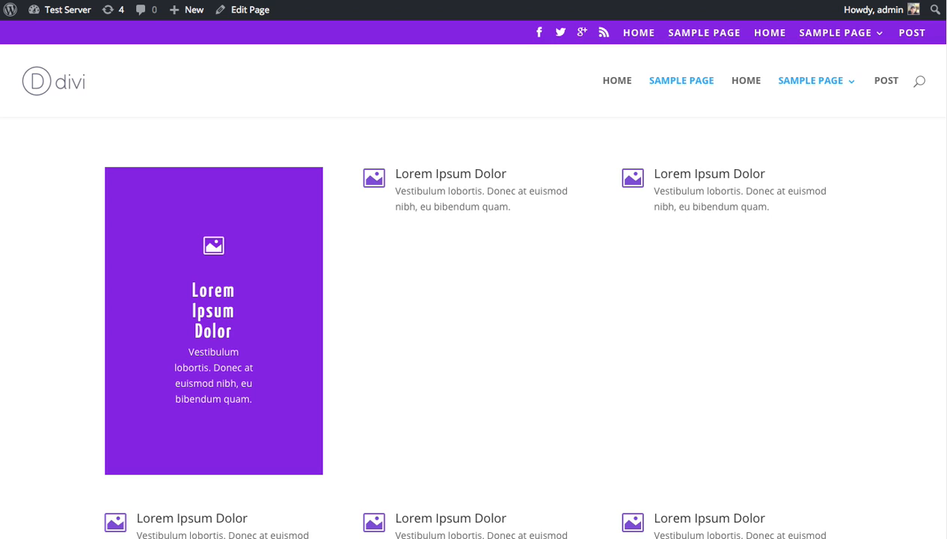
{"action": "left_click", "coordinate": [243, 10]}
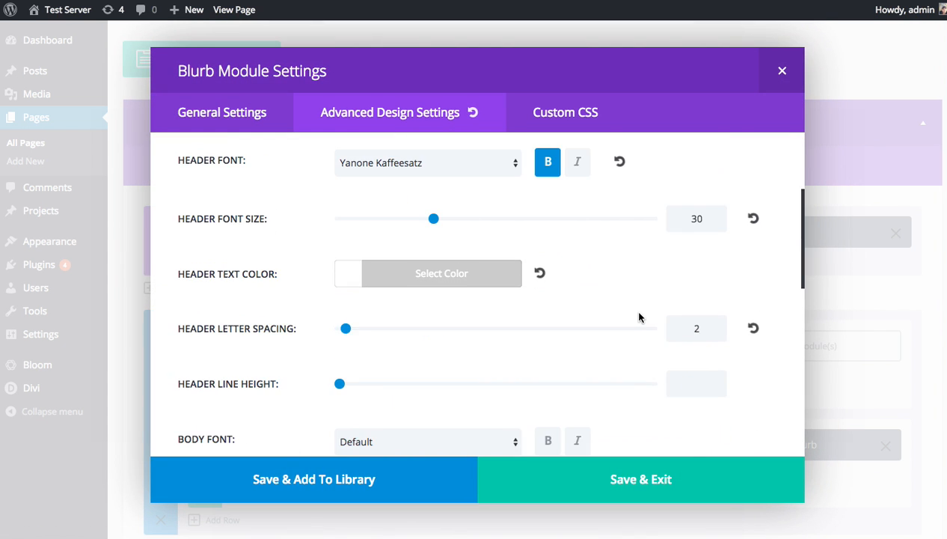
Set custom padding to 70 top and right, 100 bottom and left
{"action": "scroll", "scroll_direction": "down", "scroll_amount": 3}
{"action": "type", "text": "70"}
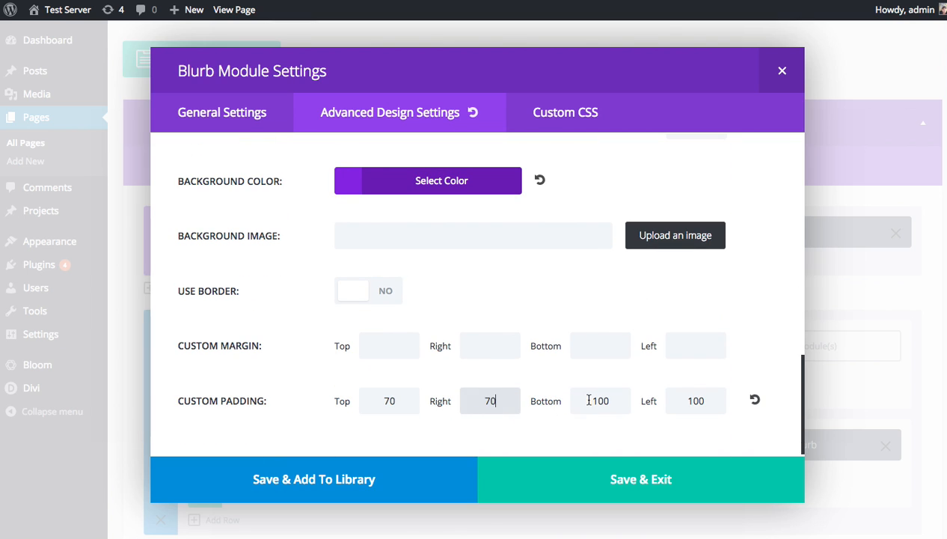
{"action": "left_click", "coordinate": [640, 479]}
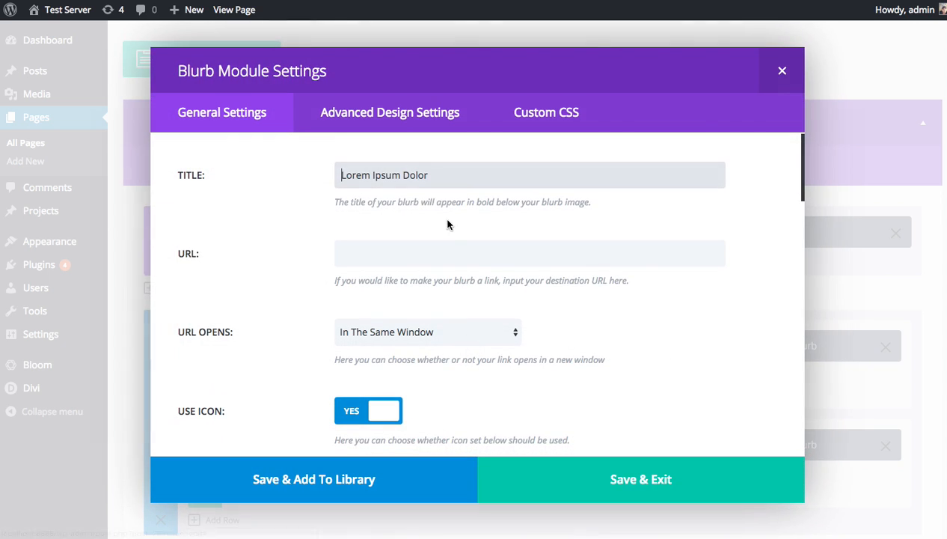
Give the second blurb a blue background colour and save it
{"action": "left_click", "coordinate": [390, 112]}
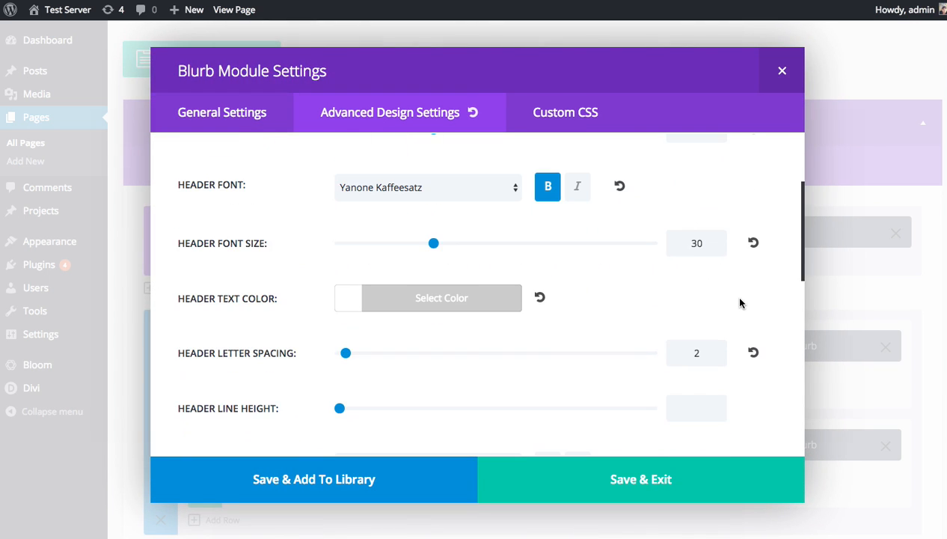
{"action": "scroll", "scroll_direction": "down", "scroll_amount": 3}
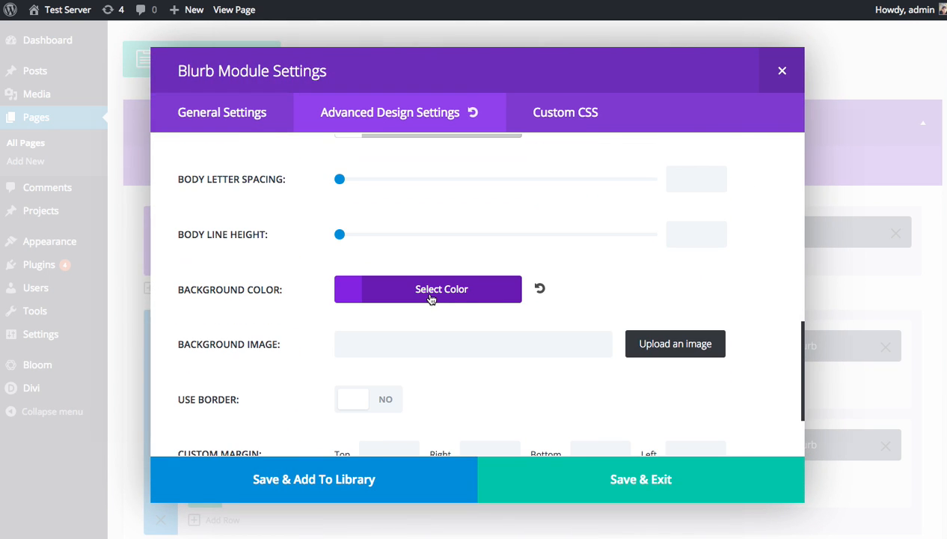
{"action": "left_click", "coordinate": [428, 289]}
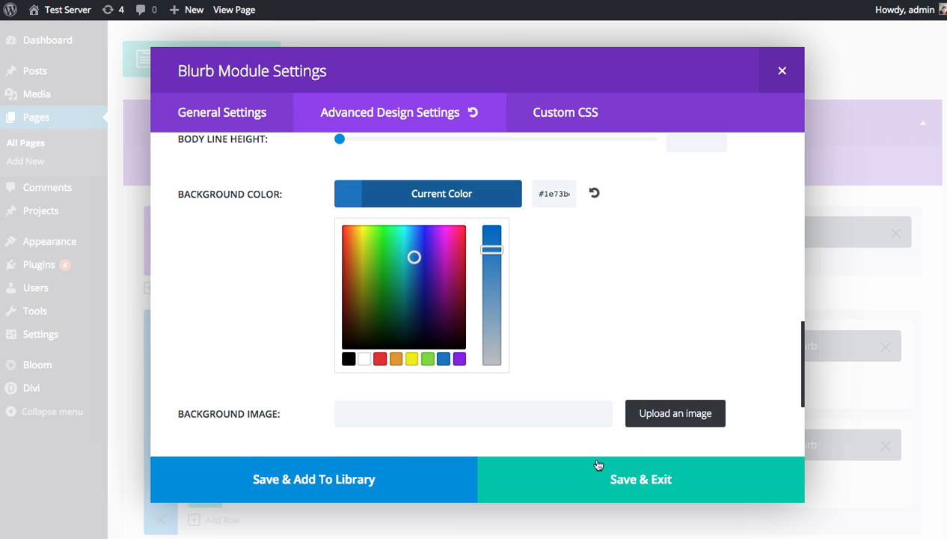
{"action": "left_click", "coordinate": [640, 479]}
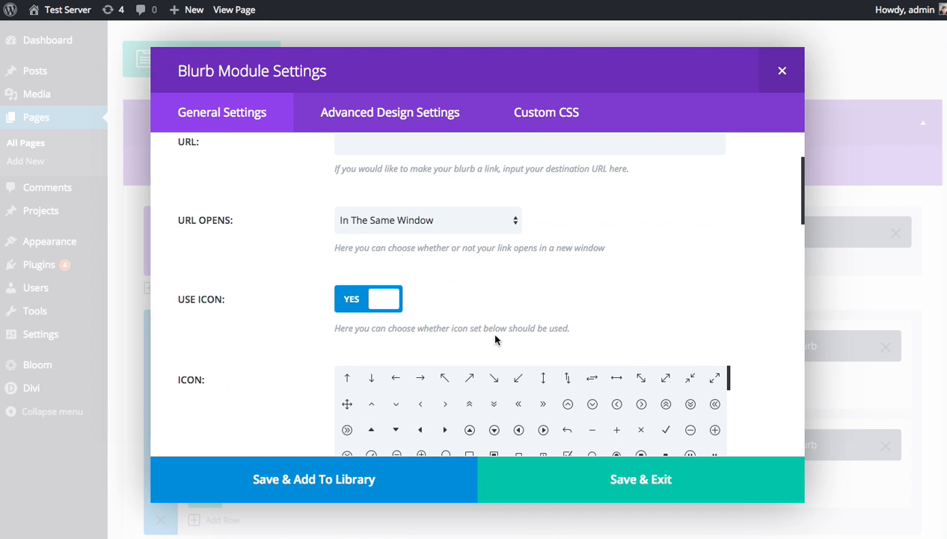
Pick a dark magenta (#b21a7…) background for the third blurb and save it
{"action": "scroll", "scroll_direction": "down", "scroll_amount": 3}
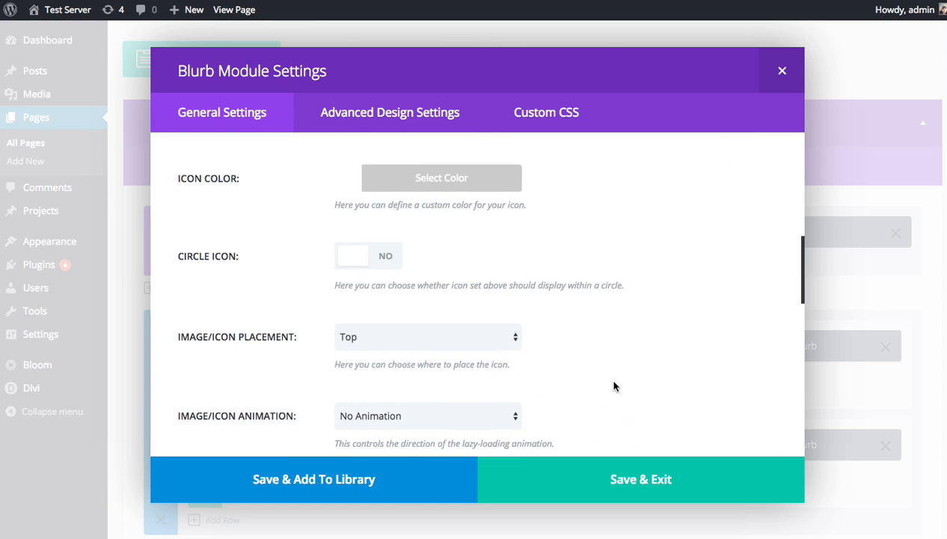
{"action": "left_click", "coordinate": [389, 112]}
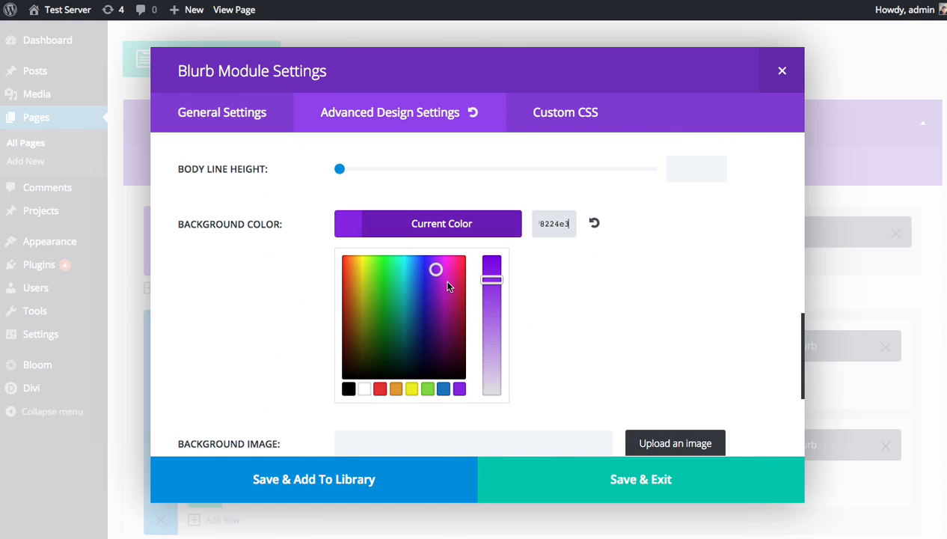
{"action": "left_click", "coordinate": [446, 275]}
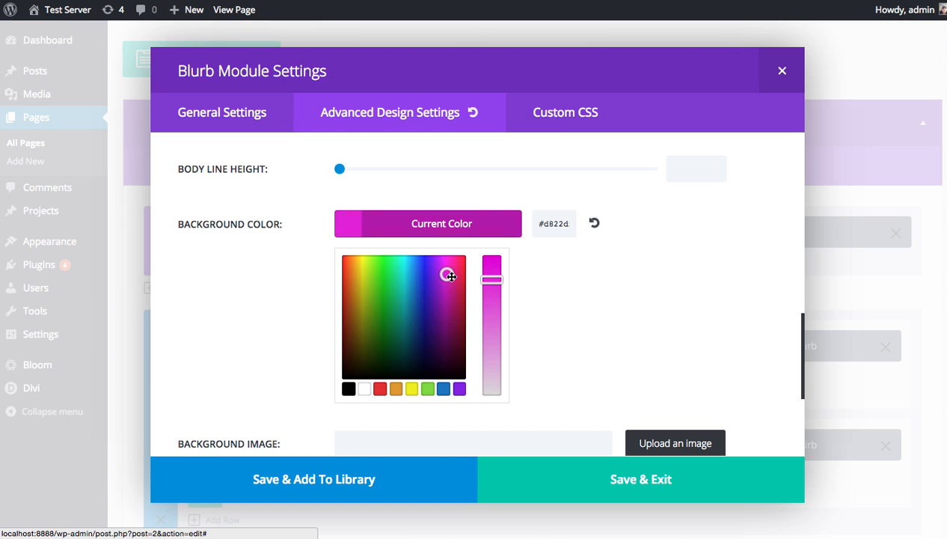
{"action": "left_click_drag", "start_coordinate": [449, 275], "coordinate": [457, 291]}
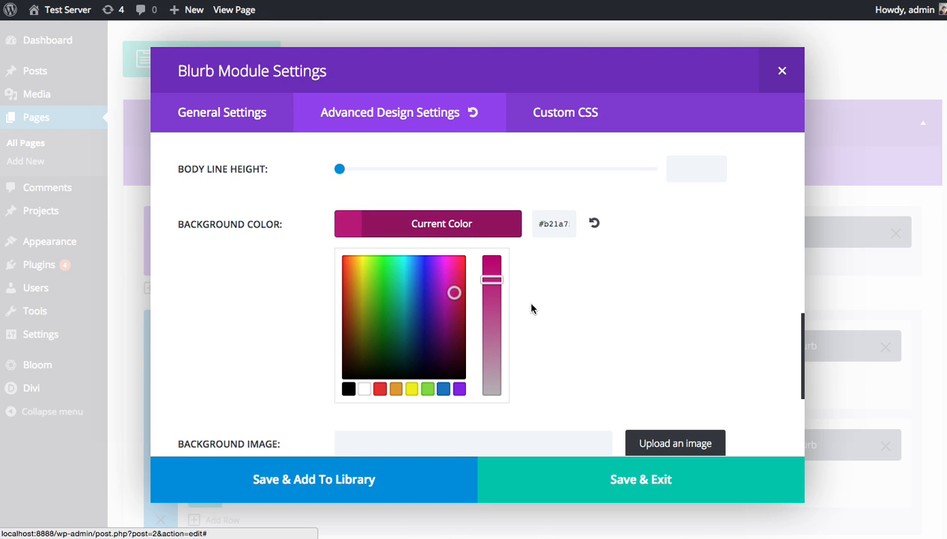
{"action": "left_click", "coordinate": [441, 223]}
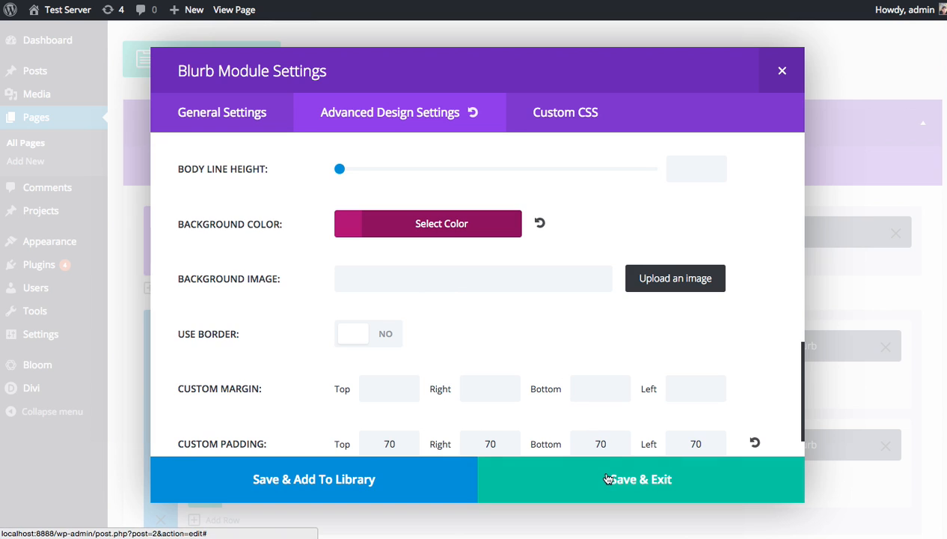
{"action": "left_click", "coordinate": [640, 479]}
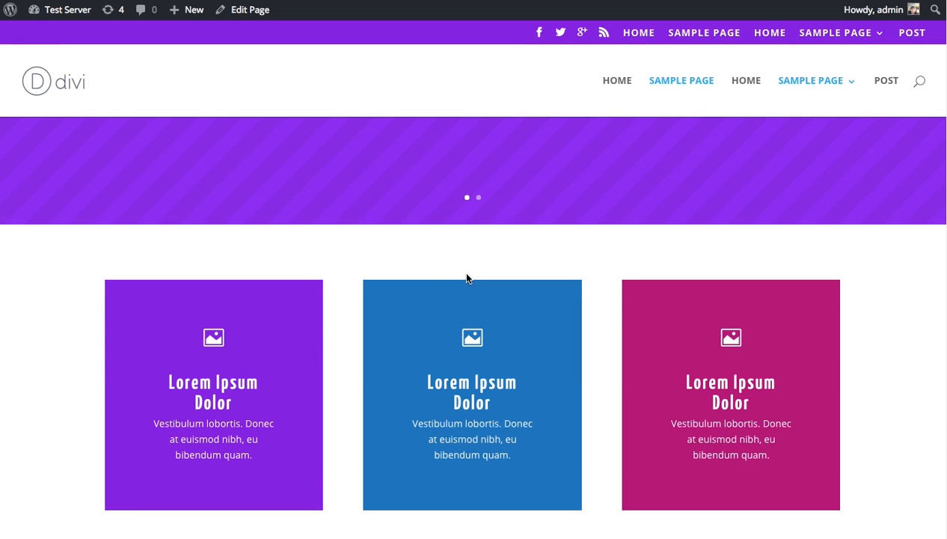
Scroll through the purple, blue and magenta boxes on the live page, then return to editing
{"action": "scroll", "scroll_direction": "down", "scroll_amount": 3}
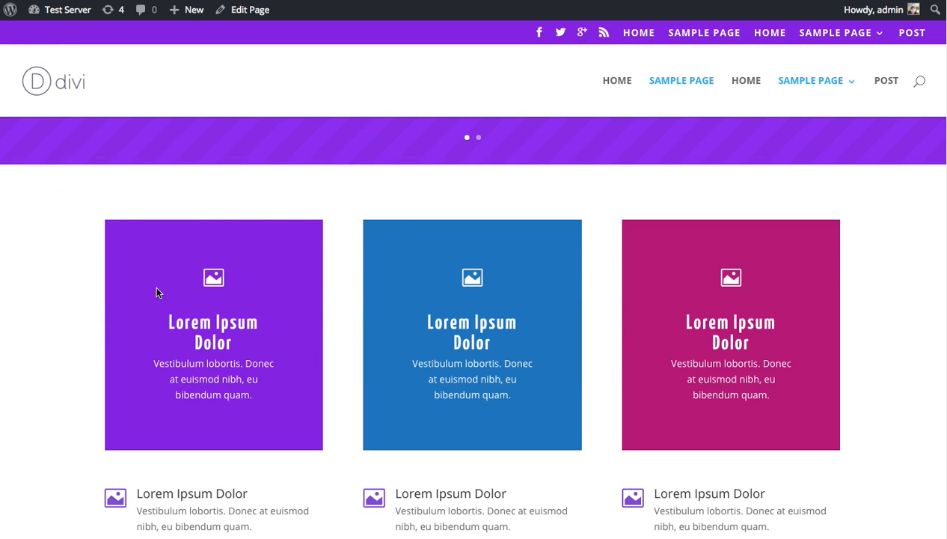
{"action": "mouse_move", "coordinate": [128, 247]}
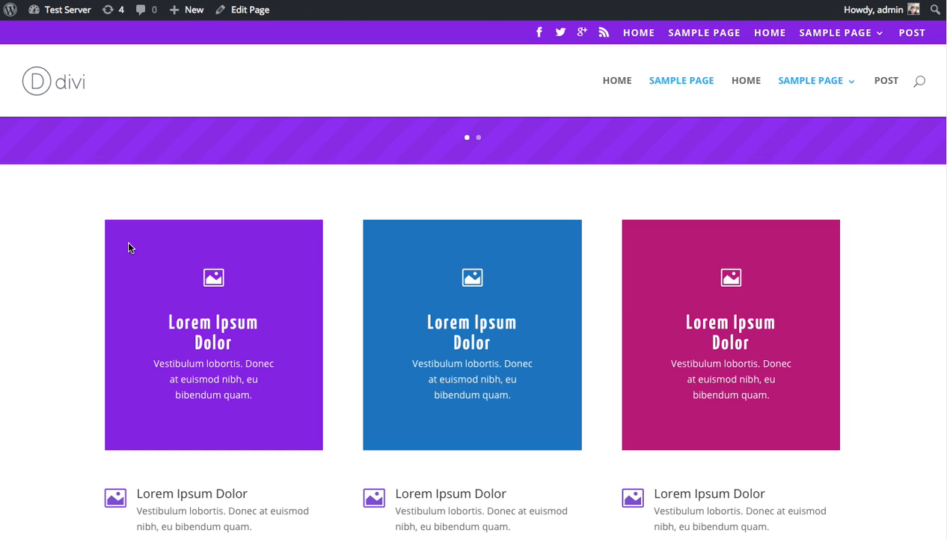
{"action": "mouse_move", "coordinate": [228, 358]}
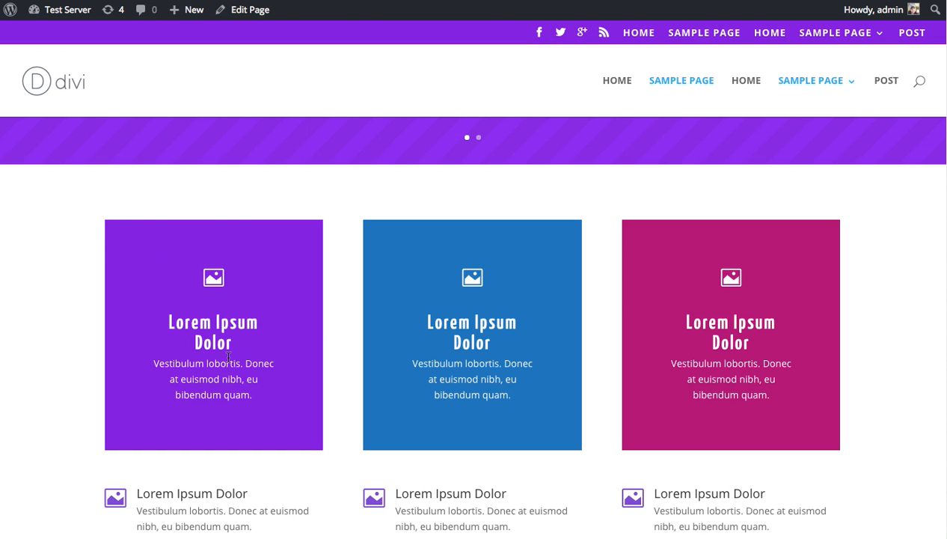
{"action": "mouse_move", "coordinate": [506, 291]}
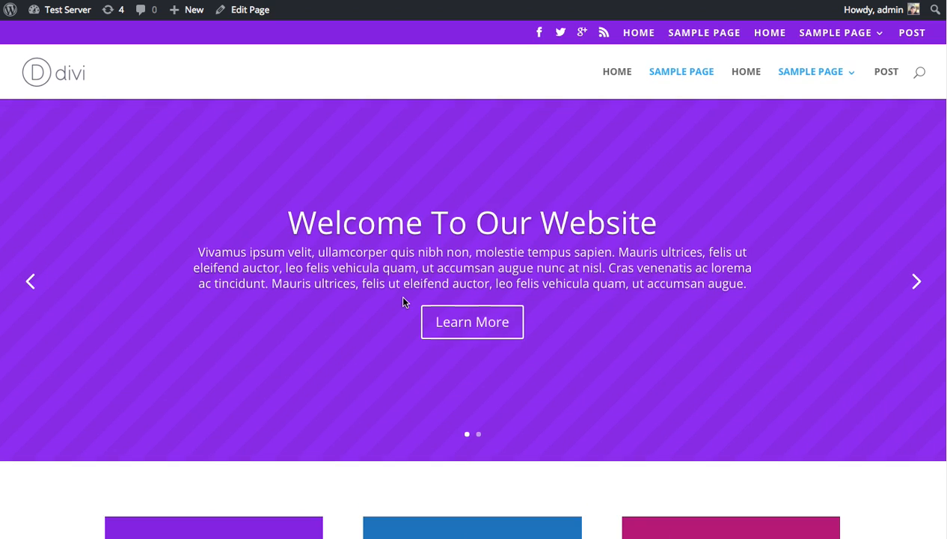
{"action": "scroll", "scroll_direction": "down", "scroll_amount": 3}
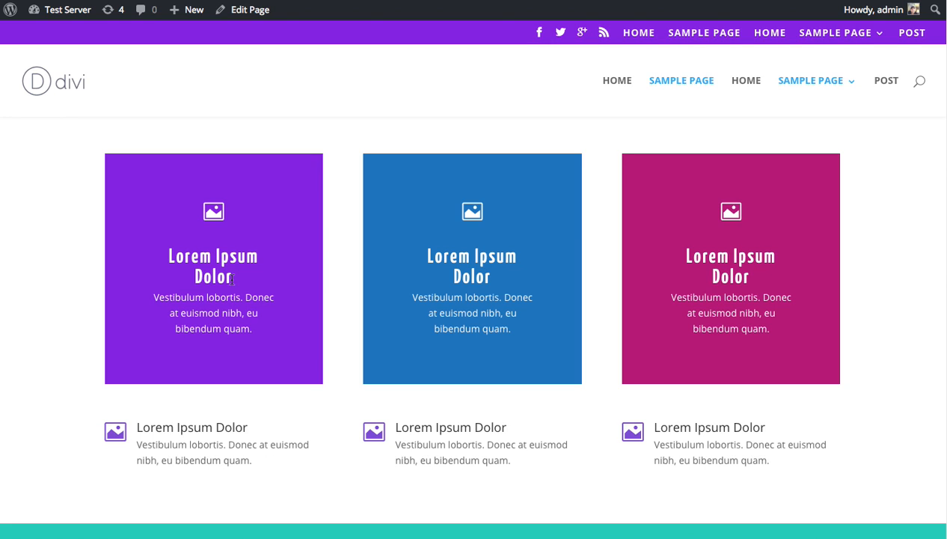
{"action": "left_click", "coordinate": [243, 9]}
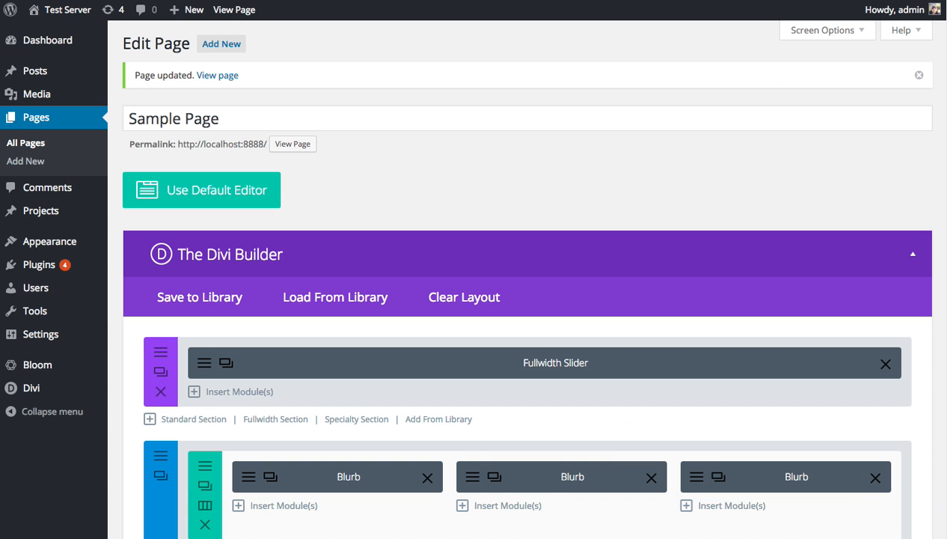
Reach the Blurb Title field in the blurb's Custom CSS settings
{"action": "scroll", "scroll_direction": "down", "scroll_amount": 3}
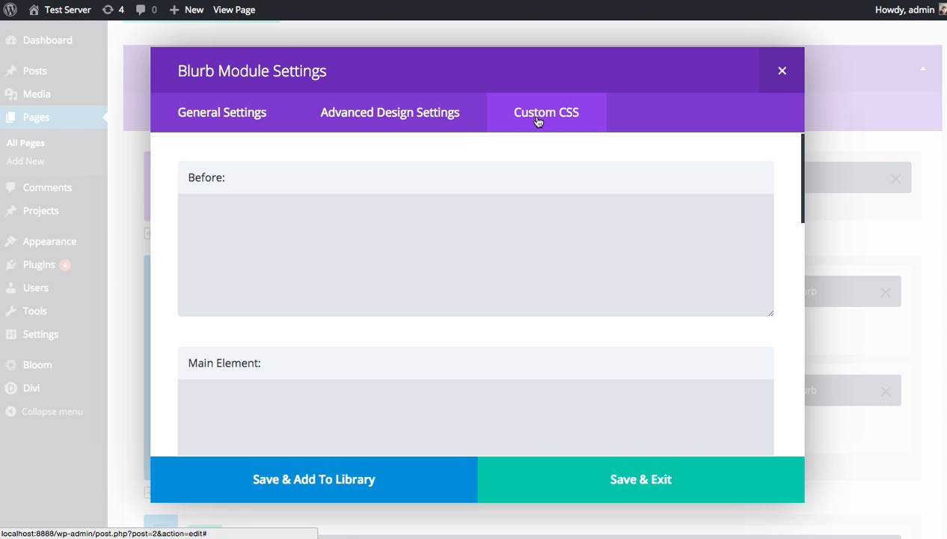
{"action": "mouse_move", "coordinate": [365, 246]}
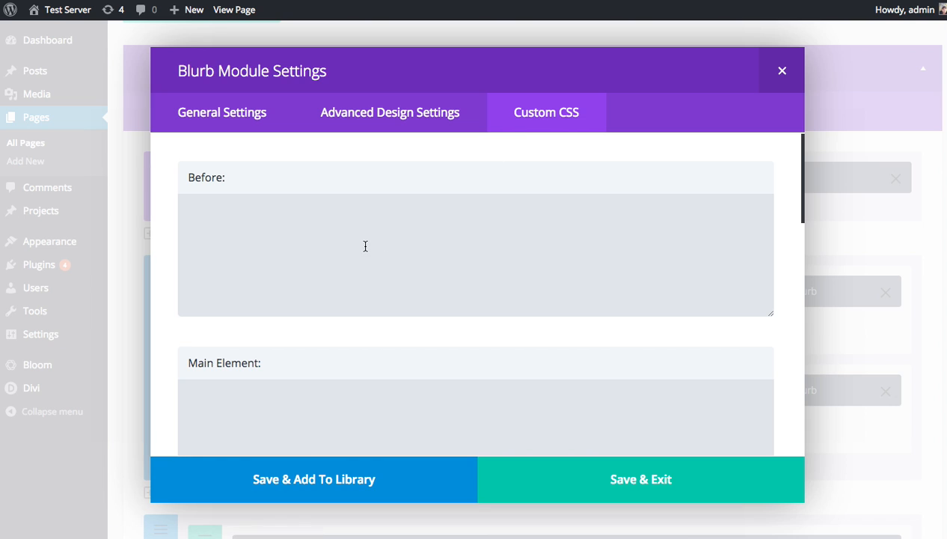
{"action": "scroll", "scroll_direction": "down", "scroll_amount": 3}
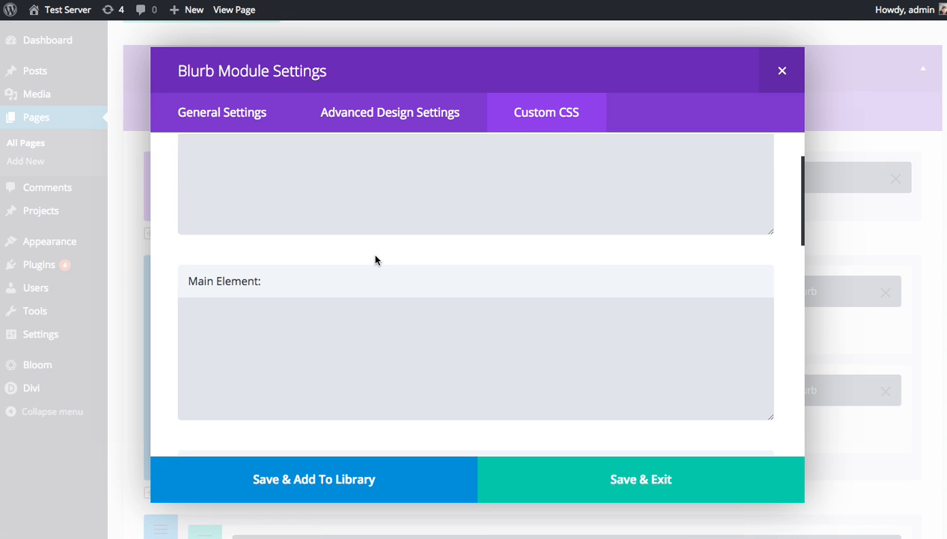
{"action": "mouse_move", "coordinate": [416, 187]}
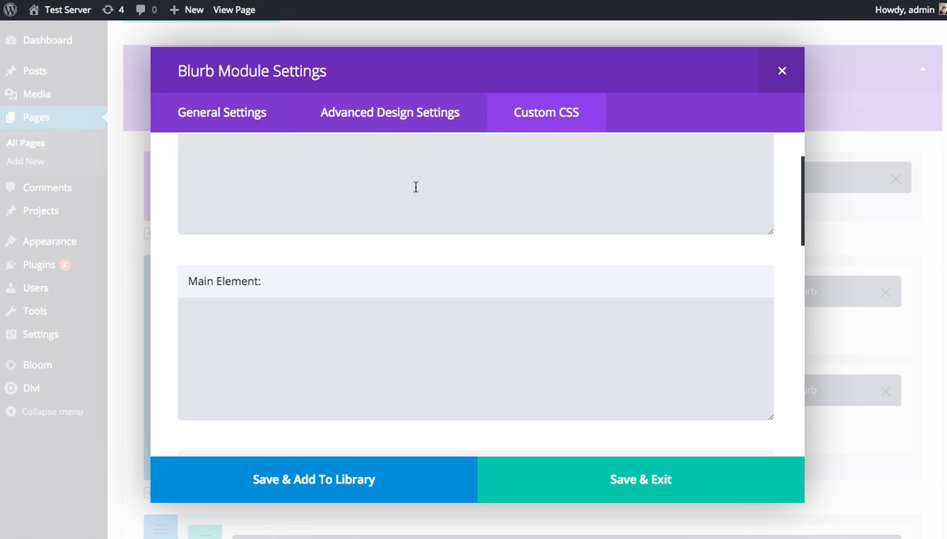
{"action": "scroll", "scroll_direction": "up", "scroll_amount": 3}
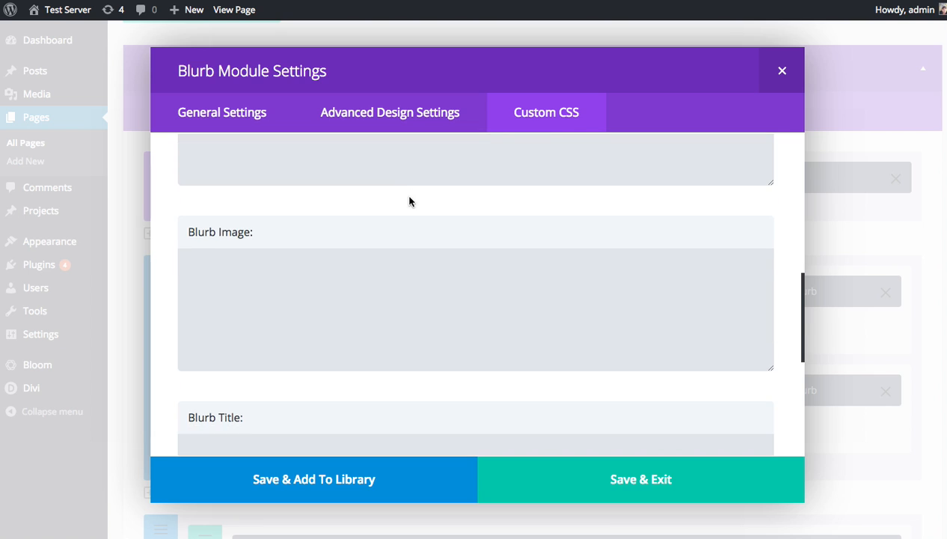
{"action": "scroll", "scroll_direction": "down", "scroll_amount": 3}
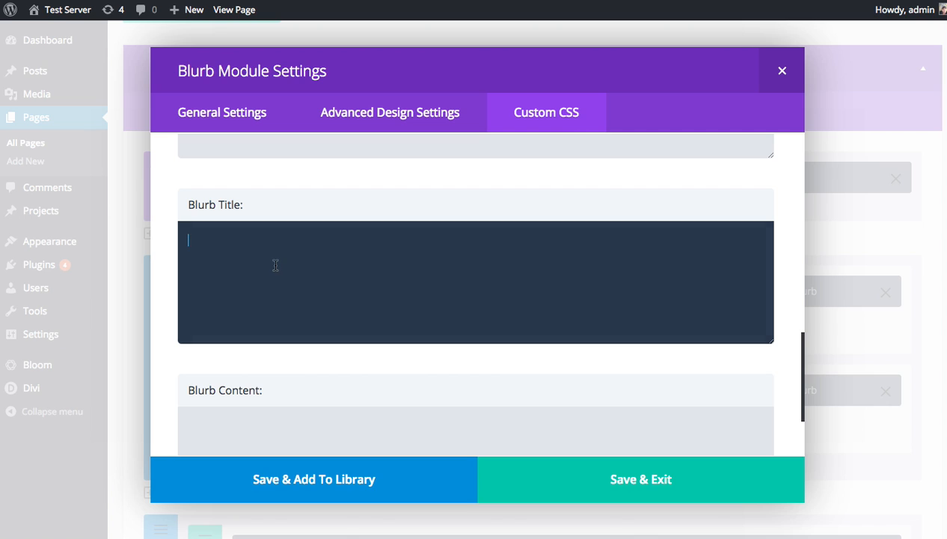
{"action": "left_click", "coordinate": [389, 112]}
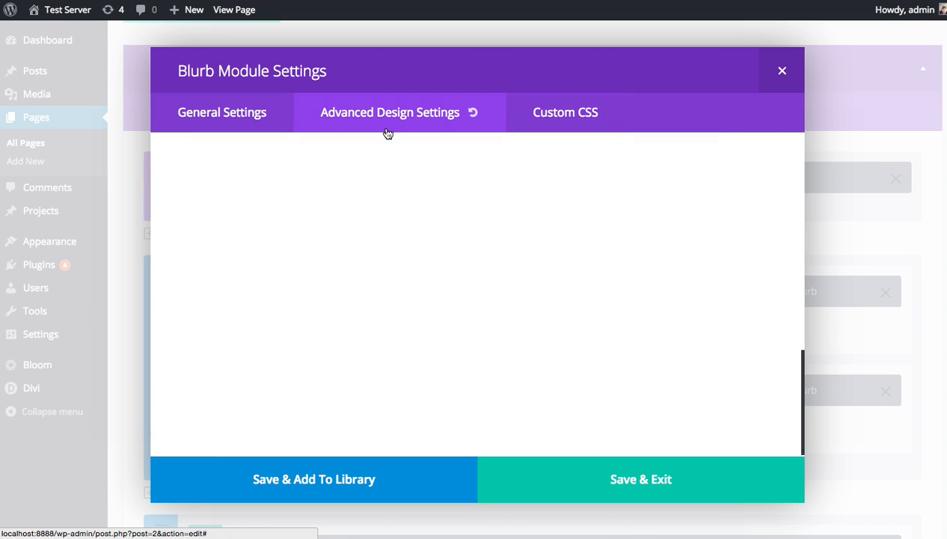
{"action": "left_click", "coordinate": [390, 112]}
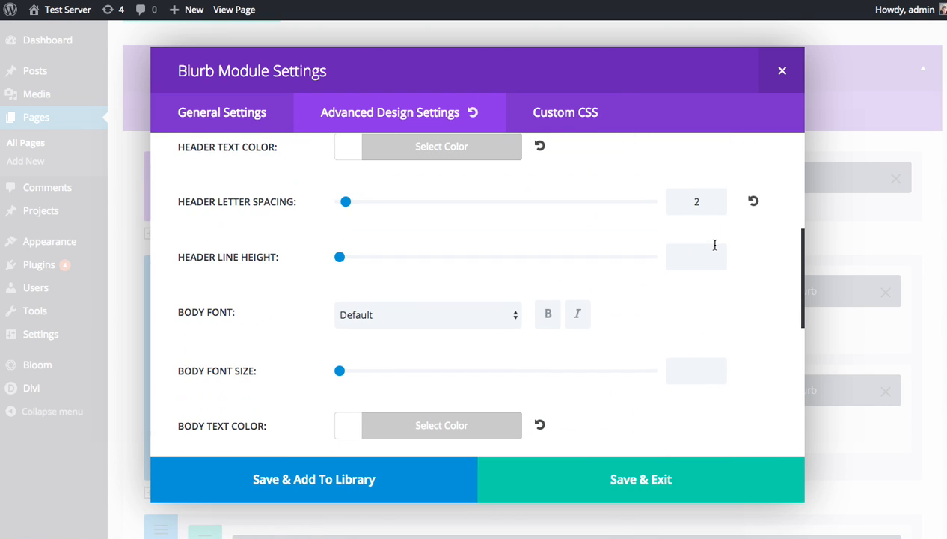
{"action": "scroll", "scroll_direction": "up", "scroll_amount": 3}
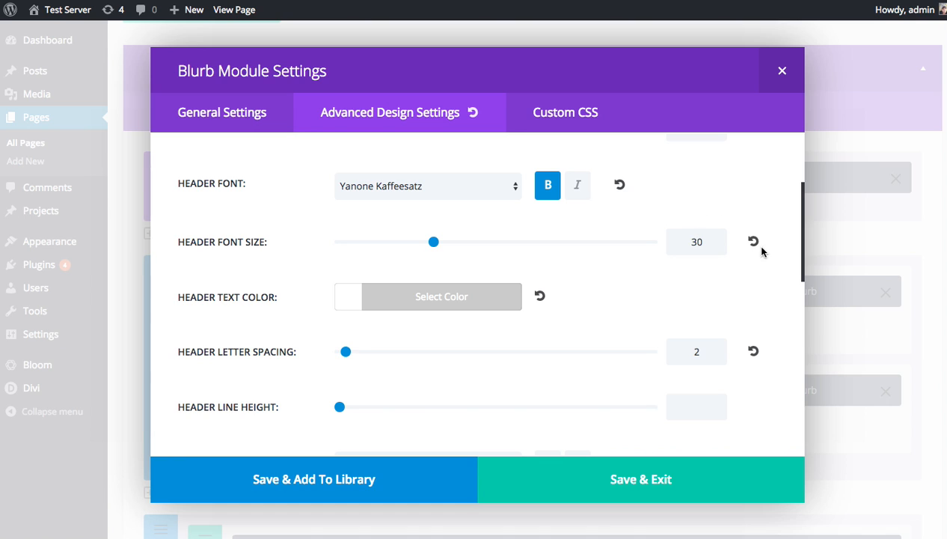
{"action": "left_click", "coordinate": [546, 113]}
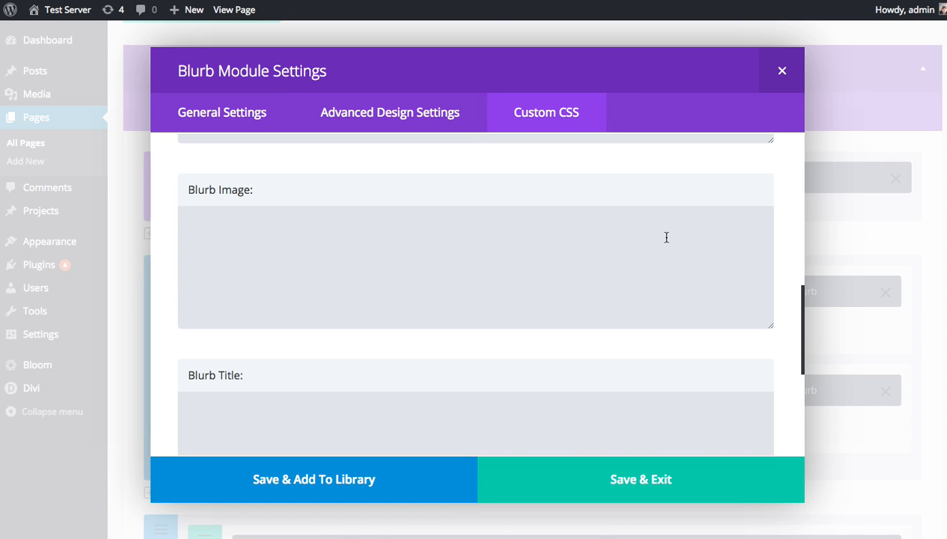
{"action": "scroll", "scroll_direction": "down", "scroll_amount": 3}
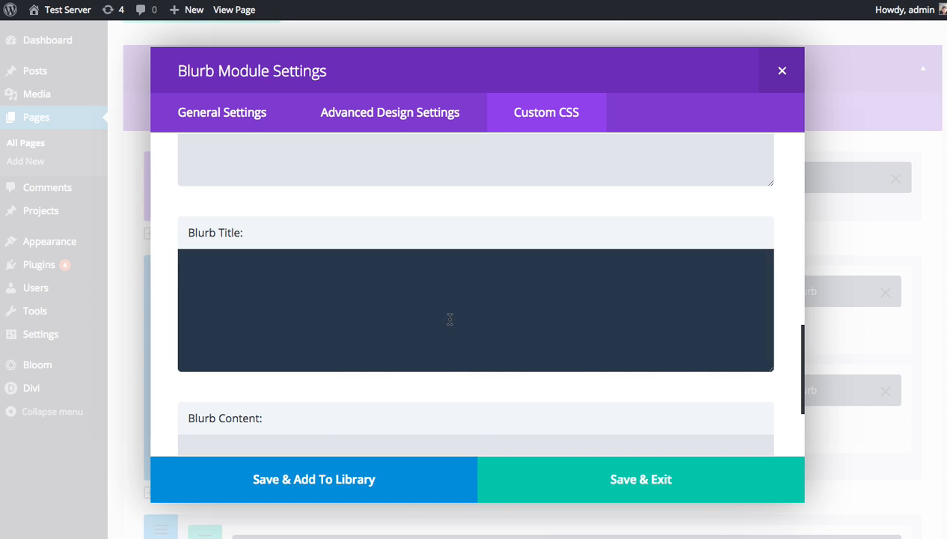
Enter font-size: 40px; letter-spacing: 3px; for the title and save
{"action": "type", "text": "font-size:"}
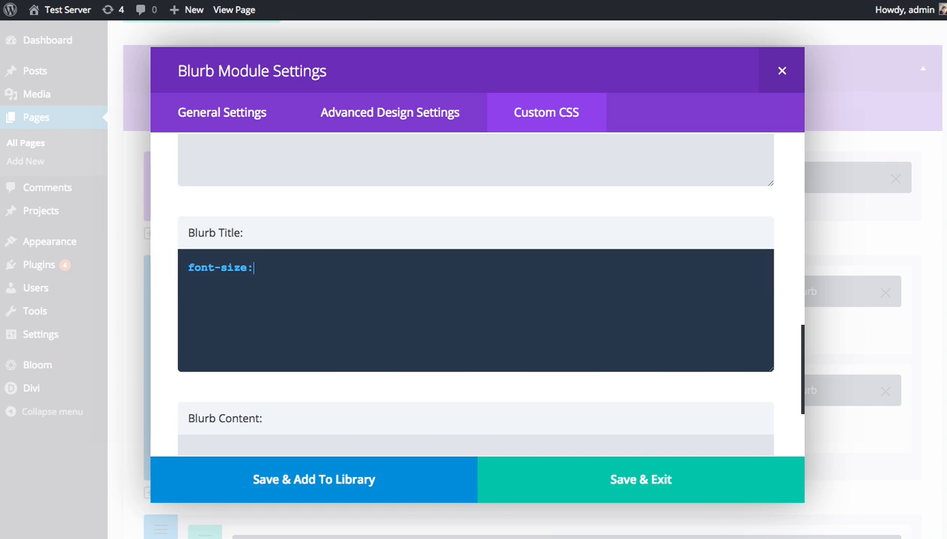
{"action": "type", "text": "40px;"}
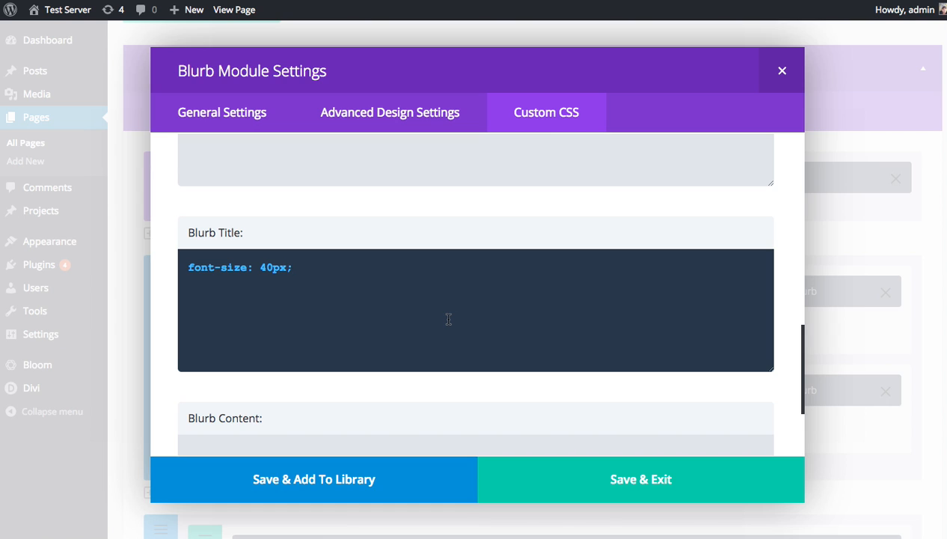
{"action": "type", "text": "letter-"}
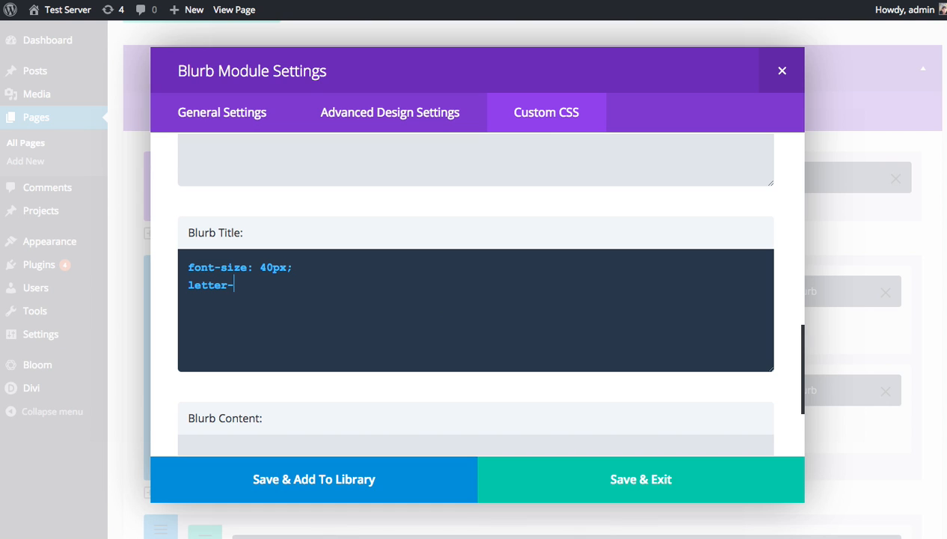
{"action": "type", "text": "spacing:"}
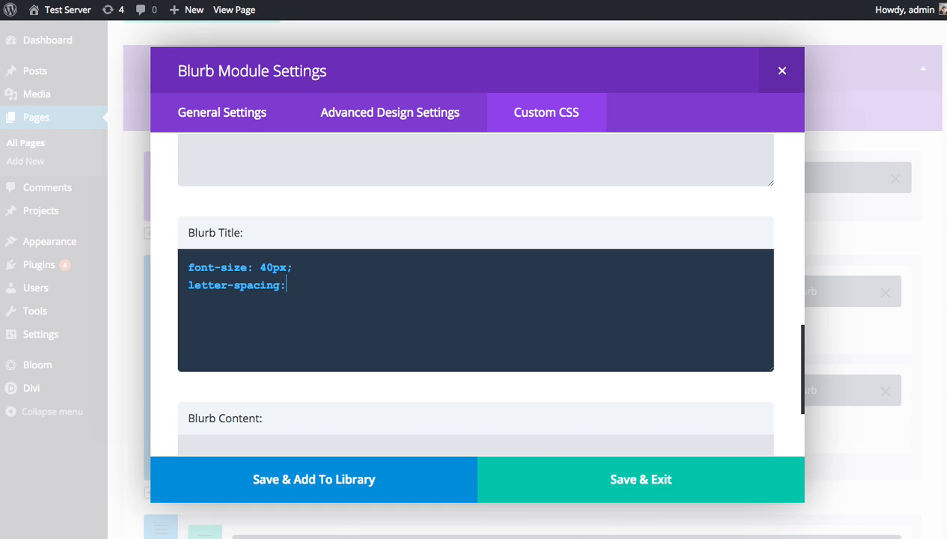
{"action": "type", "text": "3px;"}
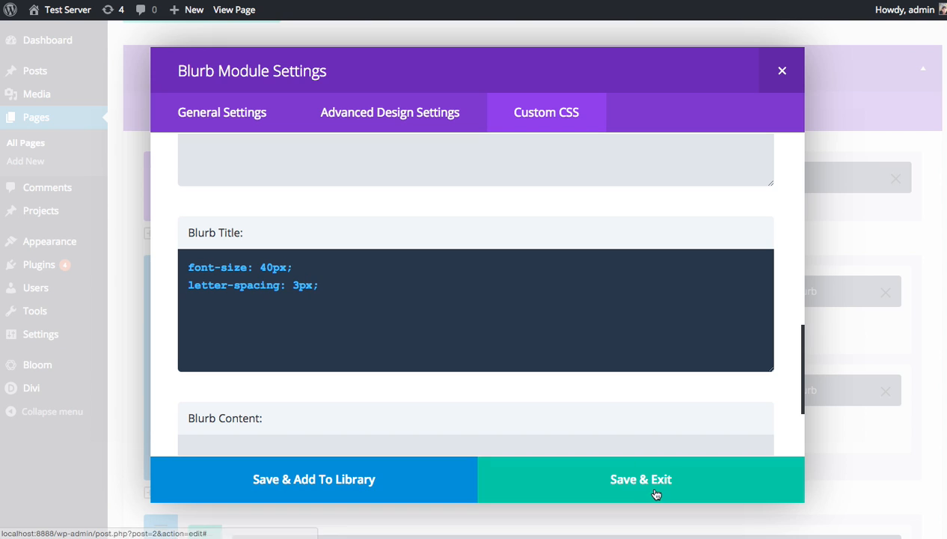
{"action": "left_click", "coordinate": [640, 479]}
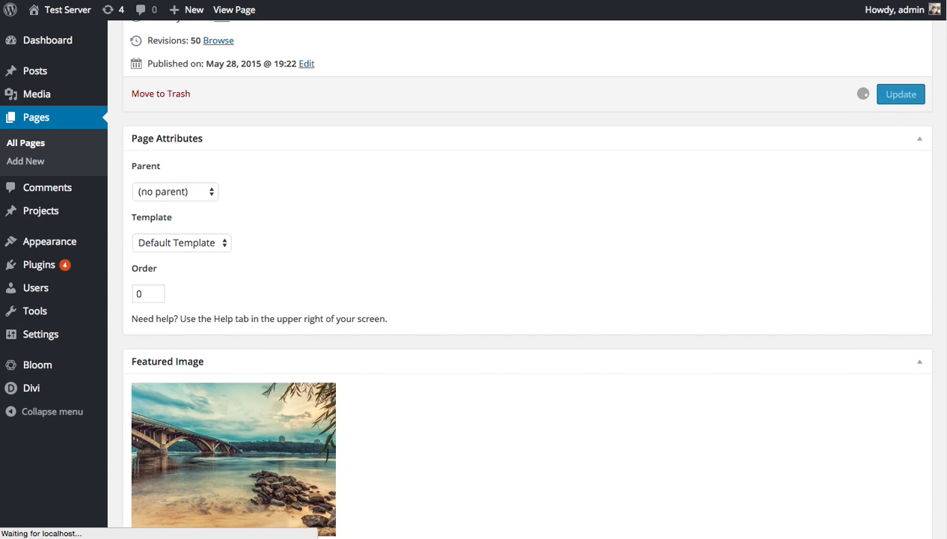
View the live page showing the blurbs' larger, wider-spaced titles
{"action": "left_click", "coordinate": [234, 10]}
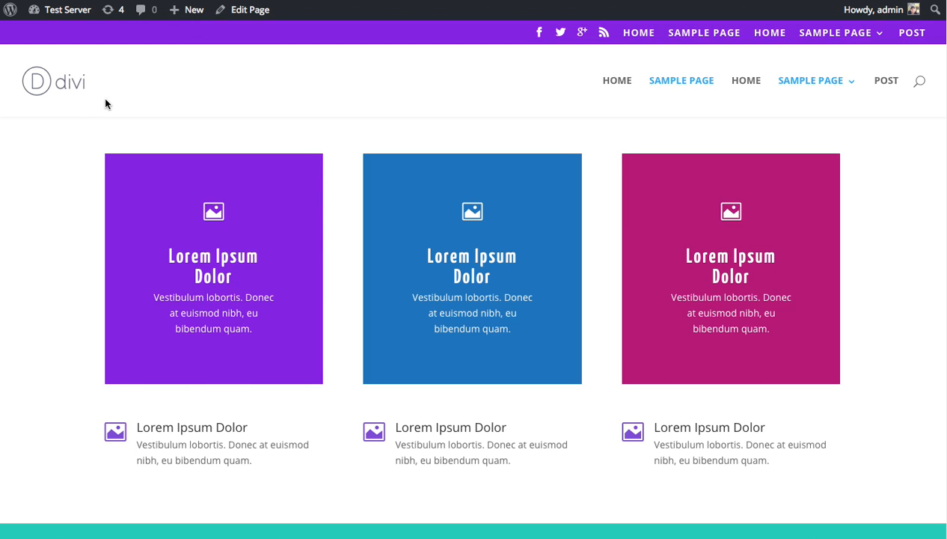
{"action": "mouse_move", "coordinate": [101, 117]}
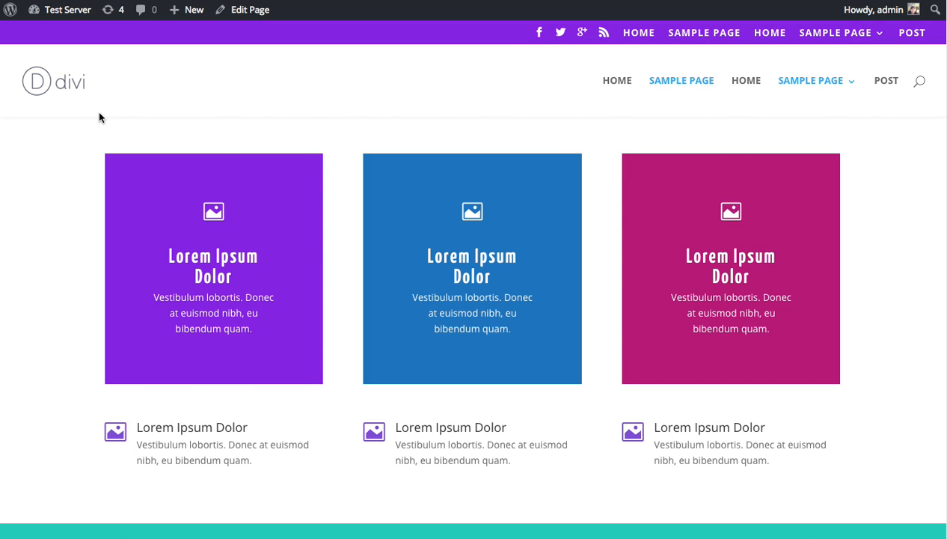
{"action": "mouse_move", "coordinate": [68, 155]}
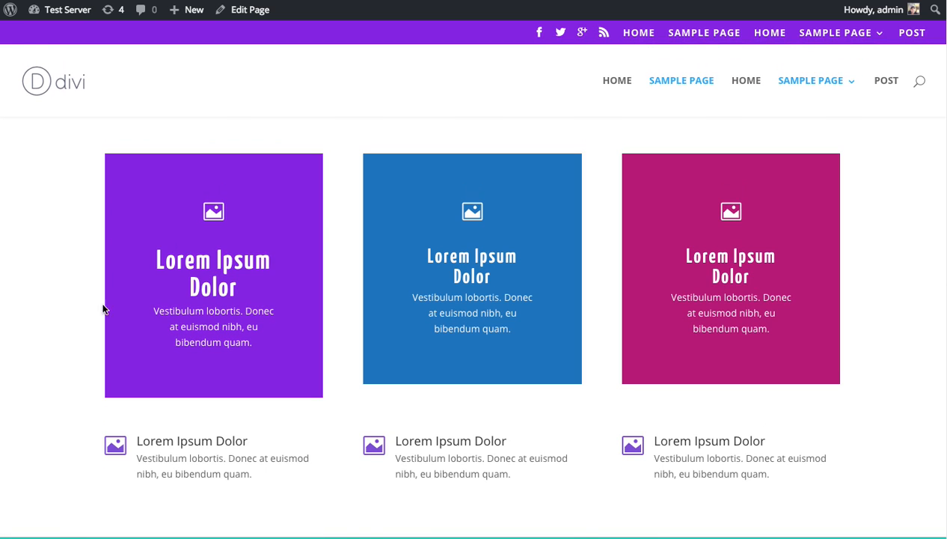
{"action": "mouse_move", "coordinate": [125, 419]}
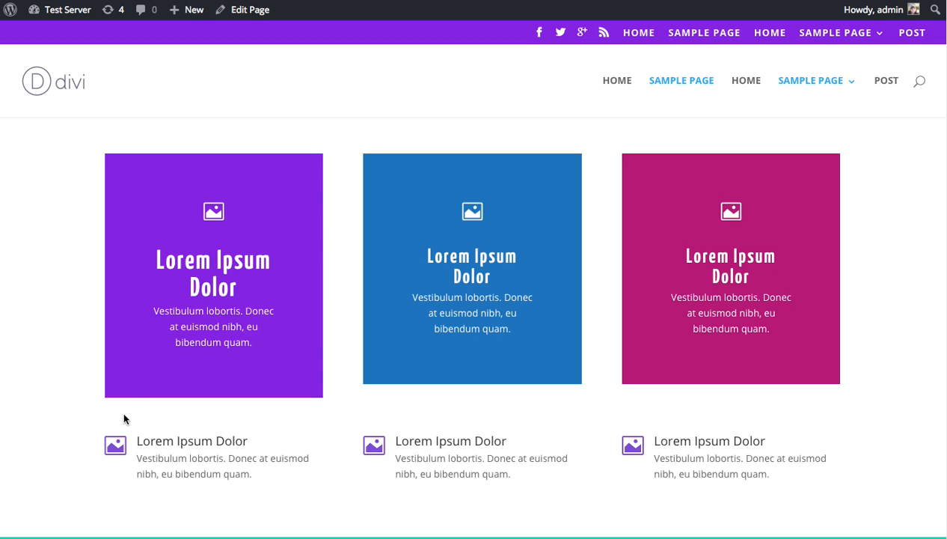
{"action": "mouse_move", "coordinate": [193, 268]}
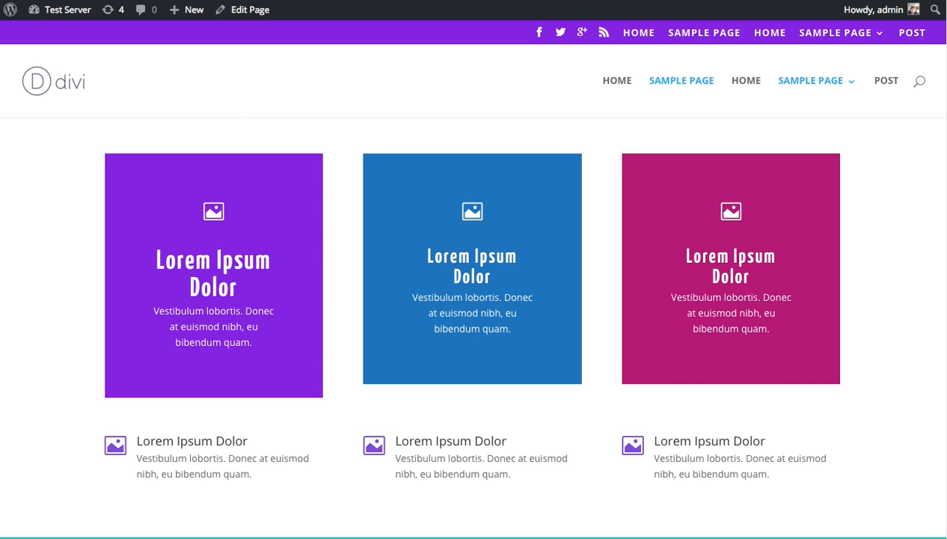
{"action": "mouse_move", "coordinate": [141, 274]}
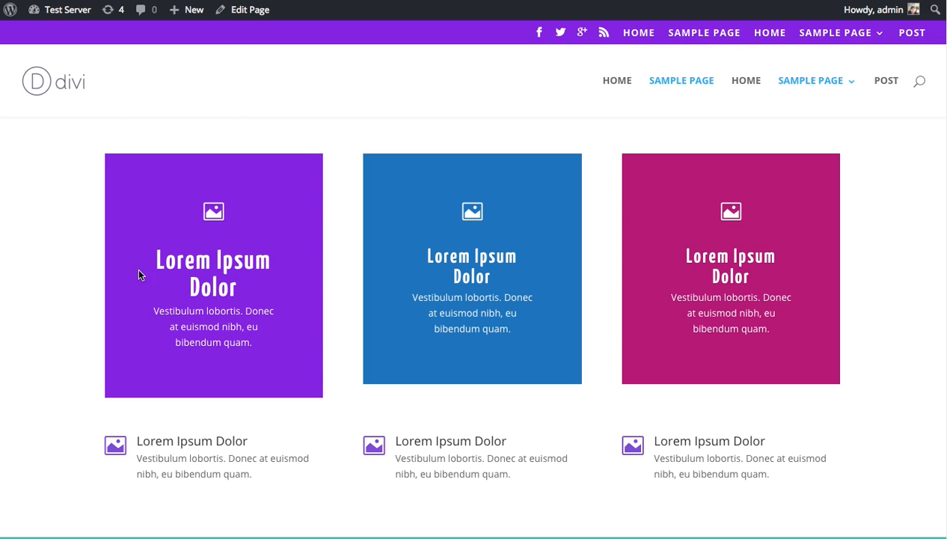
{"action": "mouse_move", "coordinate": [236, 240]}
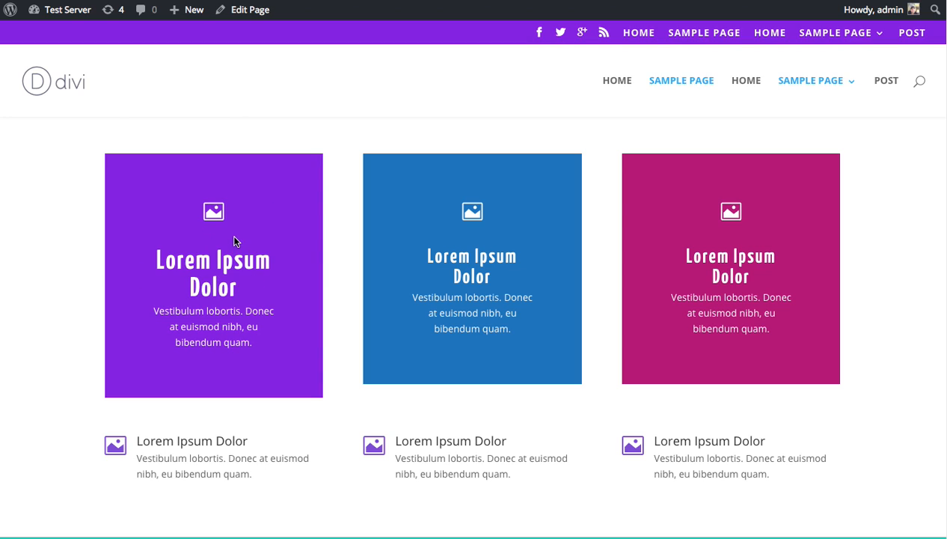
{"action": "mouse_move", "coordinate": [230, 240]}
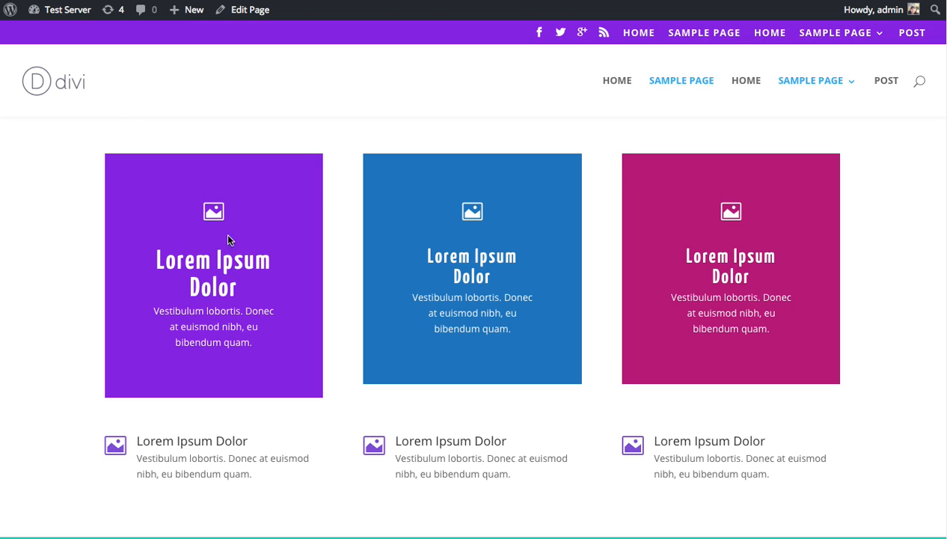
{"action": "mouse_move", "coordinate": [320, 189]}
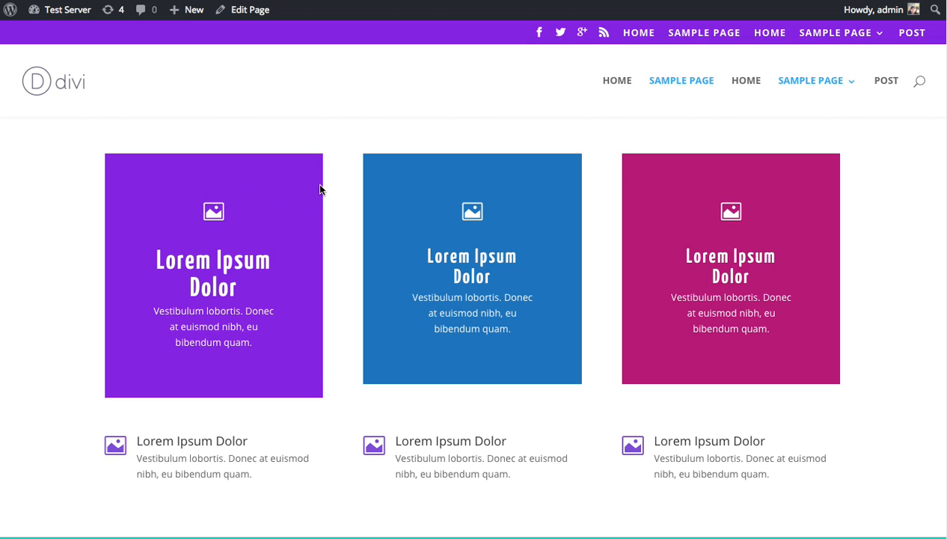
{"action": "mouse_move", "coordinate": [233, 214]}
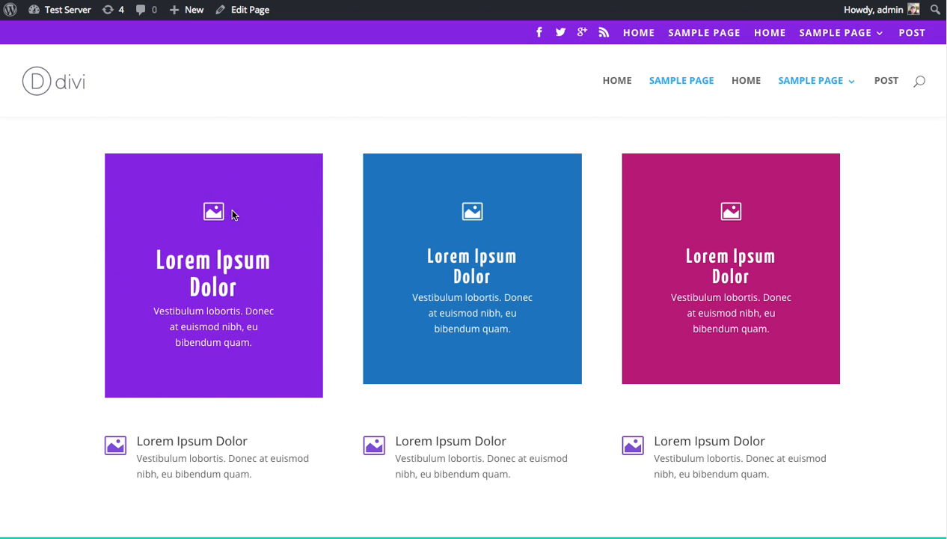
{"action": "mouse_move", "coordinate": [437, 252]}
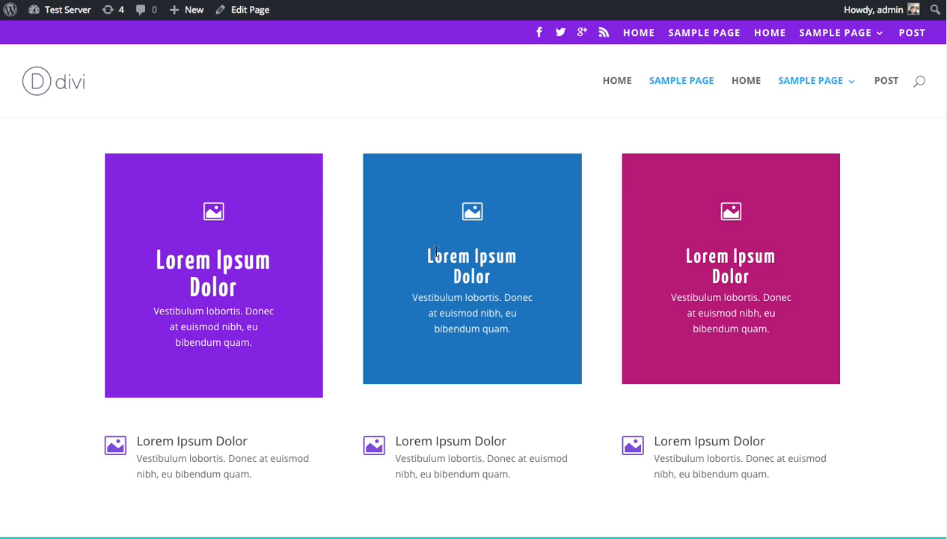
{"action": "mouse_move", "coordinate": [513, 327]}
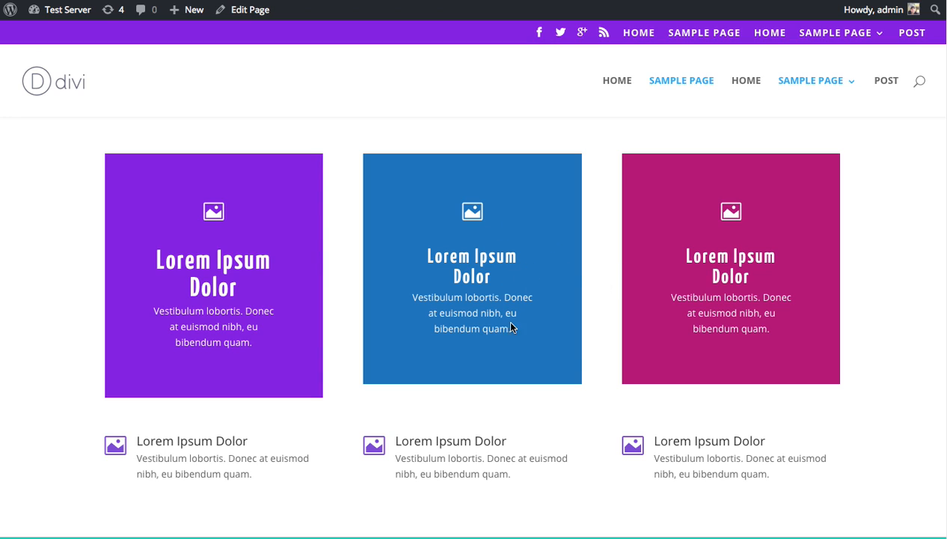
{"action": "mouse_move", "coordinate": [600, 257]}
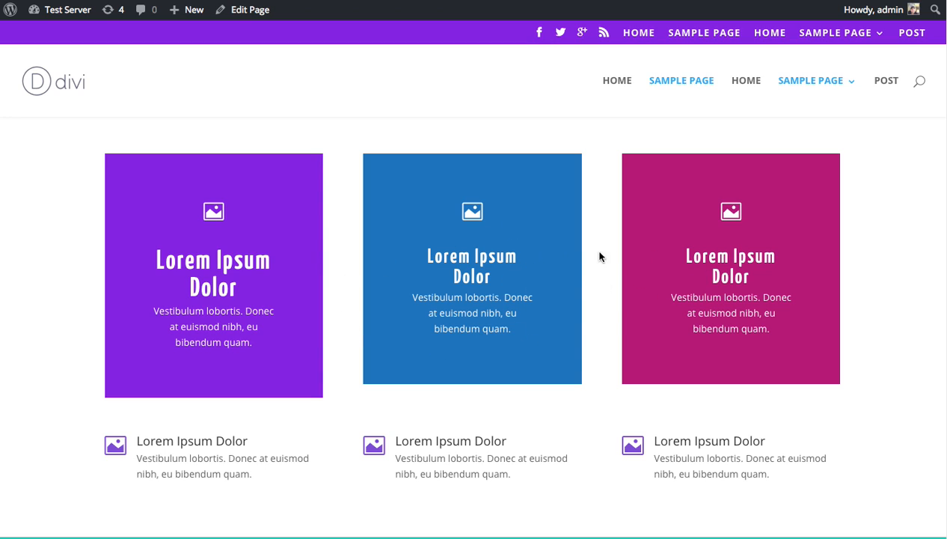
{"action": "mouse_move", "coordinate": [153, 144]}
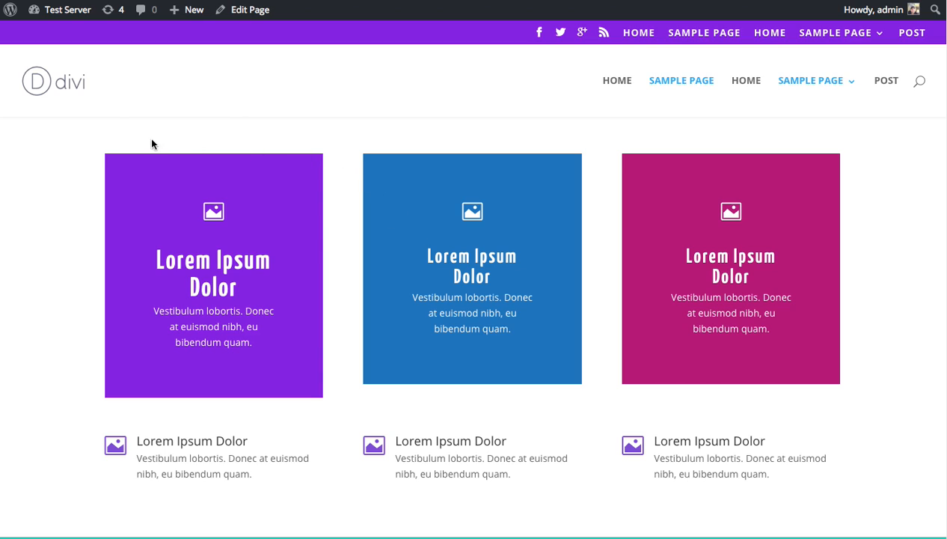
{"action": "mouse_move", "coordinate": [96, 144]}
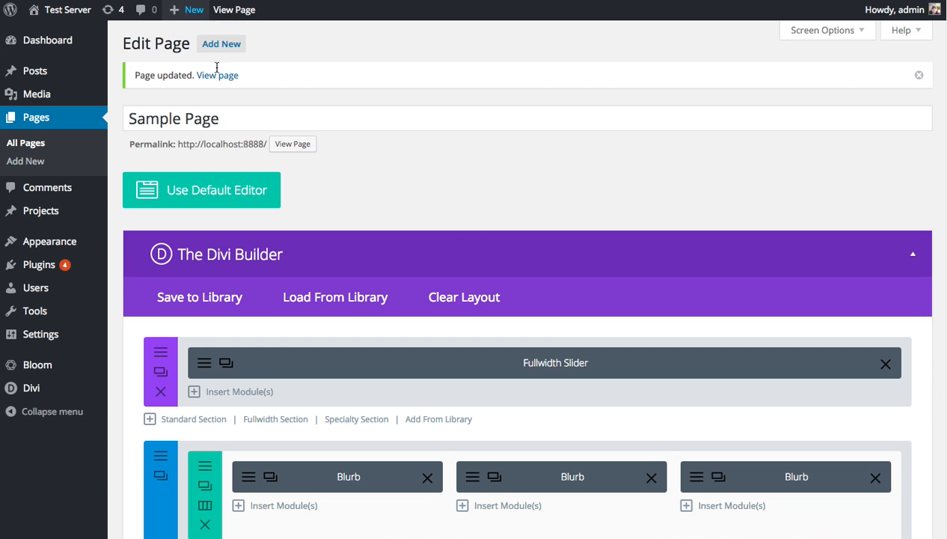
Save the three-blurb row to the library as 'Blurbs Made Of Blocks' under Homepage
{"action": "scroll", "scroll_direction": "down", "scroll_amount": 3}
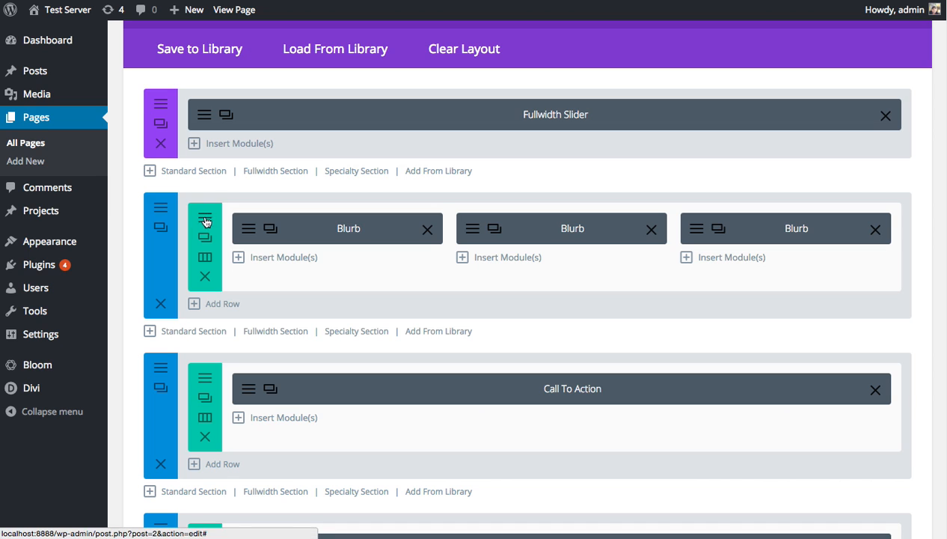
{"action": "left_click", "coordinate": [205, 226]}
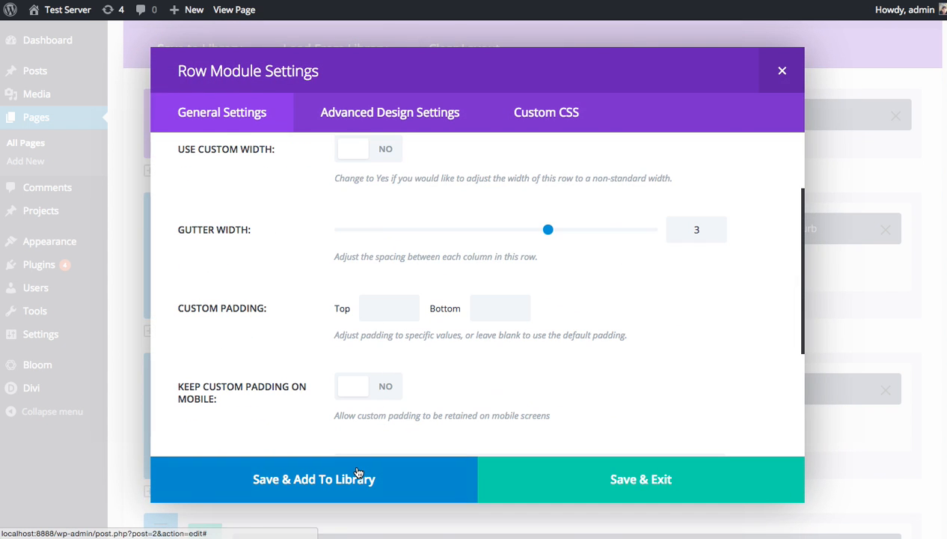
{"action": "left_click", "coordinate": [314, 479]}
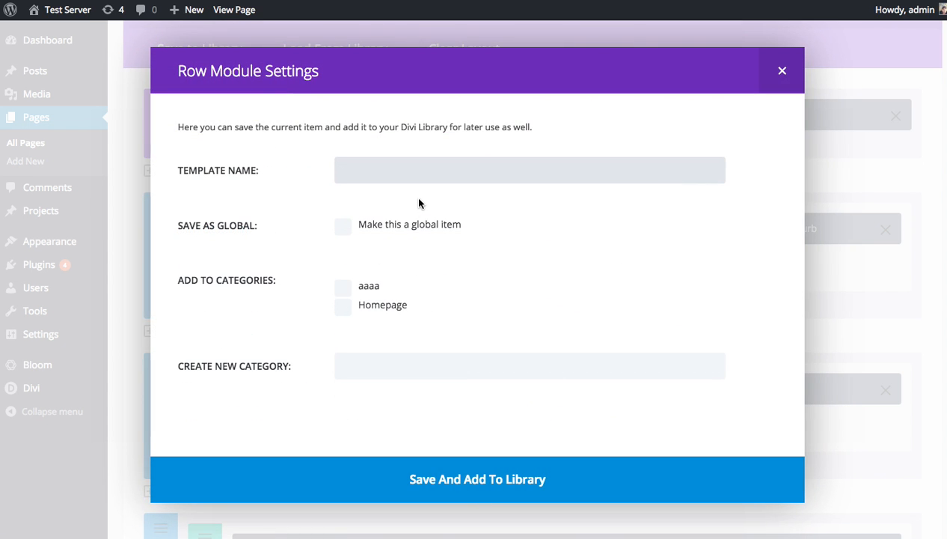
{"action": "type", "text": "Blurbs Made o"}
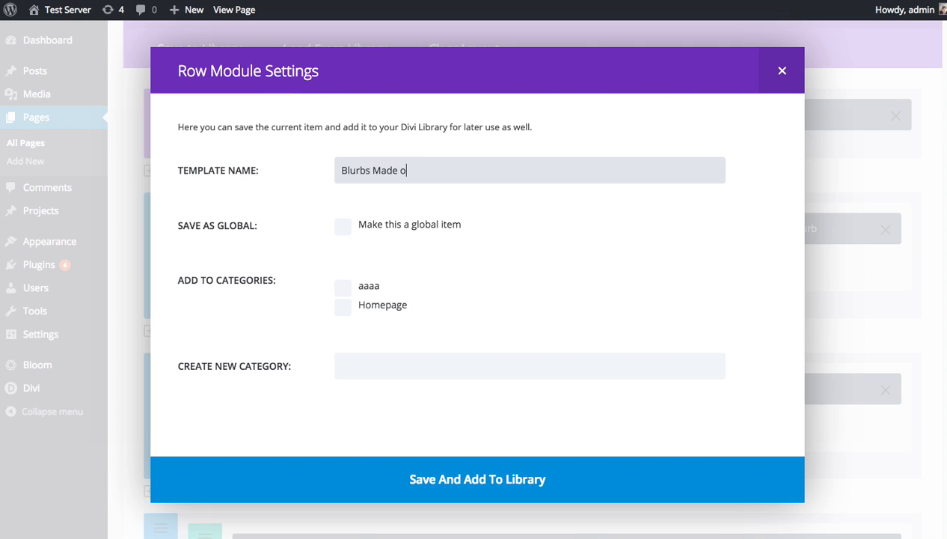
{"action": "type", "text": "f Blocks"}
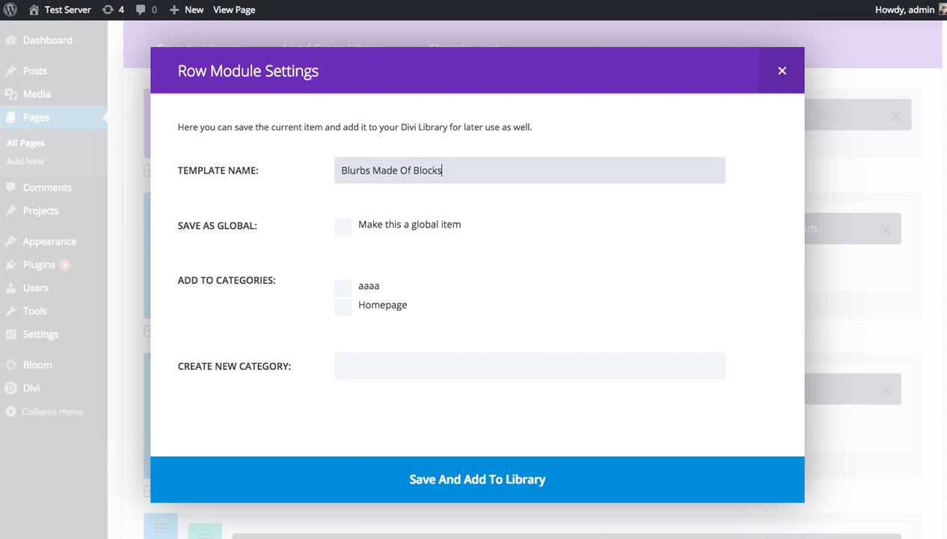
{"action": "left_click", "coordinate": [342, 306]}
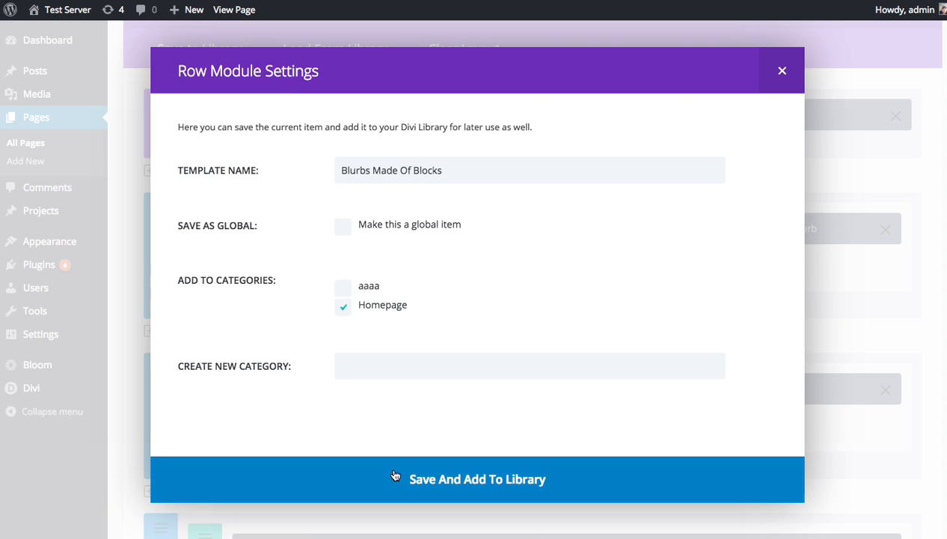
{"action": "left_click", "coordinate": [477, 479]}
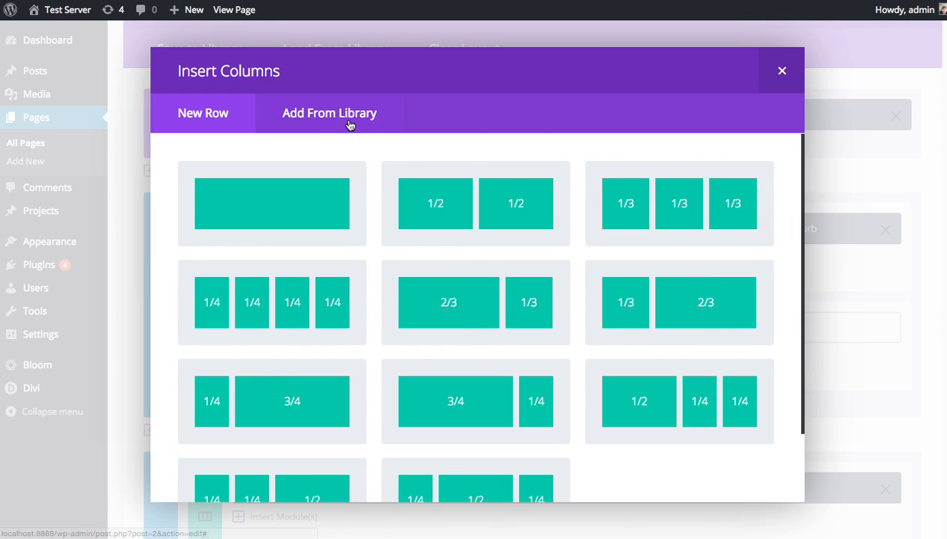
Insert the saved blurb row from the Divi Library, then preview the page showing the slider above the three coloured boxes
{"action": "left_click", "coordinate": [329, 113]}
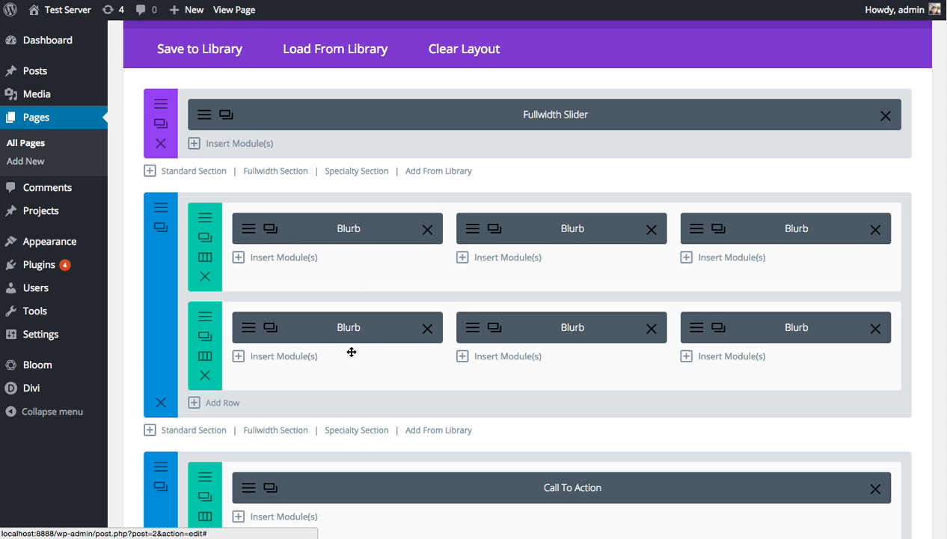
{"action": "scroll", "scroll_direction": "down", "scroll_amount": 3}
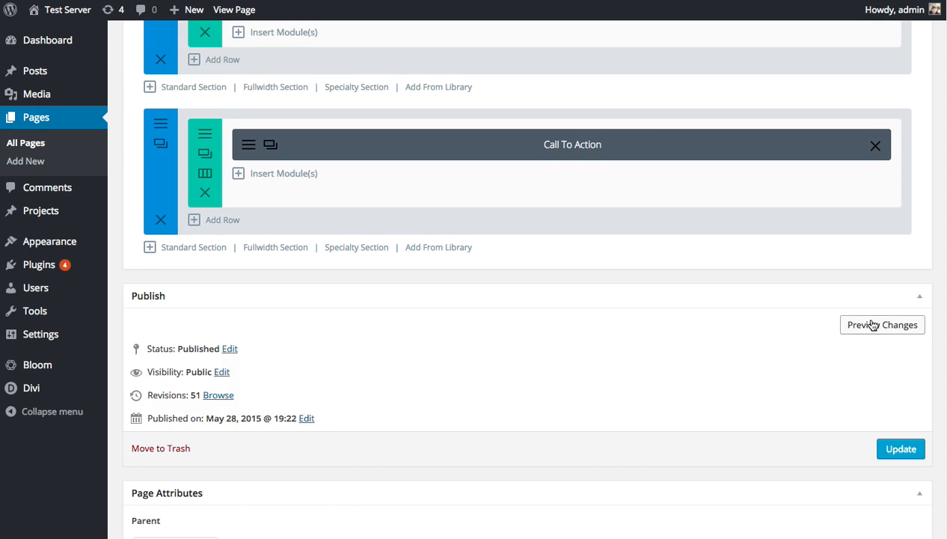
{"action": "left_click", "coordinate": [901, 448]}
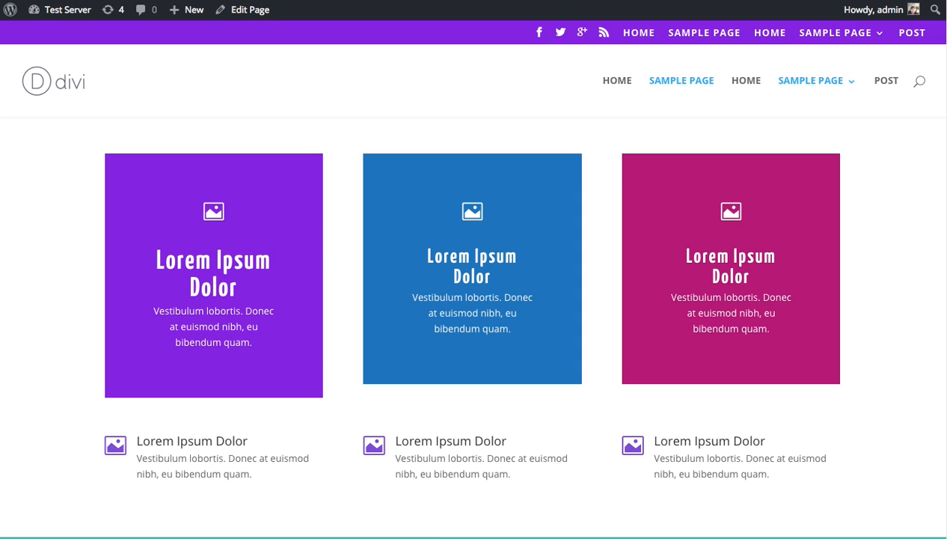
{"action": "scroll", "scroll_direction": "down", "scroll_amount": 3}
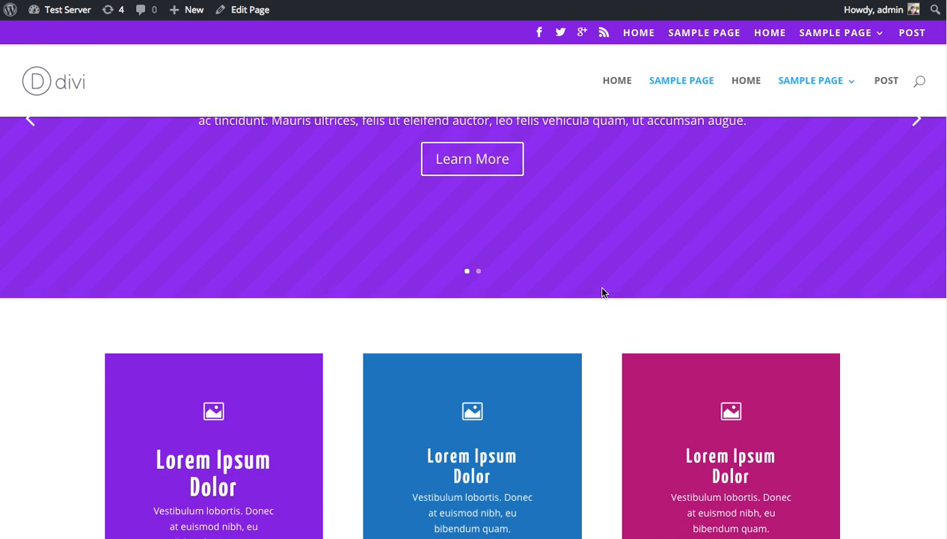
{"action": "scroll", "scroll_direction": "down", "scroll_amount": 3}
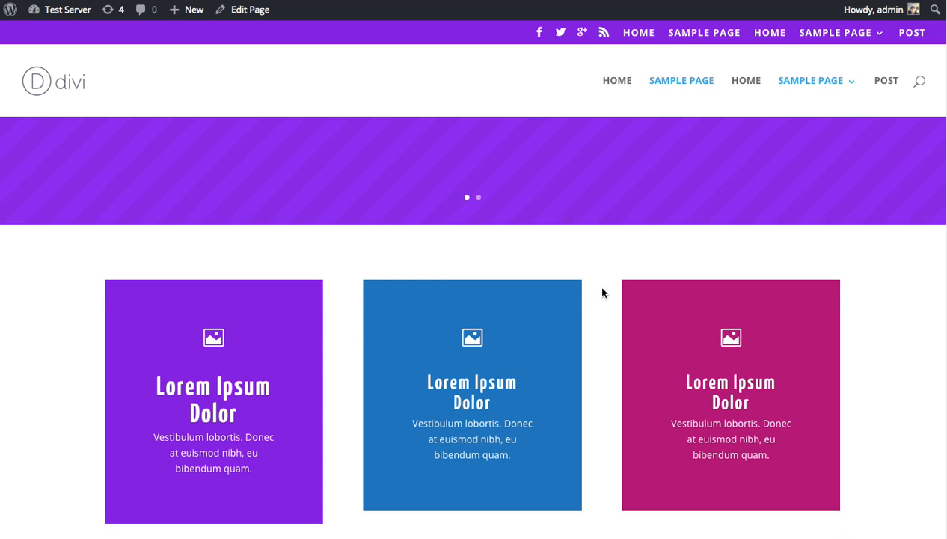
{"action": "mouse_move", "coordinate": [606, 271]}
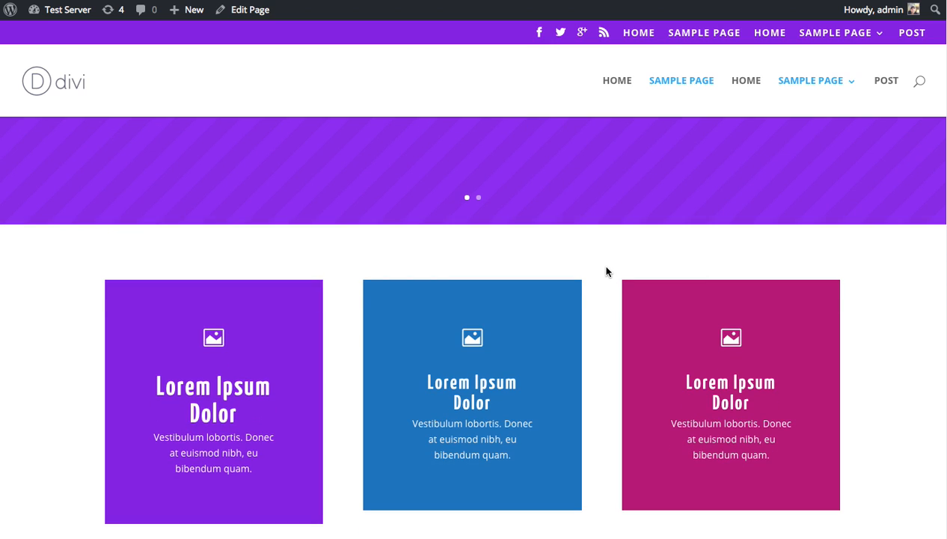